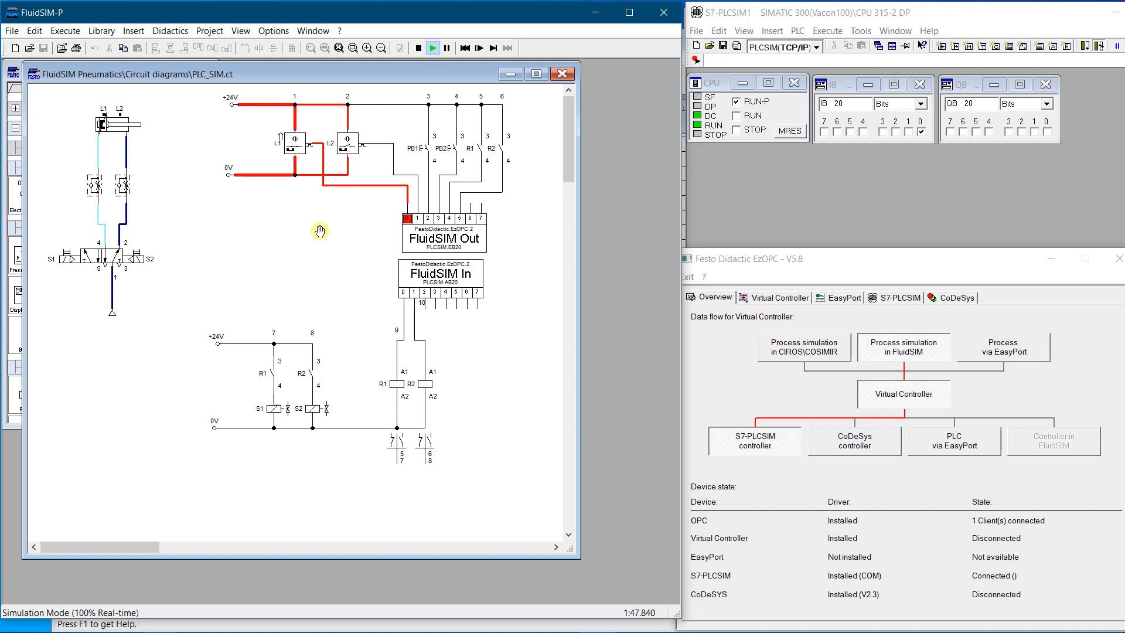
{"action": "mouse_move", "coordinate": [427, 147]}
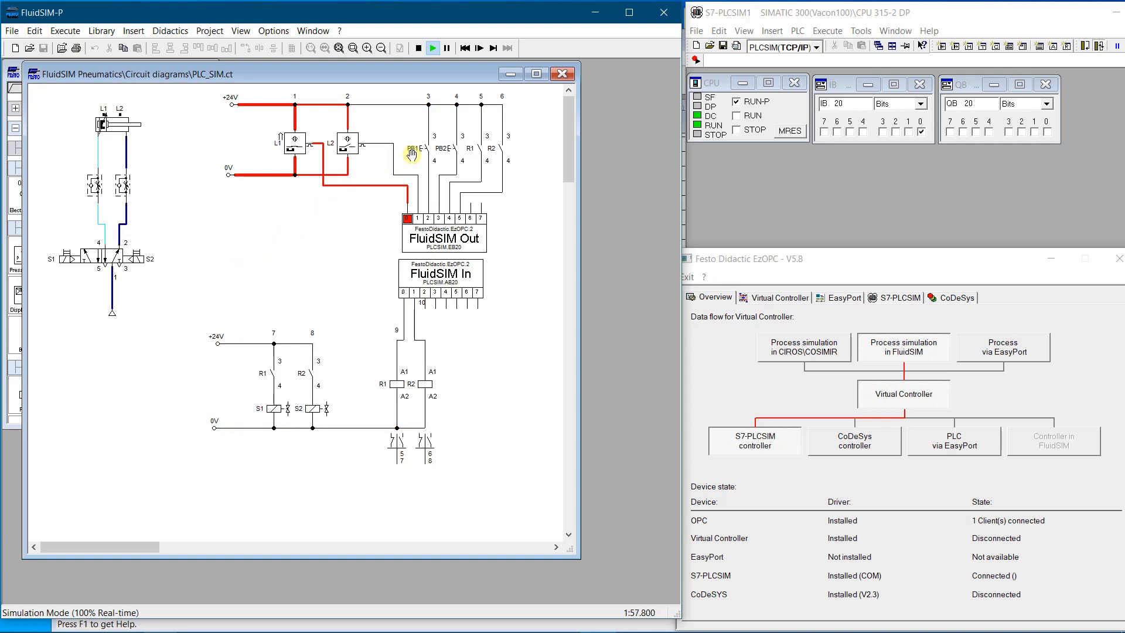
Press pushbuttons PB1E and PB2E to extend and retract the cylinder via PLCSIM
{"action": "left_click", "coordinate": [411, 148]}
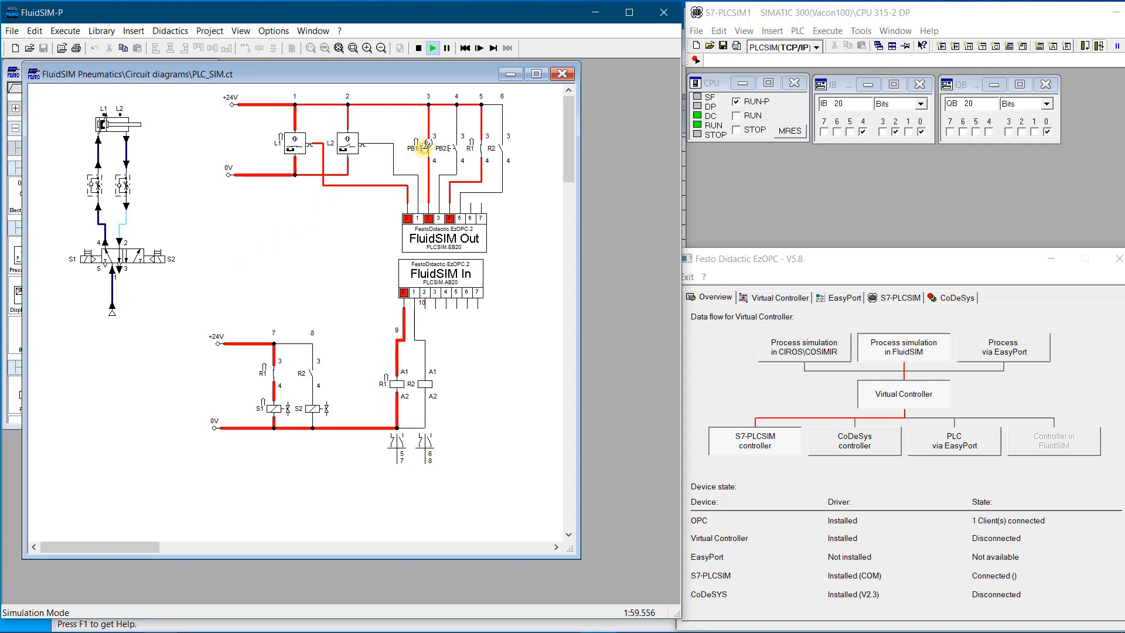
{"action": "left_click", "coordinate": [428, 143]}
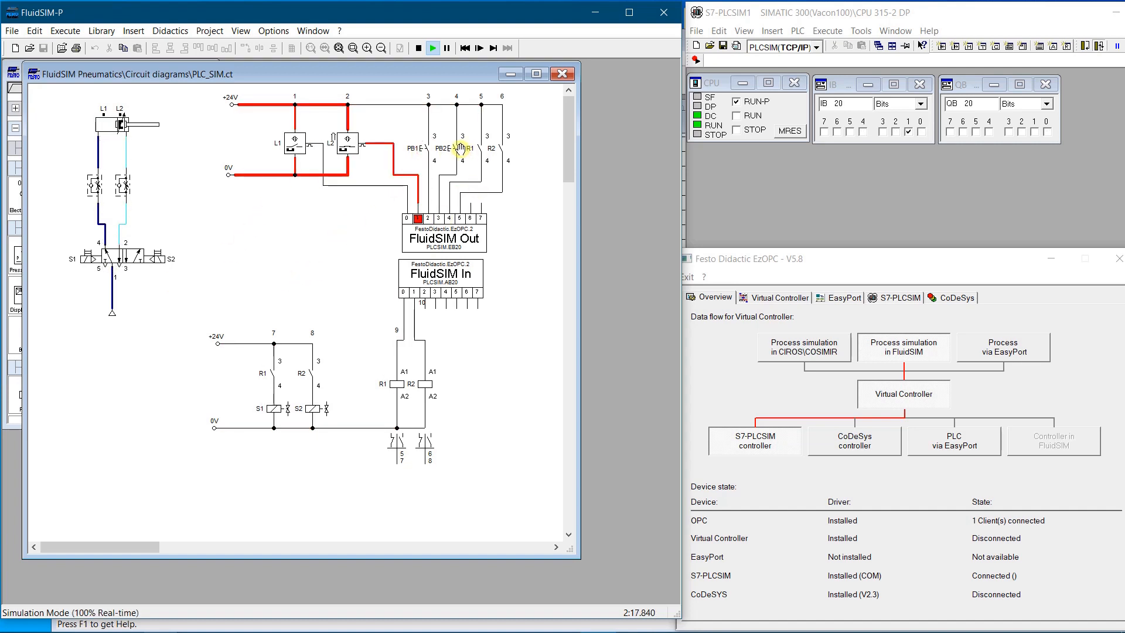
{"action": "left_click", "coordinate": [445, 147]}
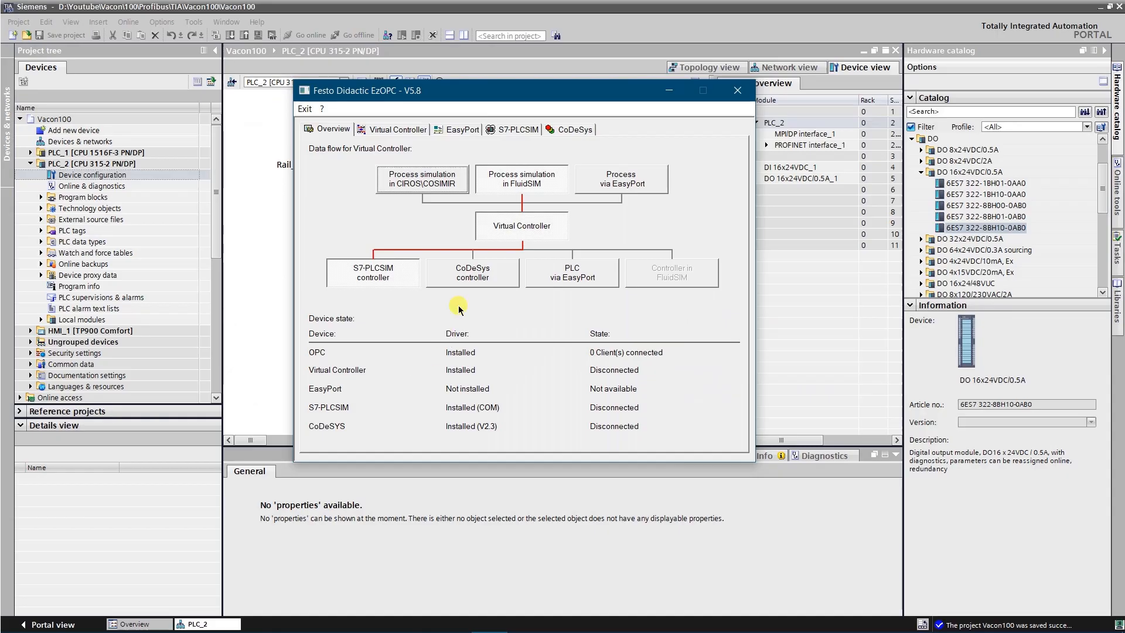
Show the S7-PLCSIM I/O display and its Define IO range settings (address 20, 2 bytes)
{"action": "left_click", "coordinate": [516, 128]}
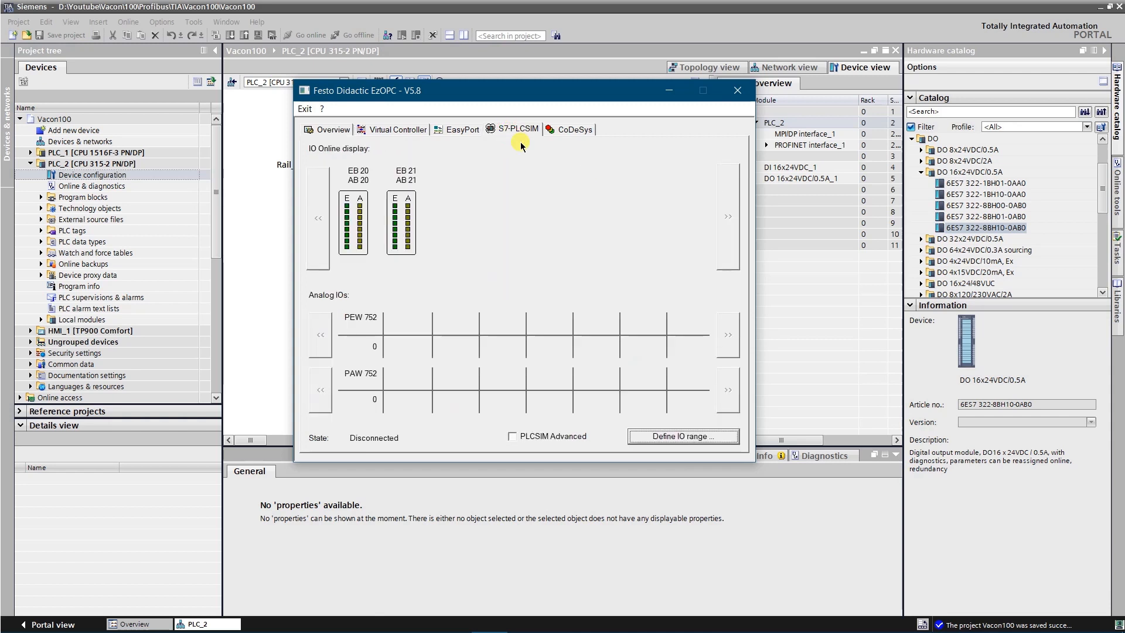
{"action": "mouse_move", "coordinate": [544, 234]}
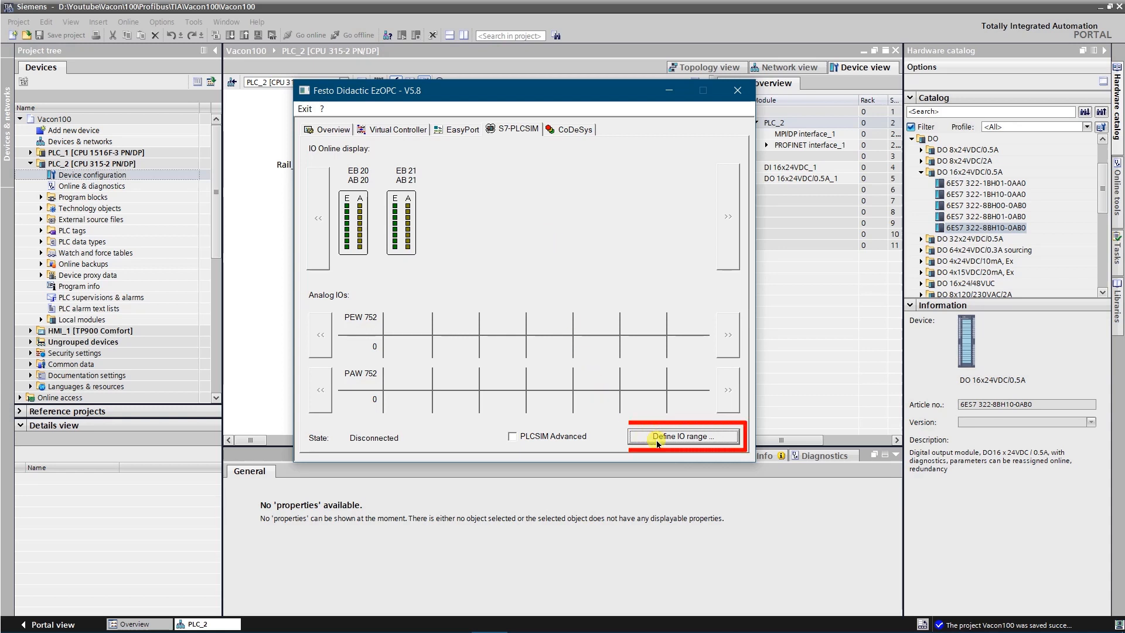
{"action": "left_click", "coordinate": [682, 435]}
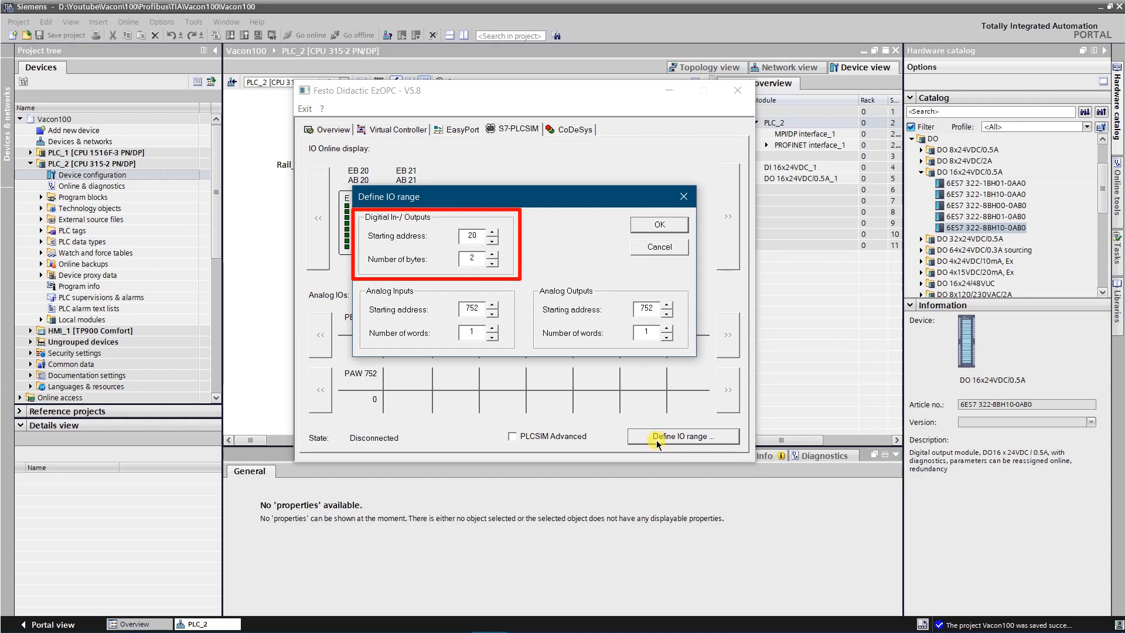
{"action": "mouse_move", "coordinate": [586, 328]}
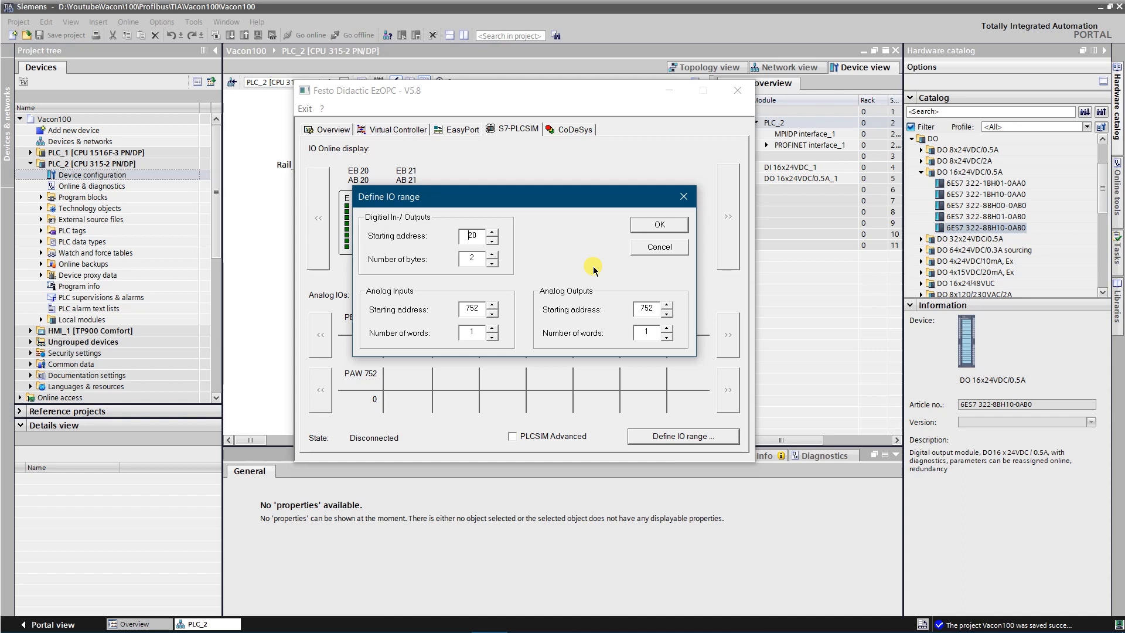
{"action": "mouse_move", "coordinate": [637, 237]}
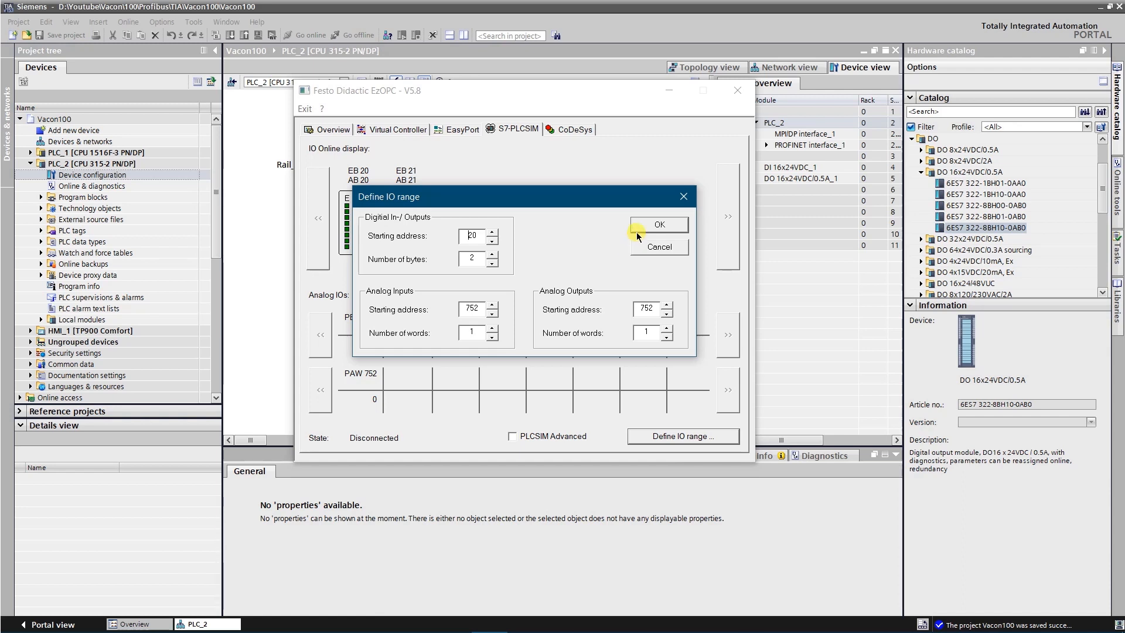
Confirm the I/O range at address 20, 2 bytes, and return to the Overview
{"action": "left_click", "coordinate": [656, 224]}
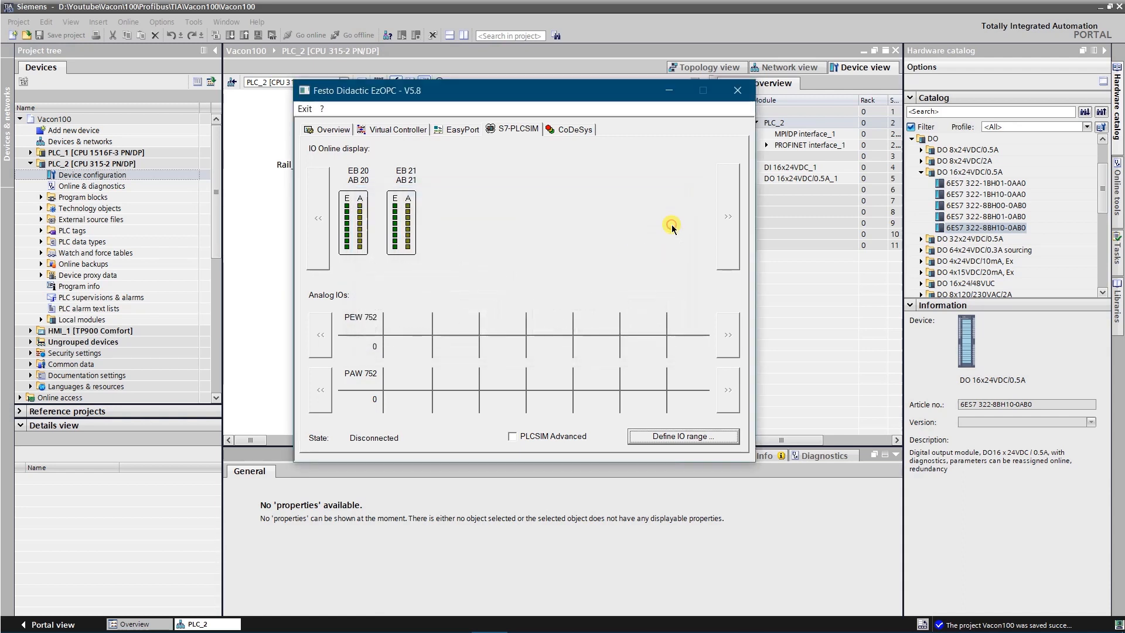
{"action": "mouse_move", "coordinate": [671, 227]}
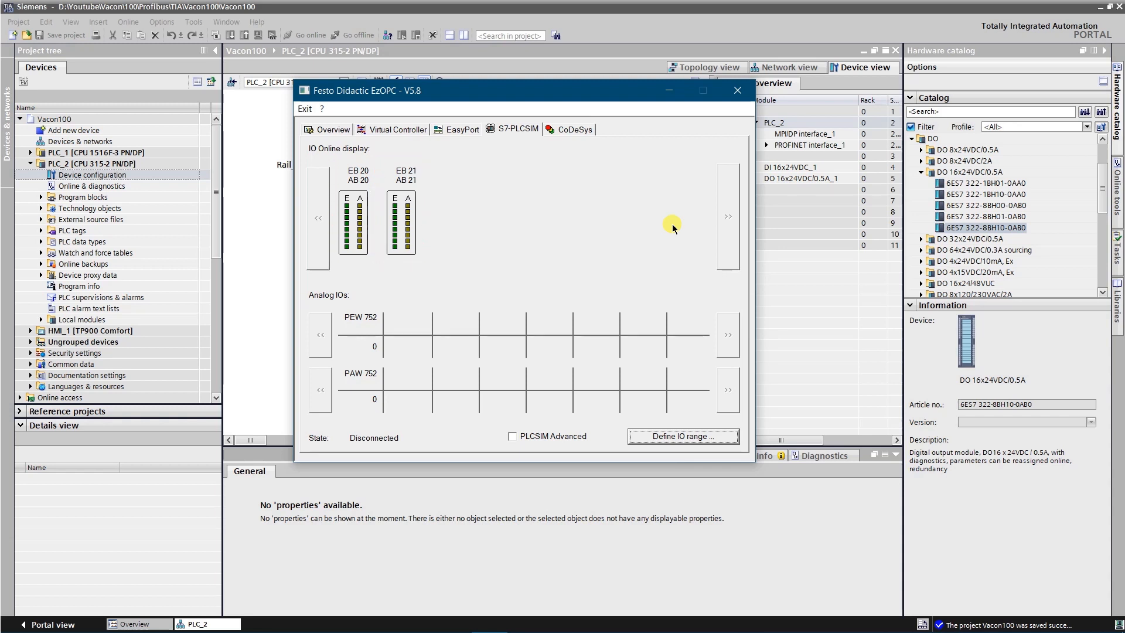
{"action": "mouse_move", "coordinate": [517, 256]}
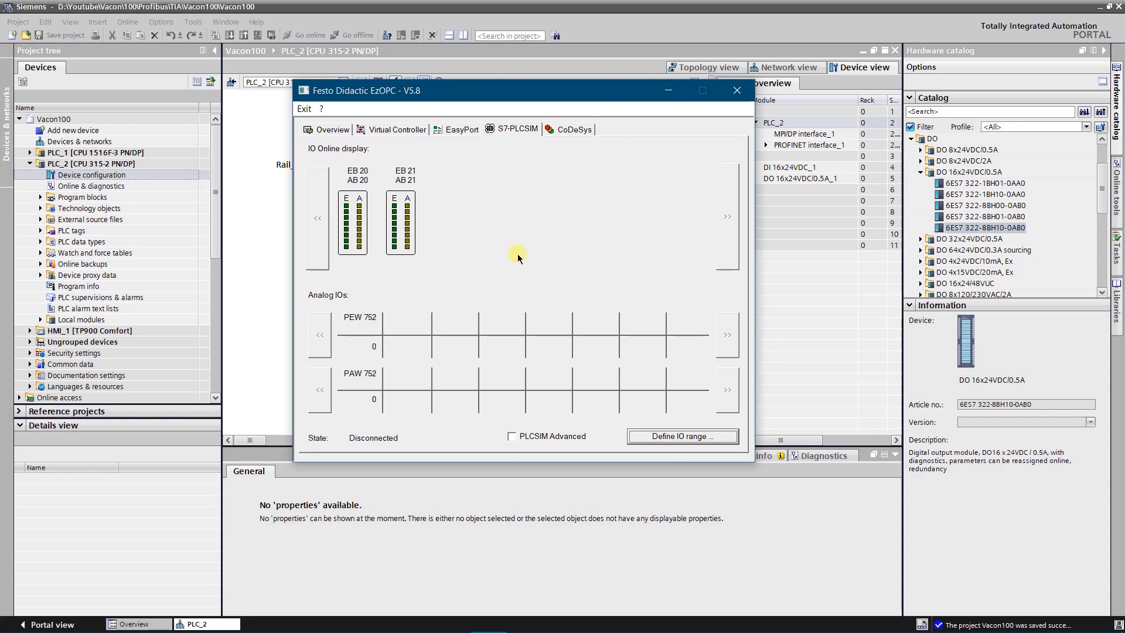
{"action": "left_click", "coordinate": [332, 129]}
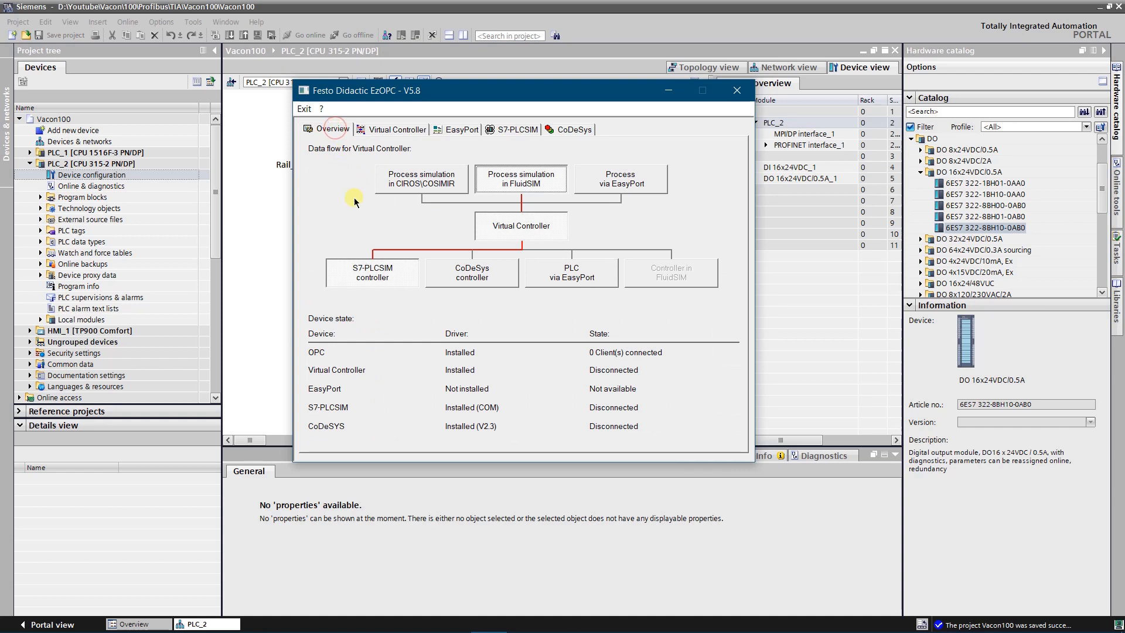
{"action": "mouse_move", "coordinate": [536, 397]}
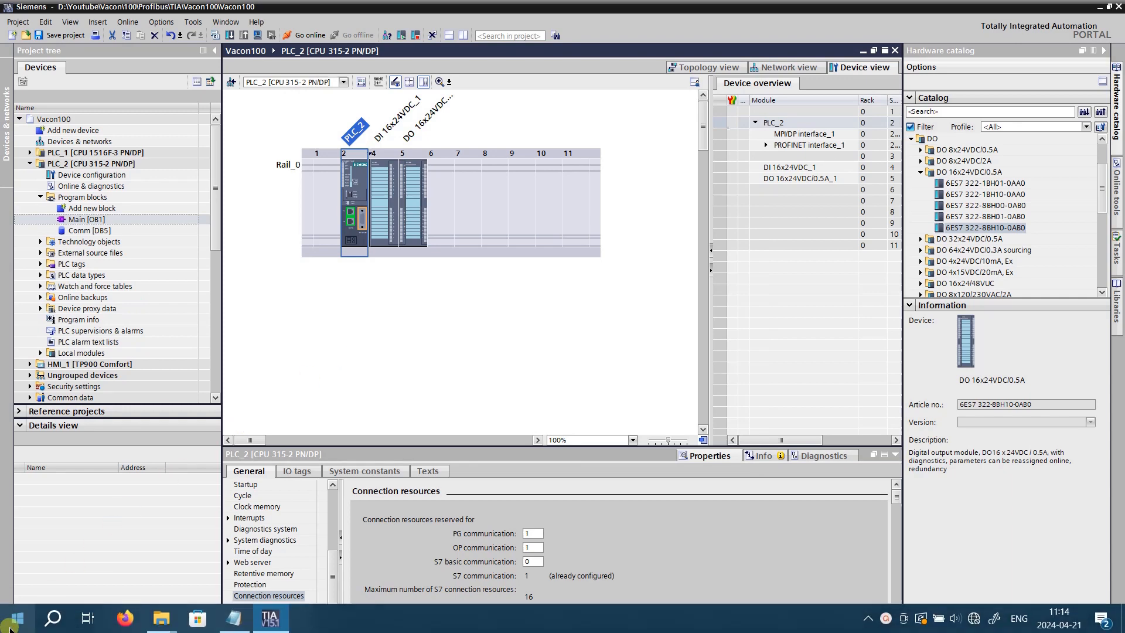
Start S7-PLCSIM from its Start menu tile
{"action": "left_click", "coordinate": [13, 617]}
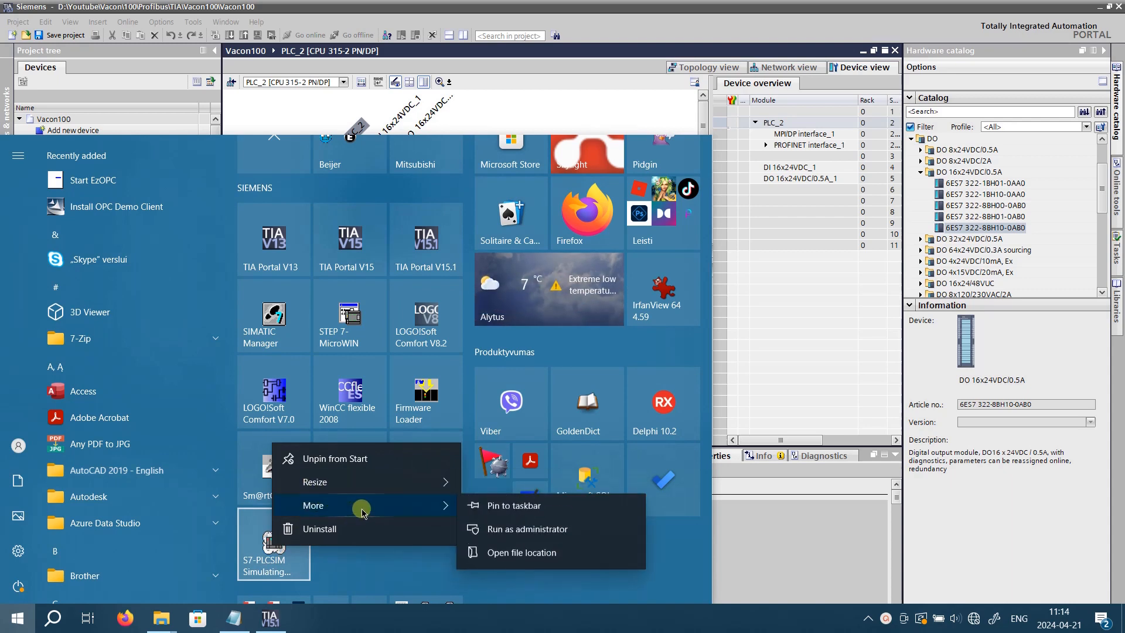
{"action": "left_click", "coordinate": [499, 534]}
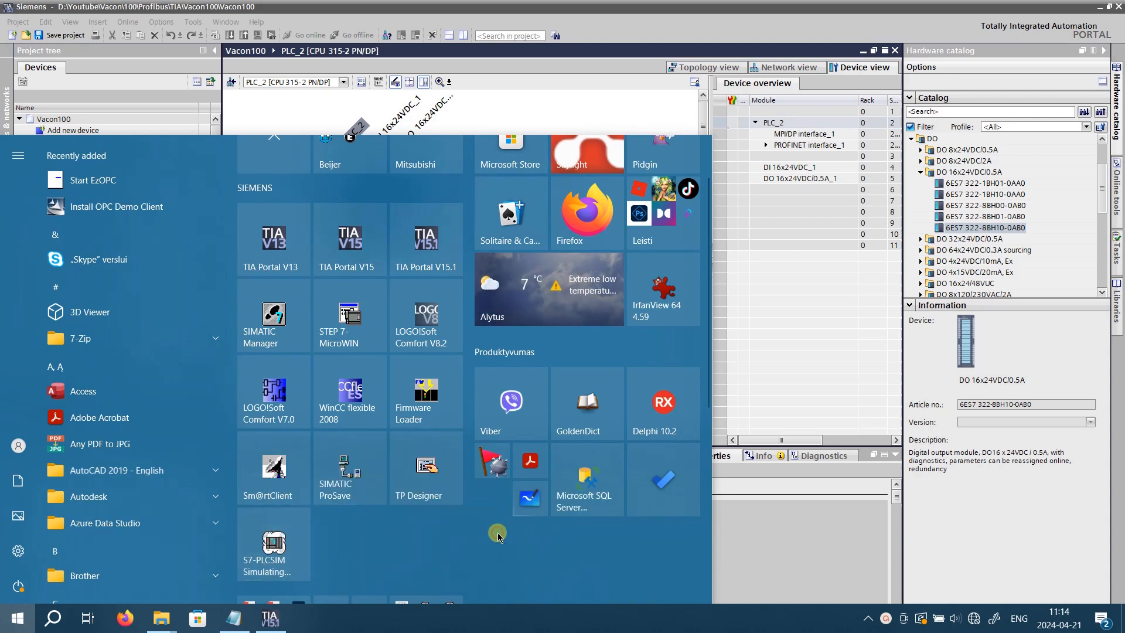
{"action": "left_click", "coordinate": [273, 542]}
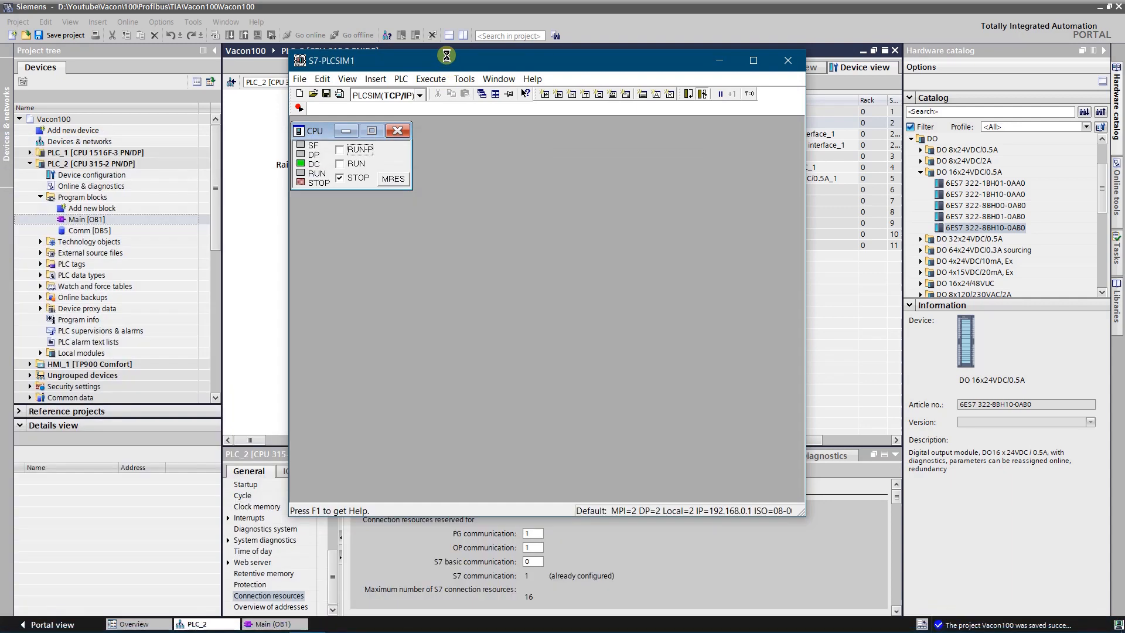
{"action": "mouse_move", "coordinate": [463, 119]}
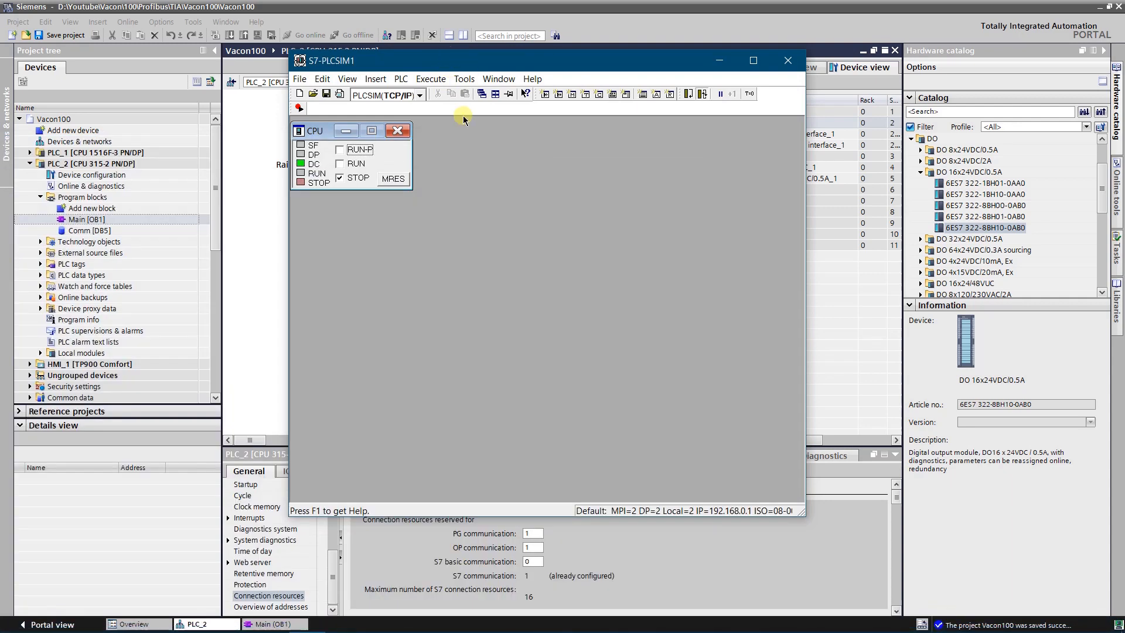
Add IB 20 and QB 20 monitors and switch the simulated CPU to RUN-P
{"action": "left_click", "coordinate": [546, 93]}
{"action": "type", "text": "IB 20"}
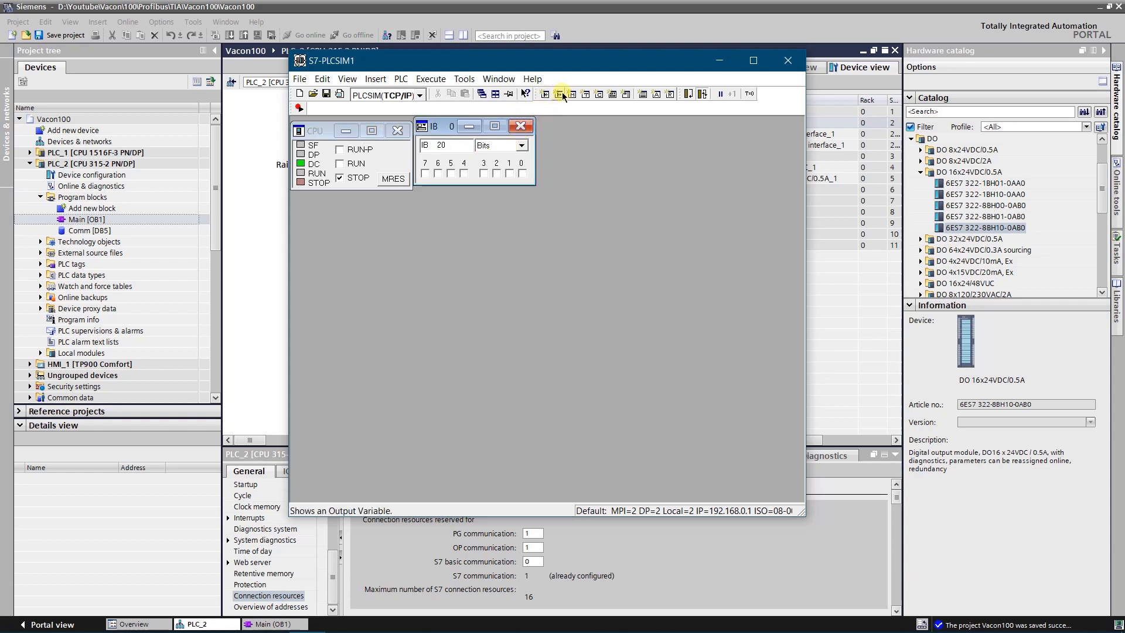
{"action": "left_click", "coordinate": [562, 94]}
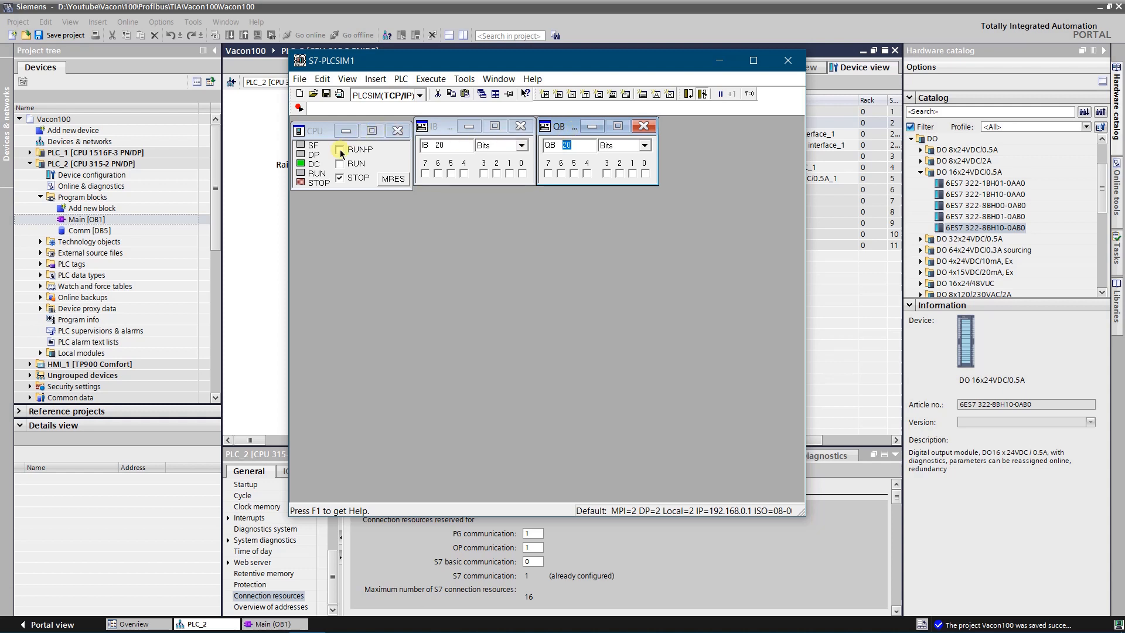
{"action": "left_click", "coordinate": [339, 149]}
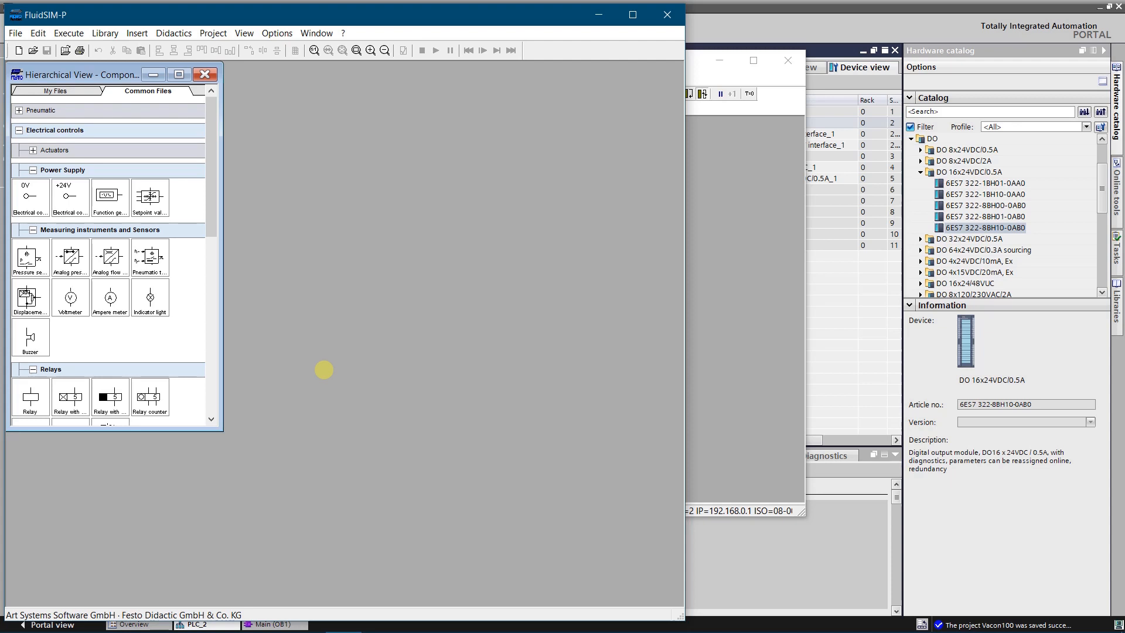
{"action": "mouse_move", "coordinate": [276, 32]}
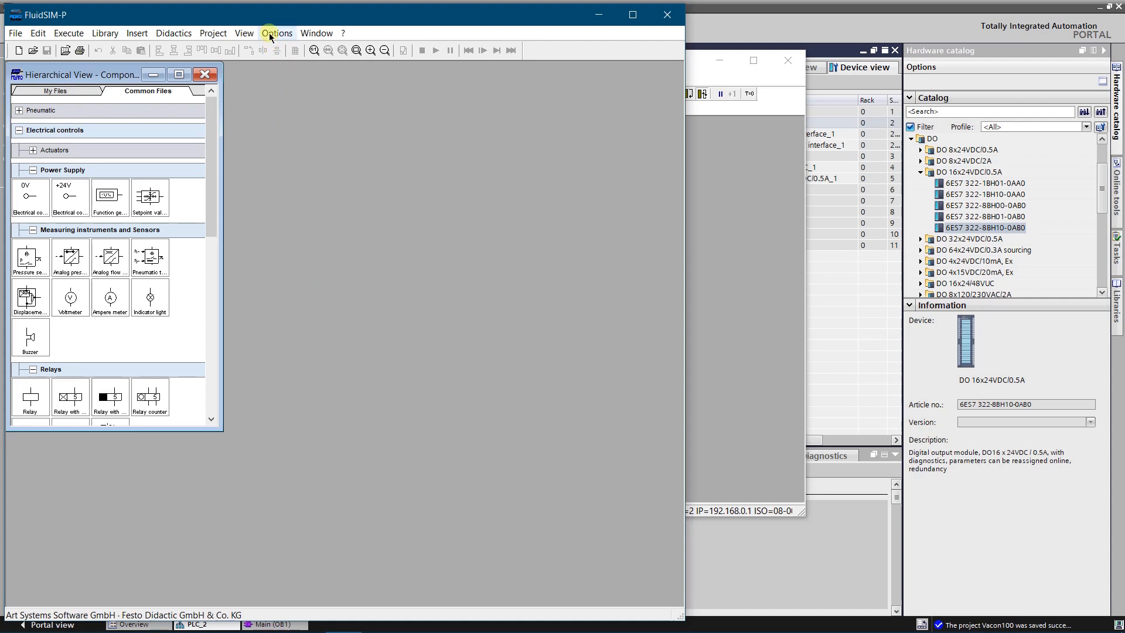
Set the EasyPort/OPC/DDE connection to OPC mode and confirm
{"action": "left_click", "coordinate": [278, 33]}
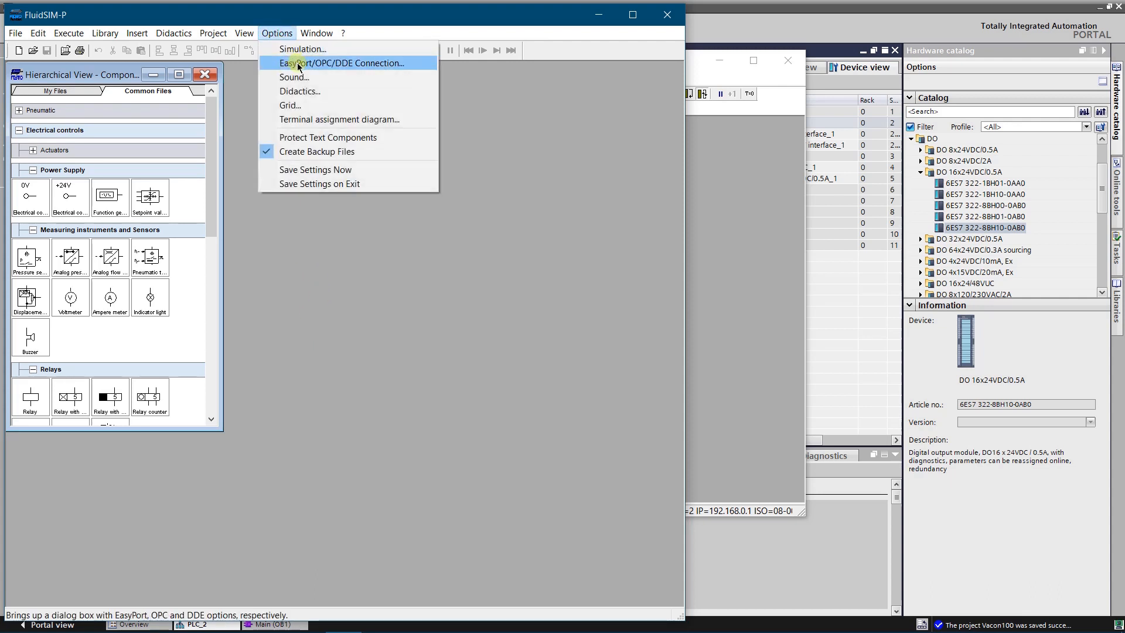
{"action": "left_click", "coordinate": [345, 63]}
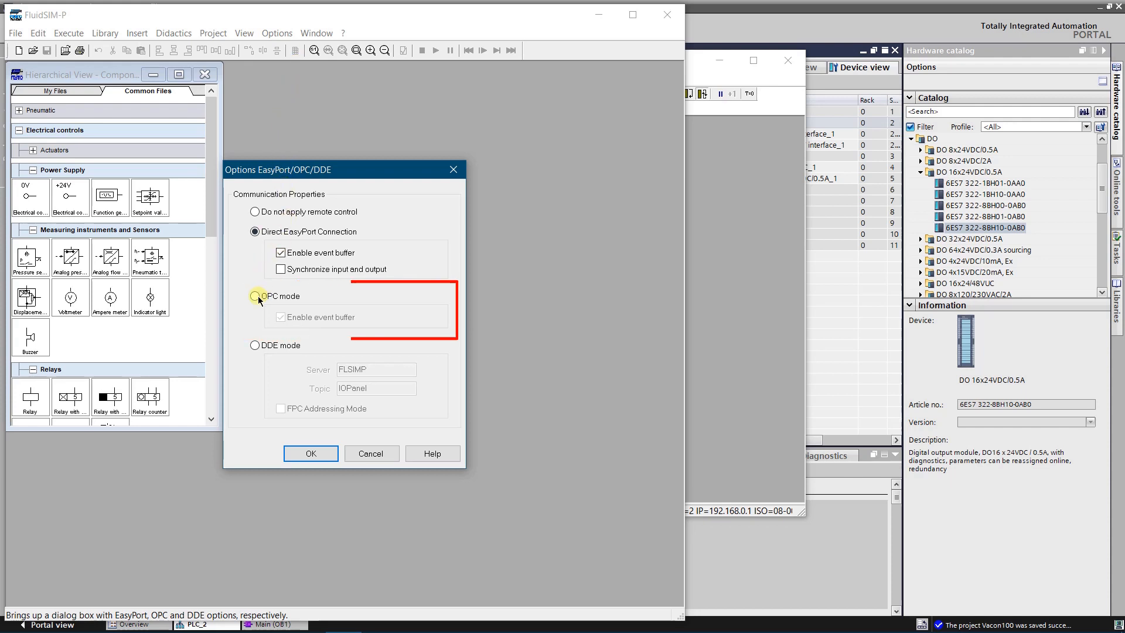
{"action": "left_click", "coordinate": [254, 295]}
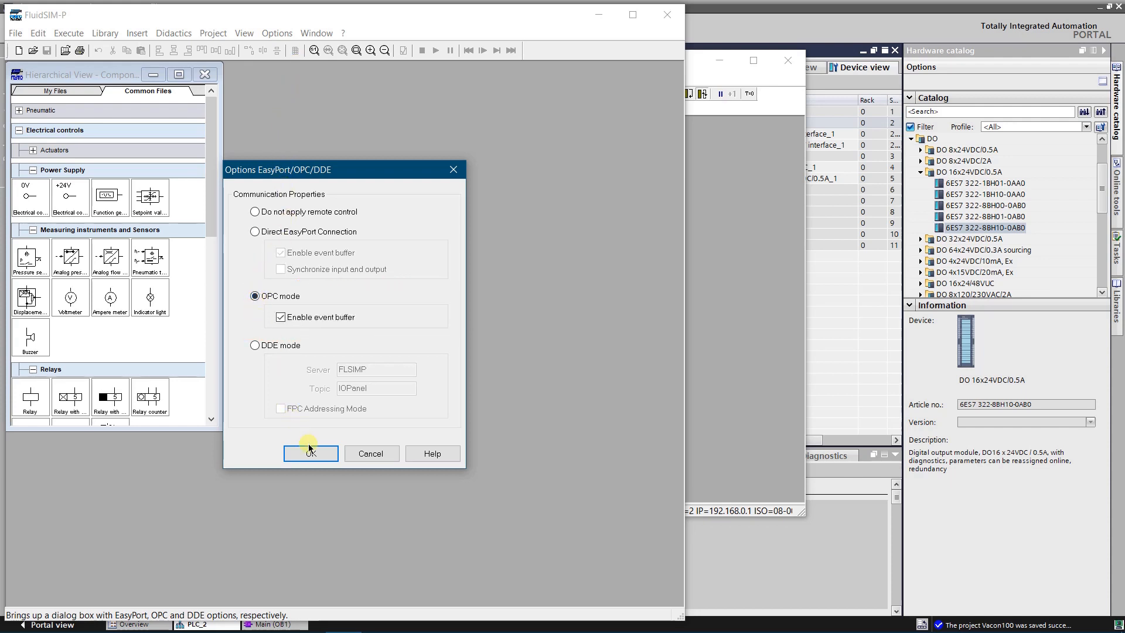
{"action": "left_click", "coordinate": [310, 453]}
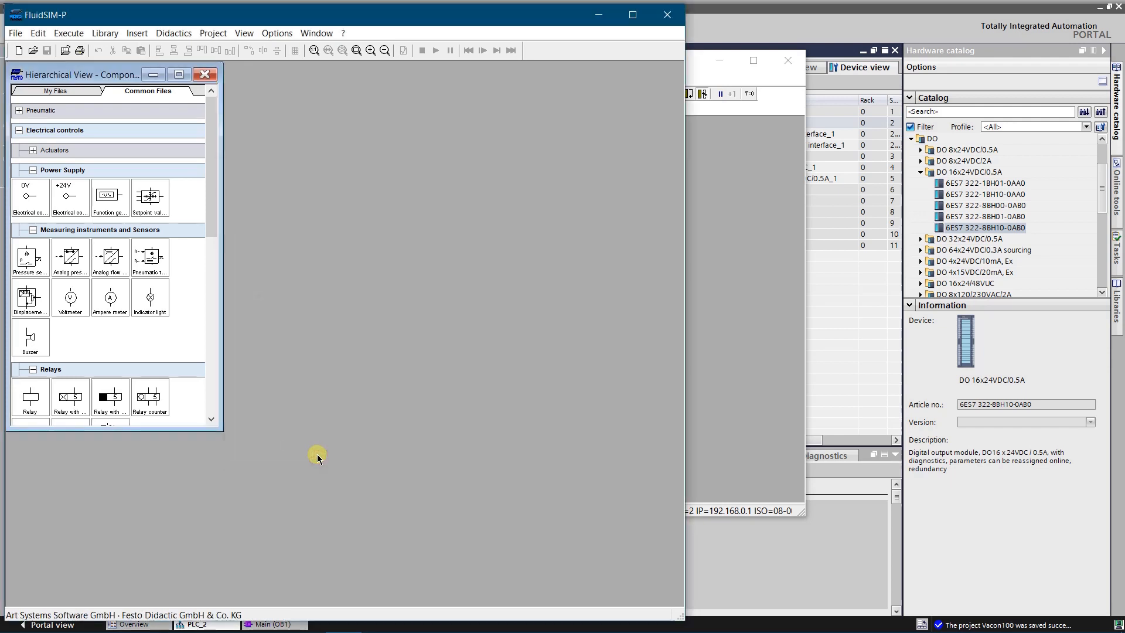
{"action": "mouse_move", "coordinate": [460, 377]}
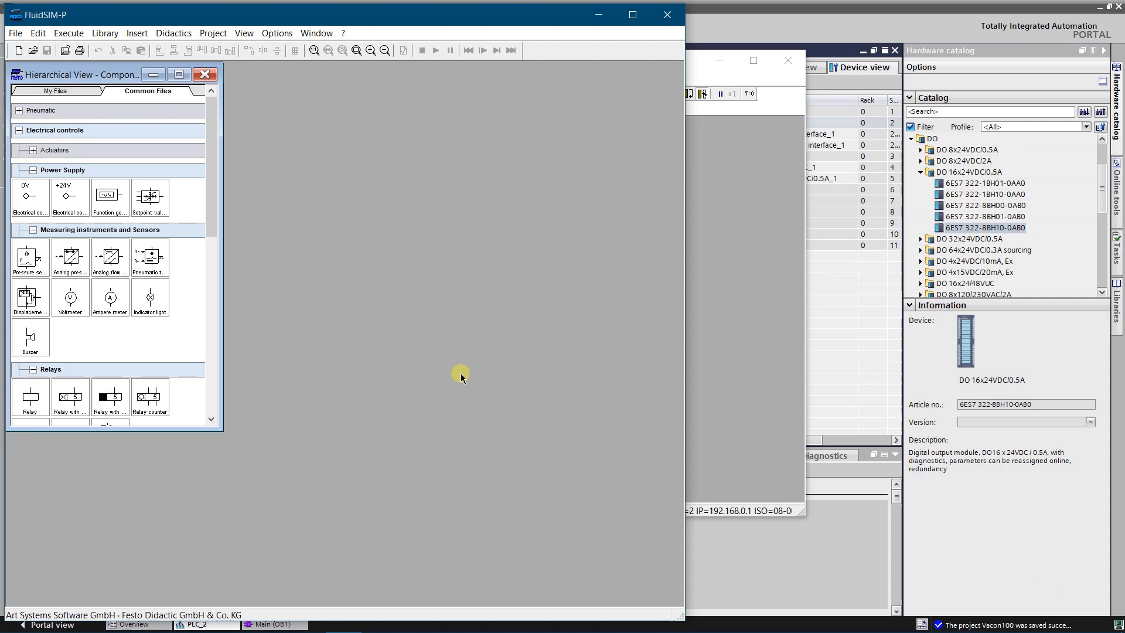
{"action": "mouse_move", "coordinate": [686, 299]}
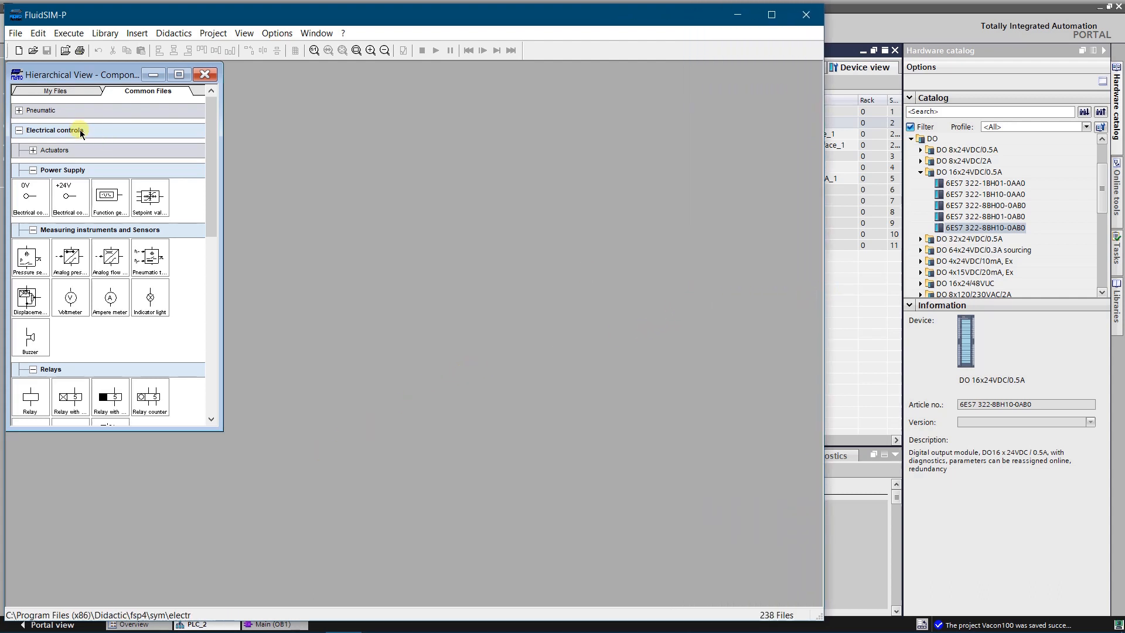
{"action": "mouse_move", "coordinate": [192, 150]}
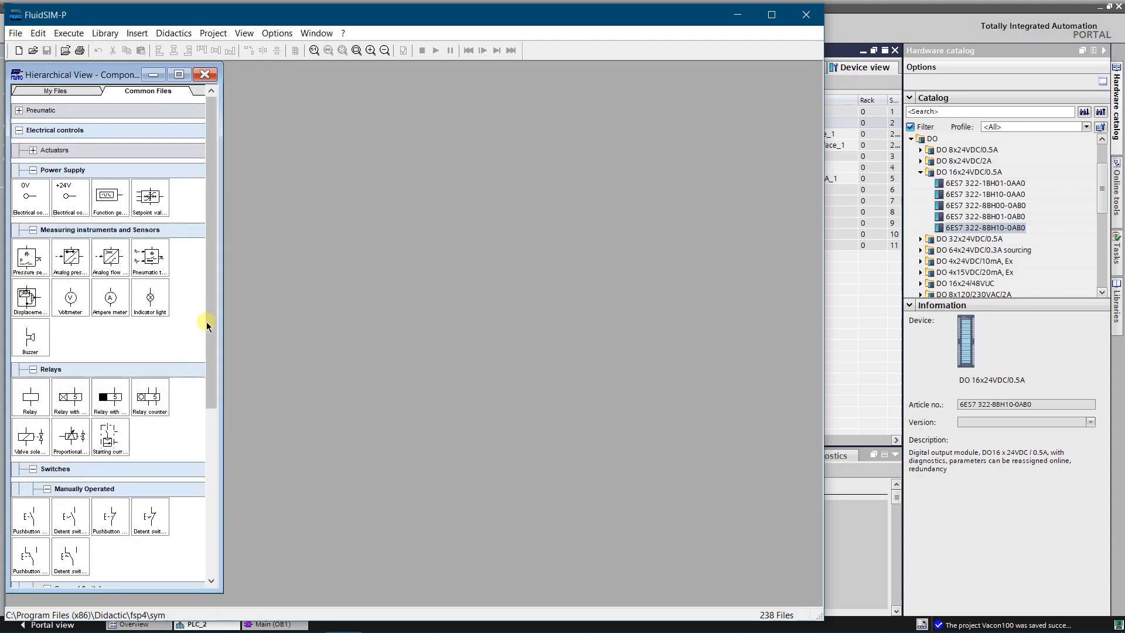
Place a FluidSIM Out block from the EasyPort/OPC/DDE library onto the new circuit
{"action": "scroll", "scroll_direction": "down", "scroll_amount": 3}
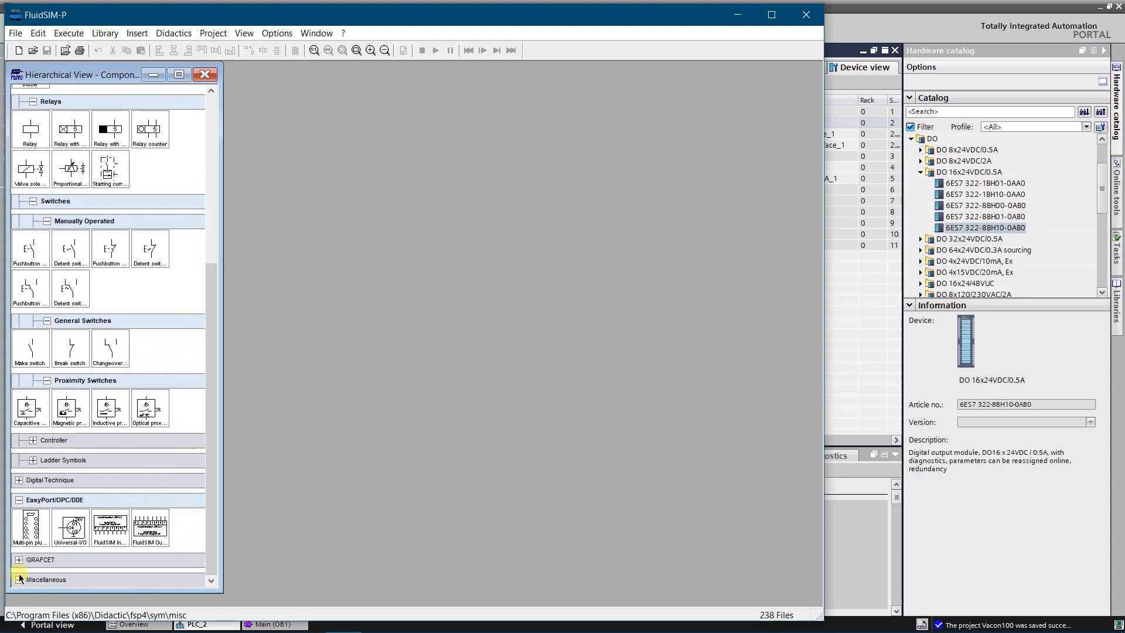
{"action": "left_click", "coordinate": [19, 500]}
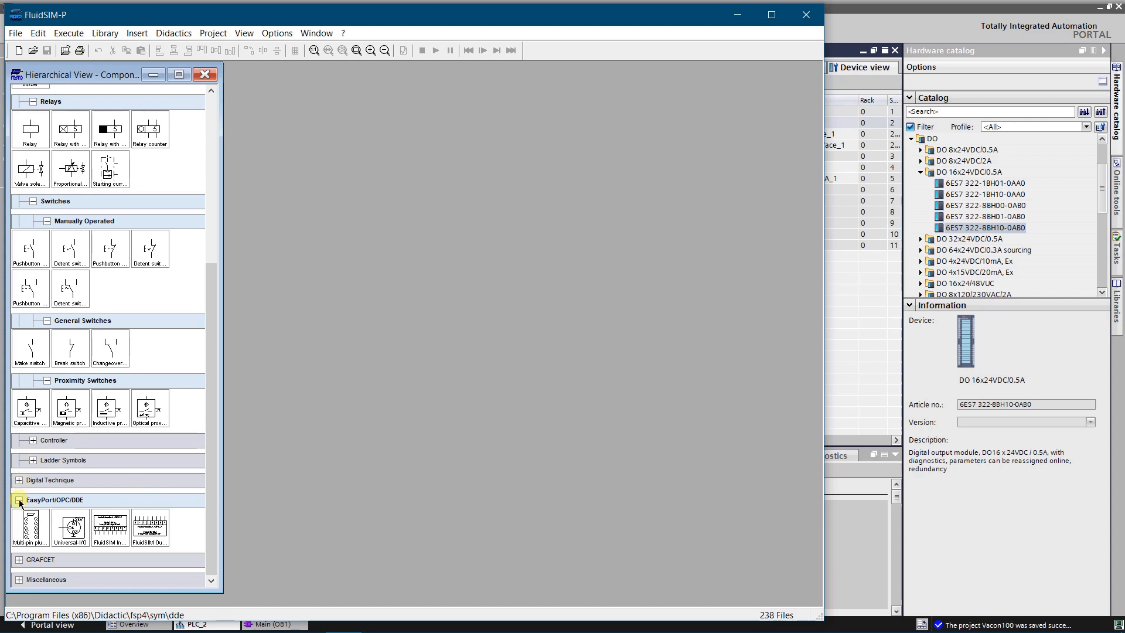
{"action": "mouse_move", "coordinate": [150, 523]}
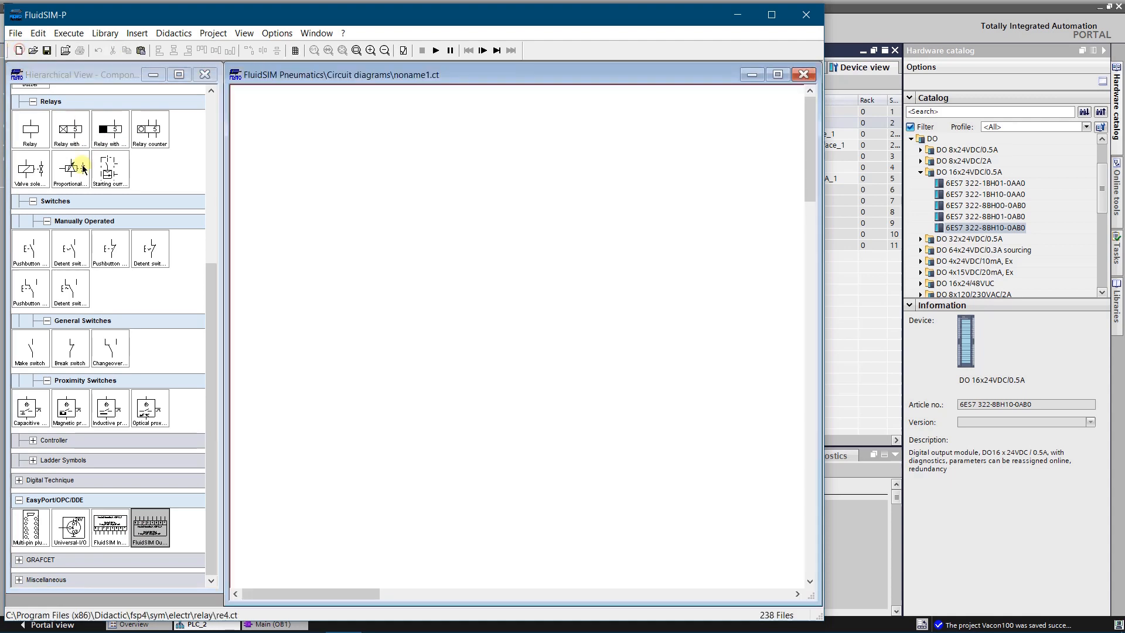
{"action": "left_click_drag", "start_coordinate": [70, 170], "coordinate": [389, 212]}
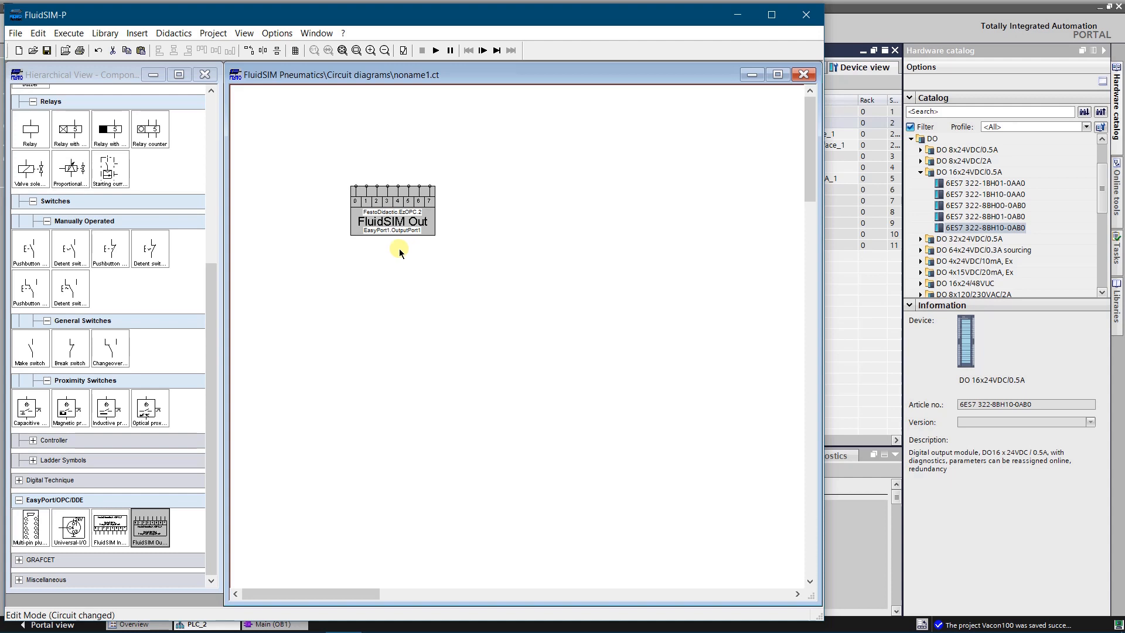
{"action": "mouse_move", "coordinate": [394, 223]}
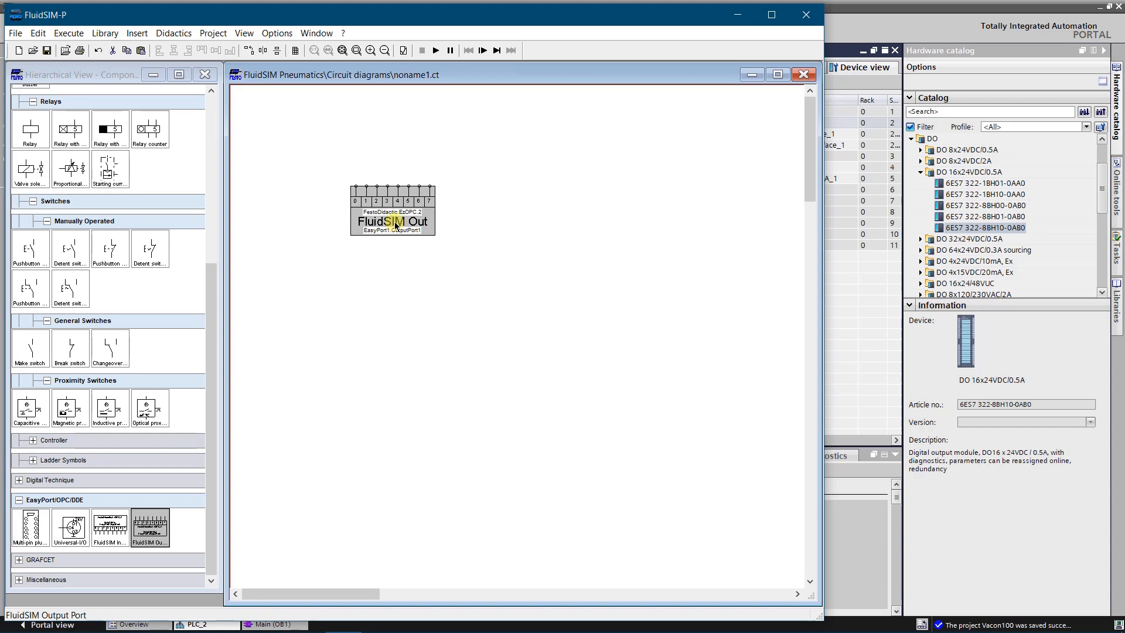
Assign the PLCSIM.EB20 OPC item to the FluidSIM Out block
{"action": "double_click", "coordinate": [392, 221]}
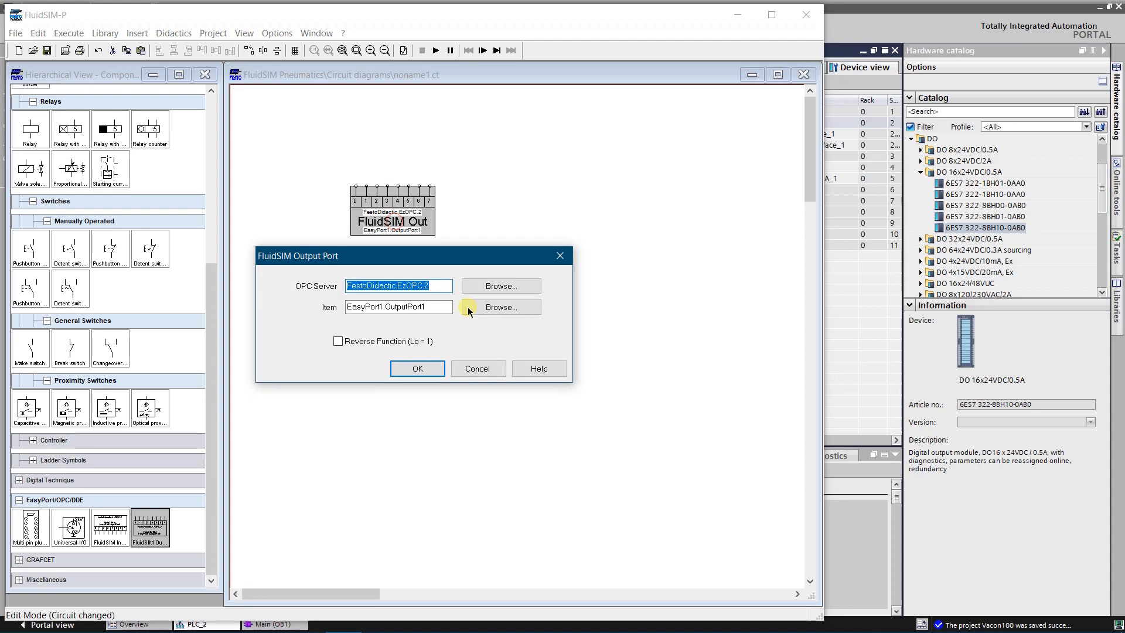
{"action": "mouse_move", "coordinate": [501, 307]}
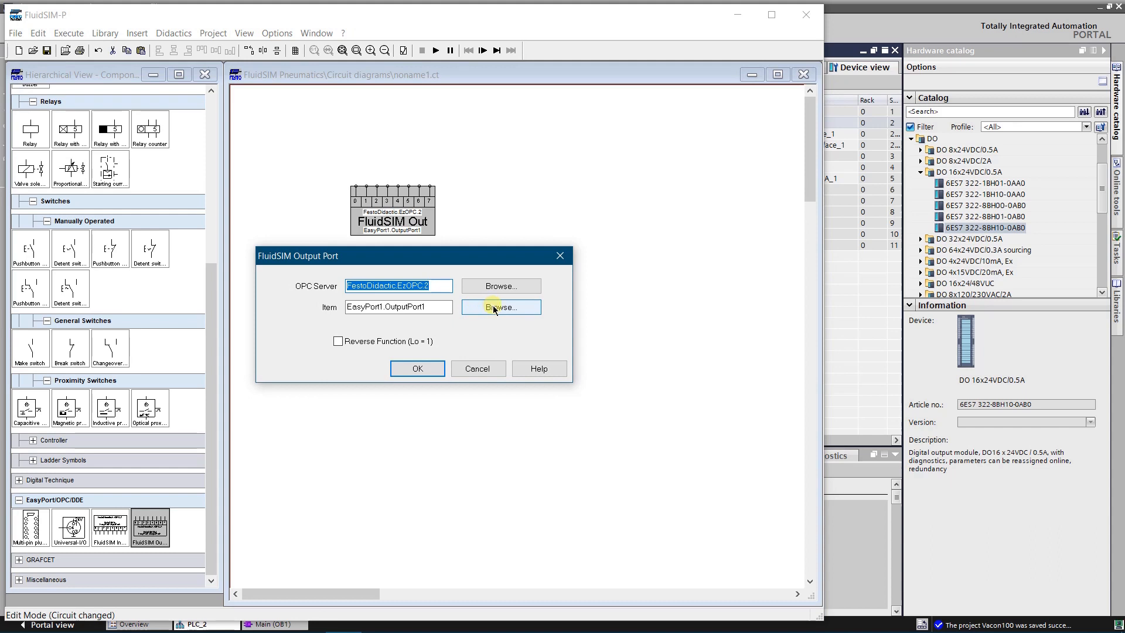
{"action": "left_click", "coordinate": [501, 307]}
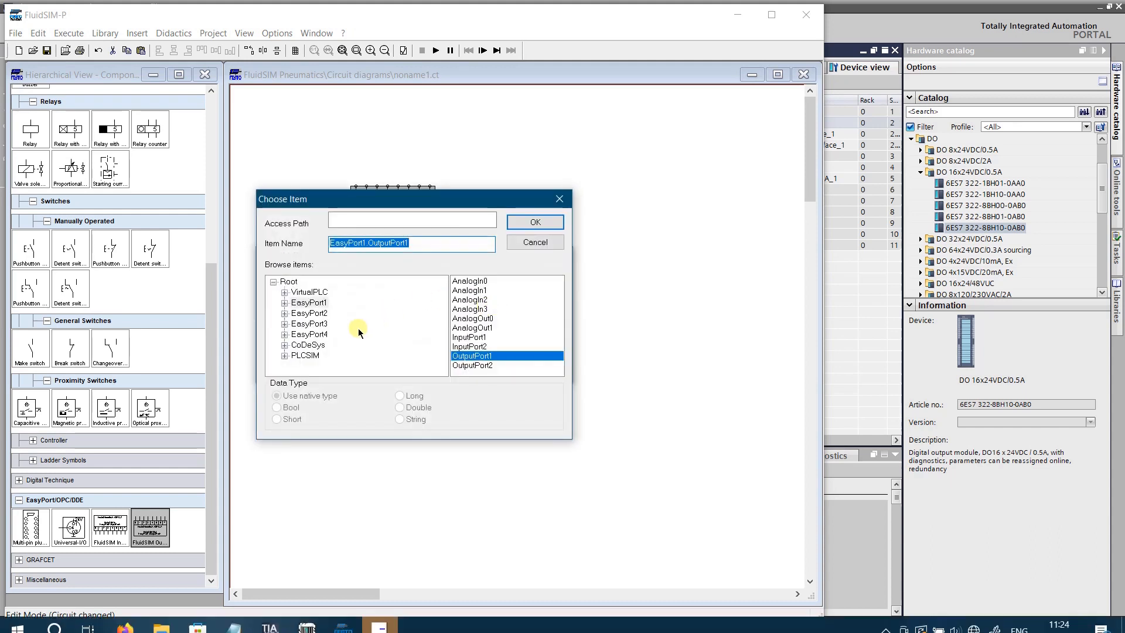
{"action": "mouse_move", "coordinate": [332, 355]}
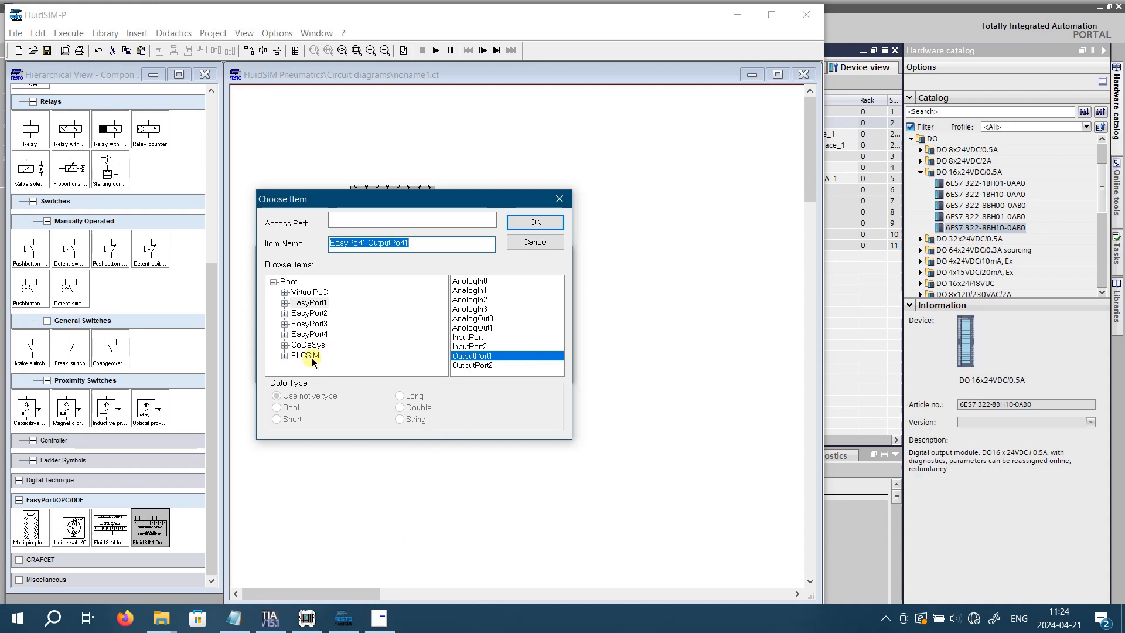
{"action": "left_click", "coordinate": [304, 355]}
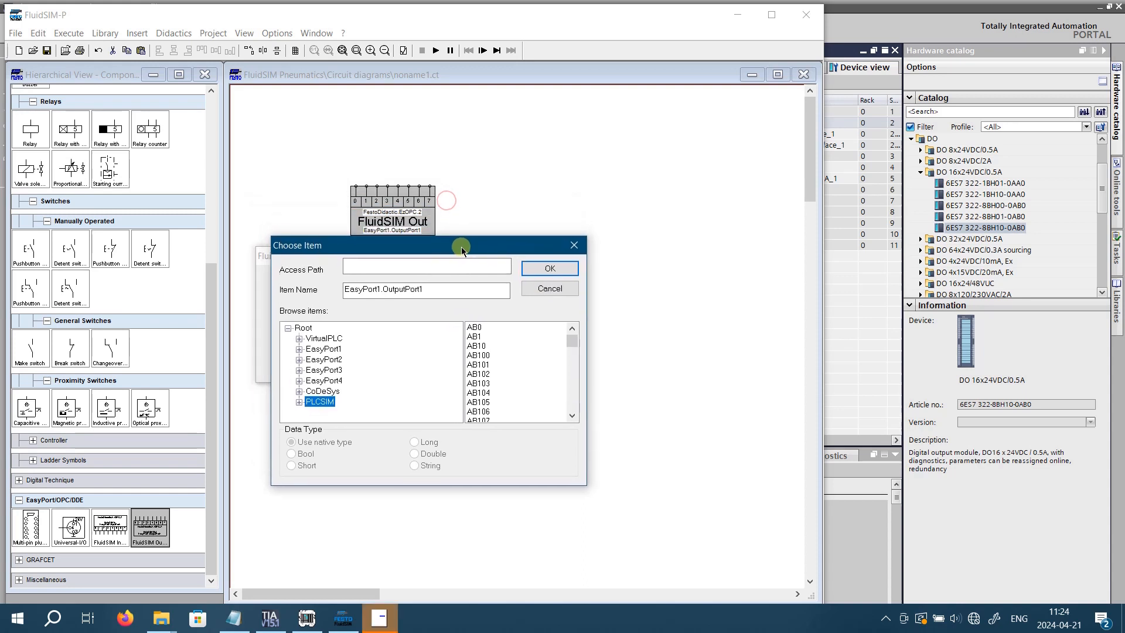
{"action": "scroll", "scroll_direction": "down", "scroll_amount": 3}
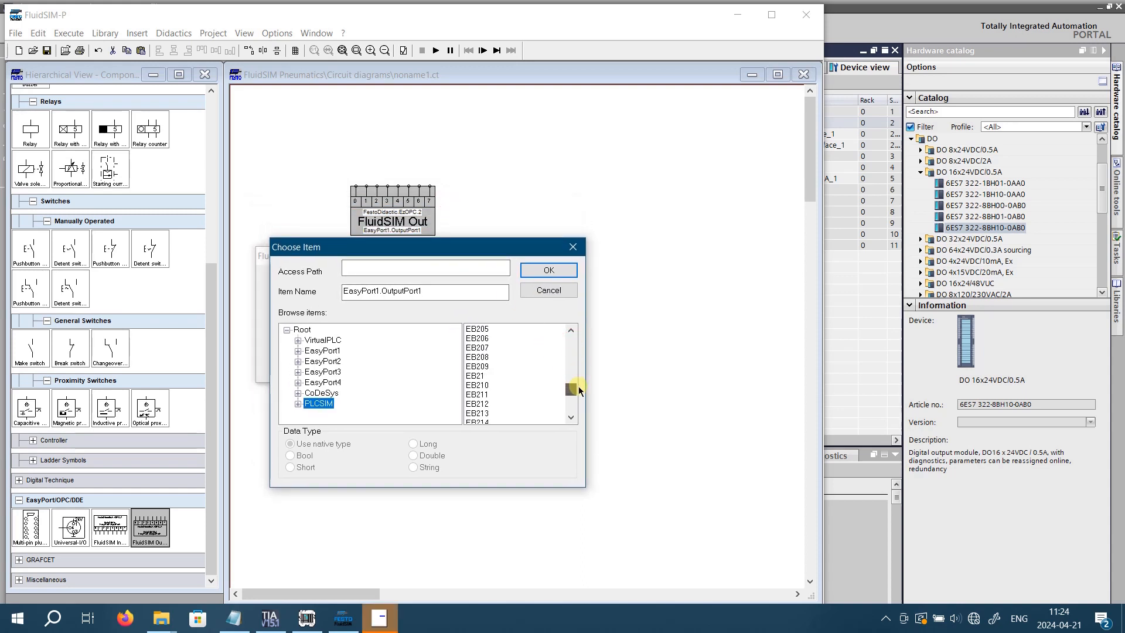
{"action": "scroll", "scroll_direction": "up", "scroll_amount": 3}
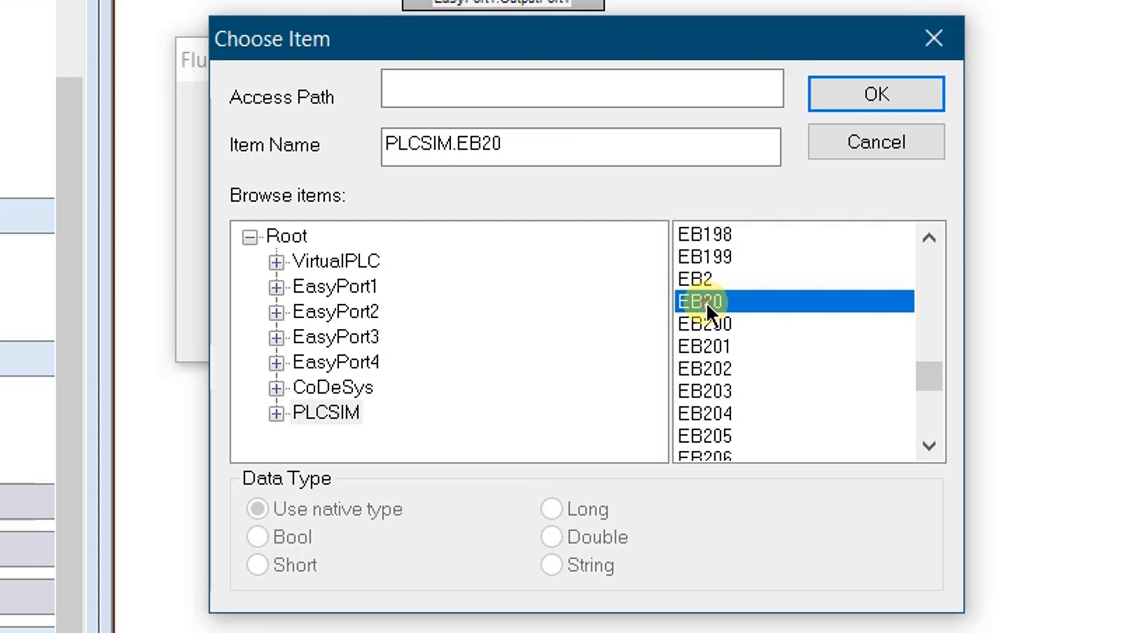
{"action": "mouse_move", "coordinate": [876, 93]}
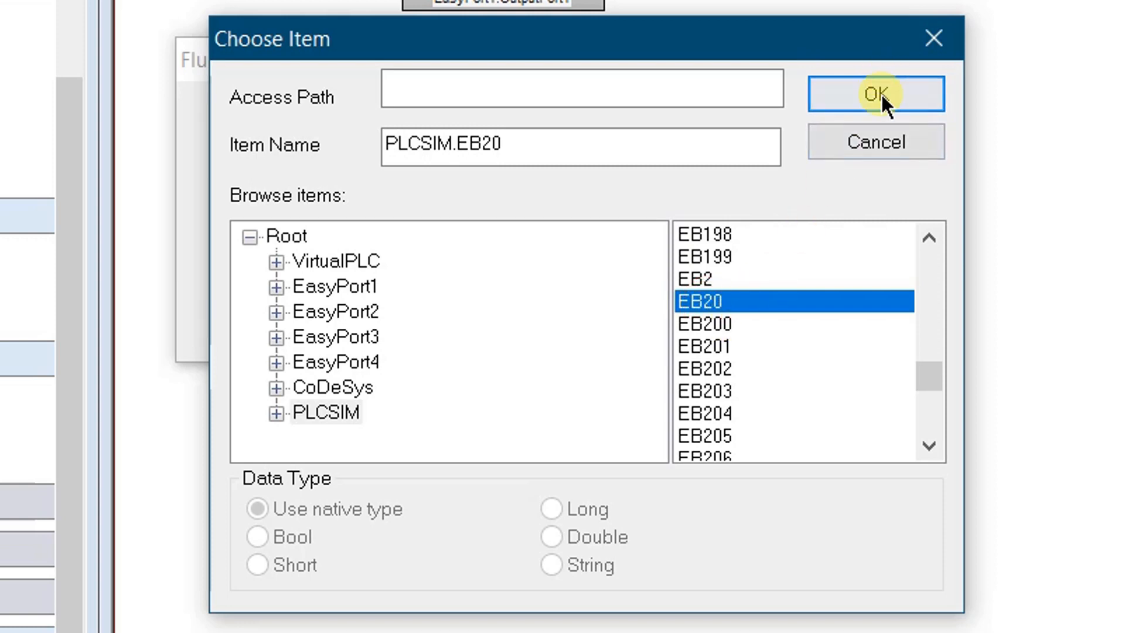
{"action": "left_click", "coordinate": [876, 93]}
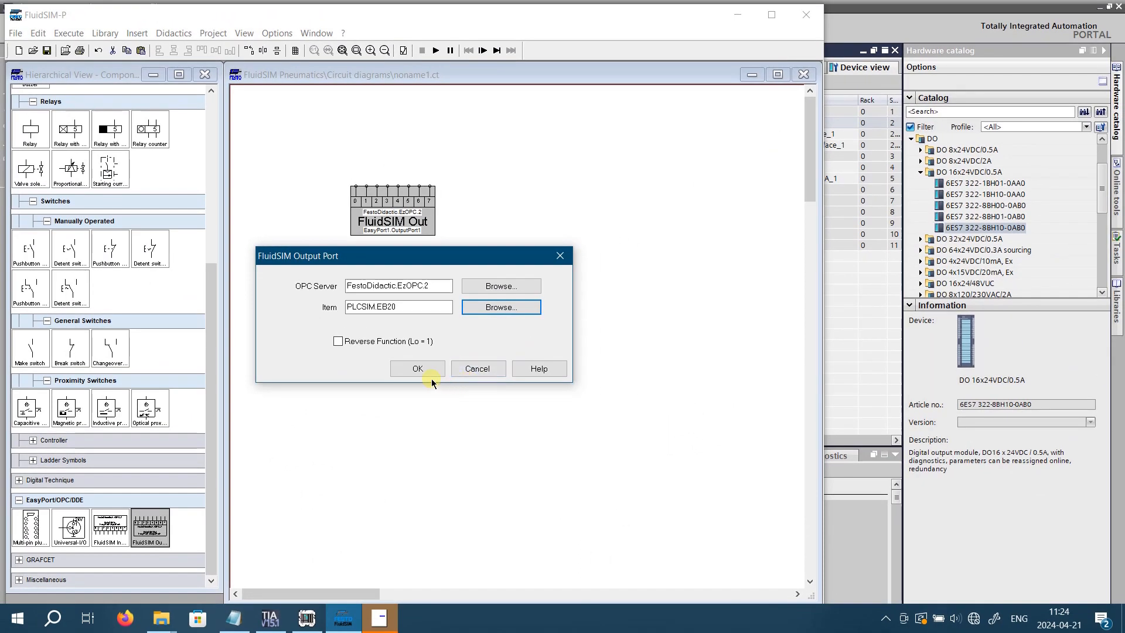
{"action": "left_click", "coordinate": [417, 368]}
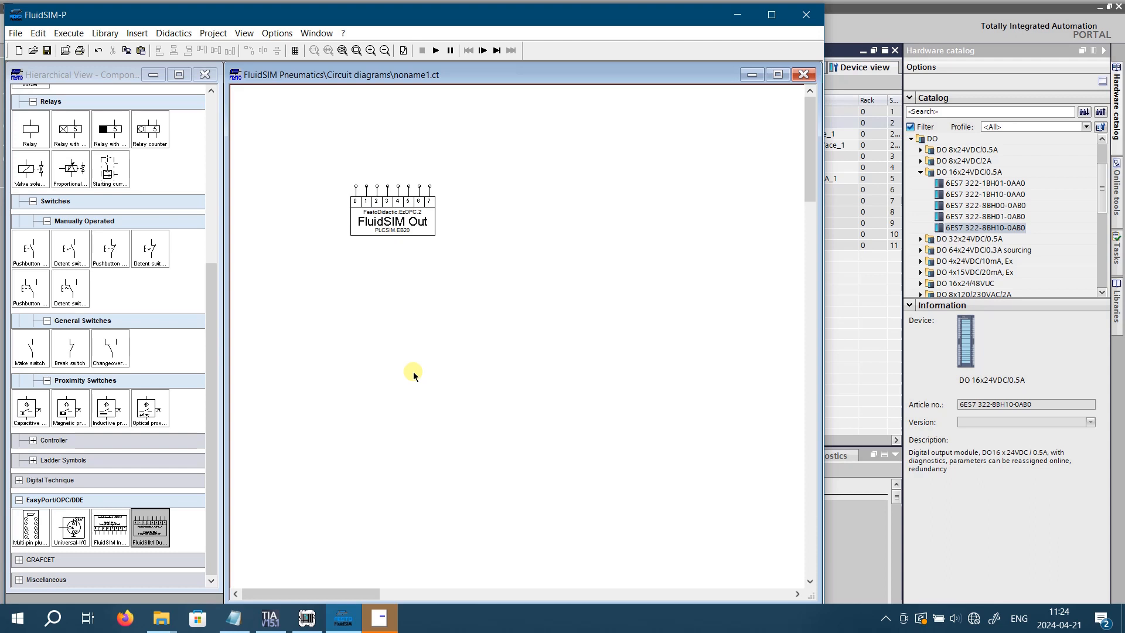
{"action": "mouse_move", "coordinate": [409, 234]}
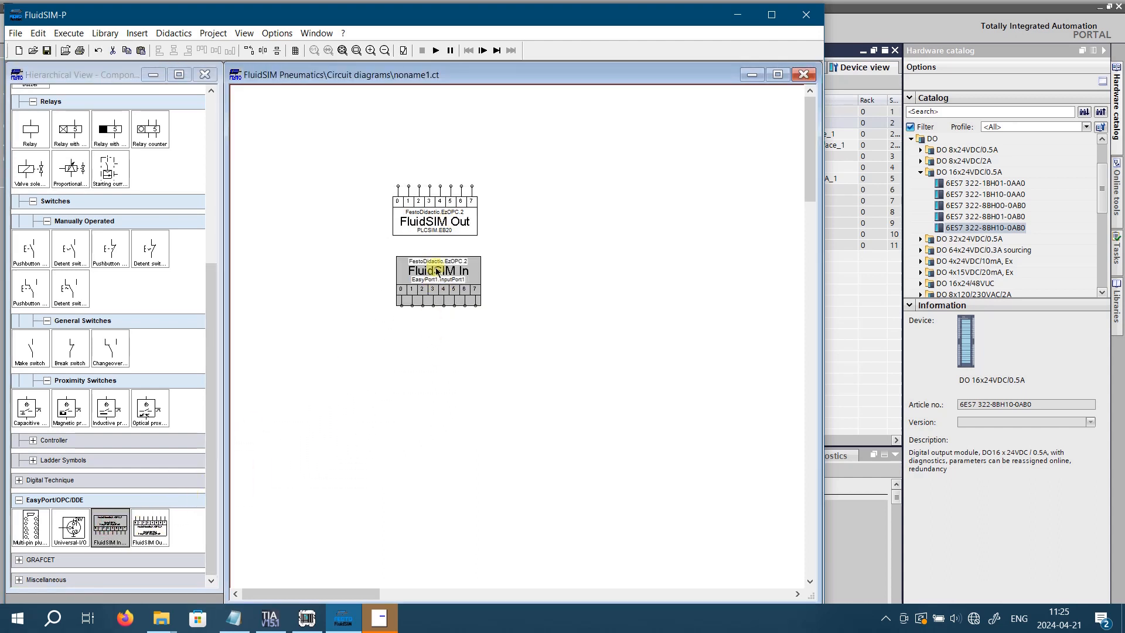
Assign the PLCSIM.AB20 OPC item to the FluidSIM In block
{"action": "double_click", "coordinate": [438, 269]}
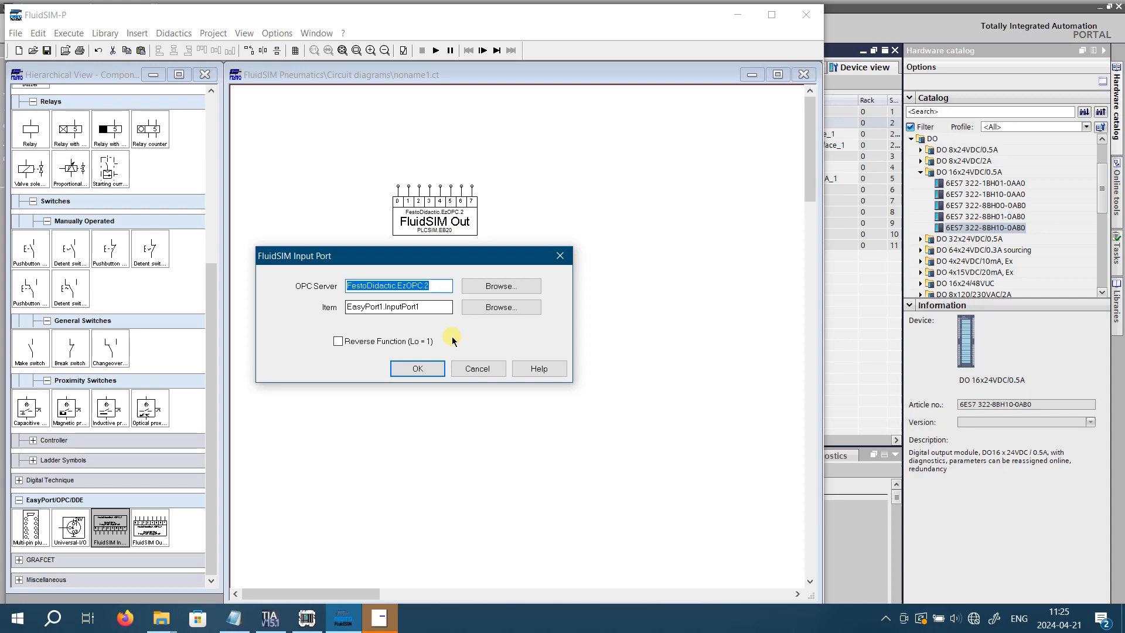
{"action": "mouse_move", "coordinate": [461, 338]}
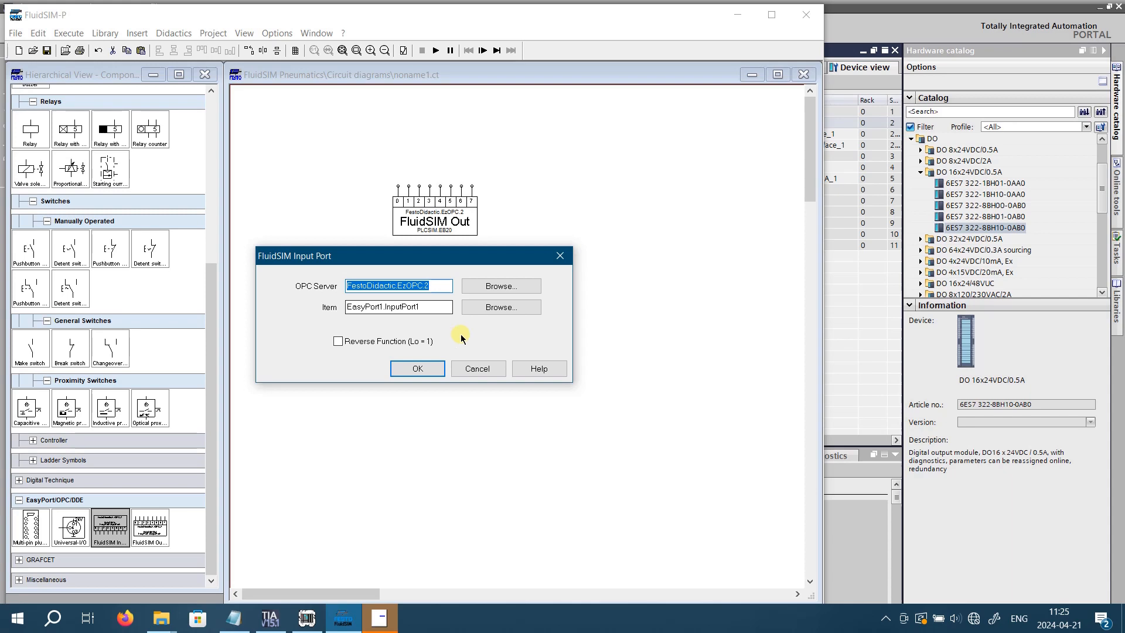
{"action": "left_click", "coordinate": [499, 307]}
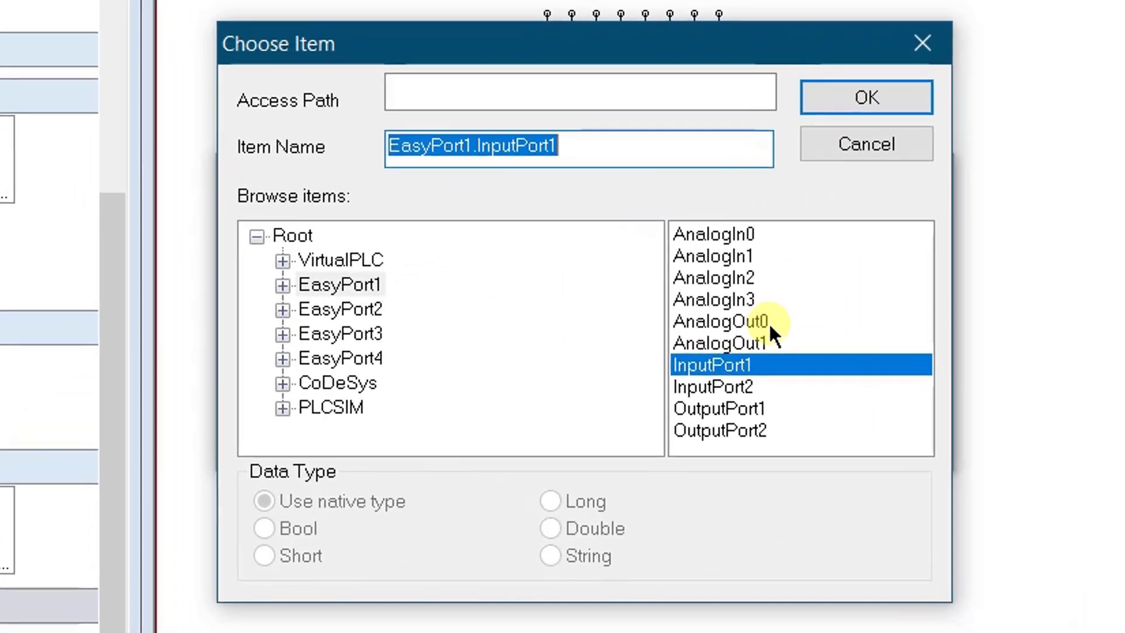
{"action": "left_click", "coordinate": [332, 408]}
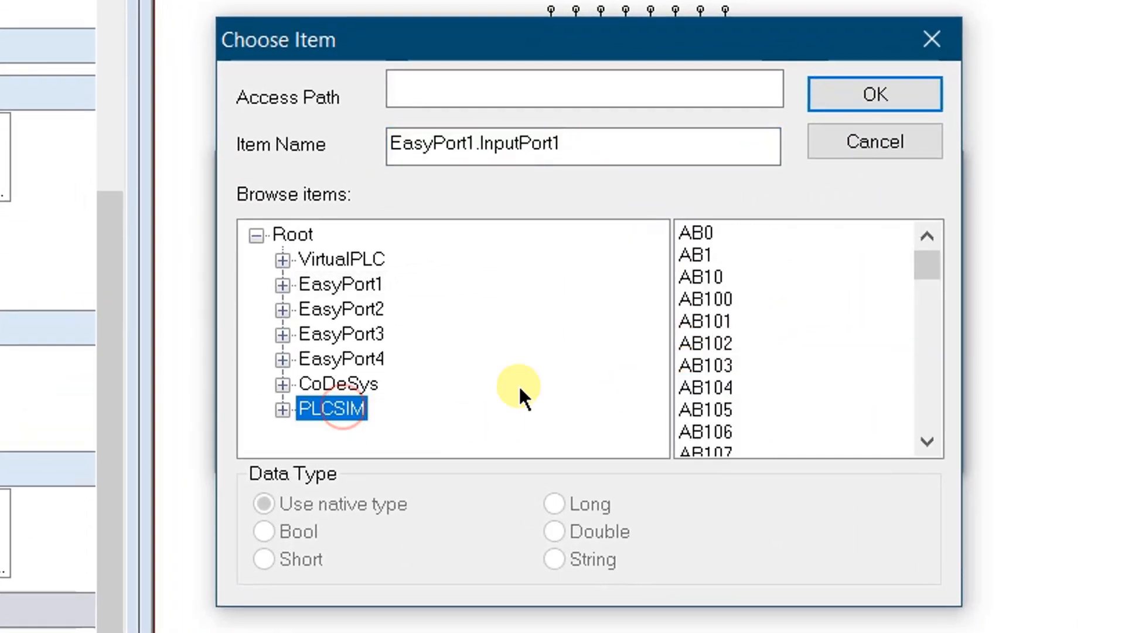
{"action": "scroll", "scroll_direction": "down", "scroll_amount": 3}
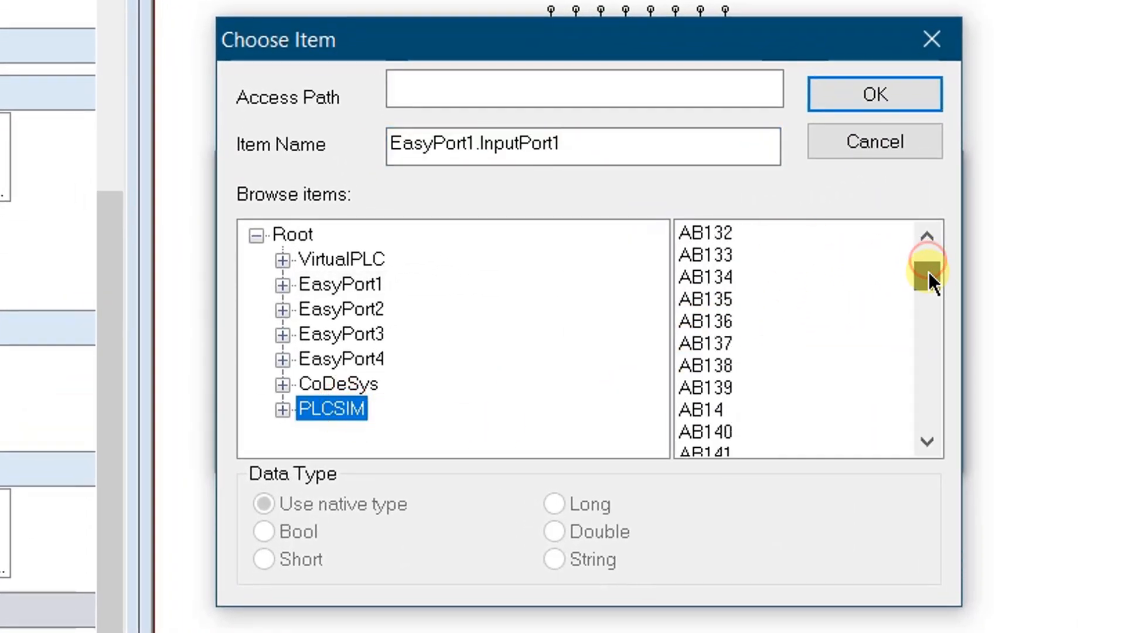
{"action": "scroll", "scroll_direction": "down", "scroll_amount": 3}
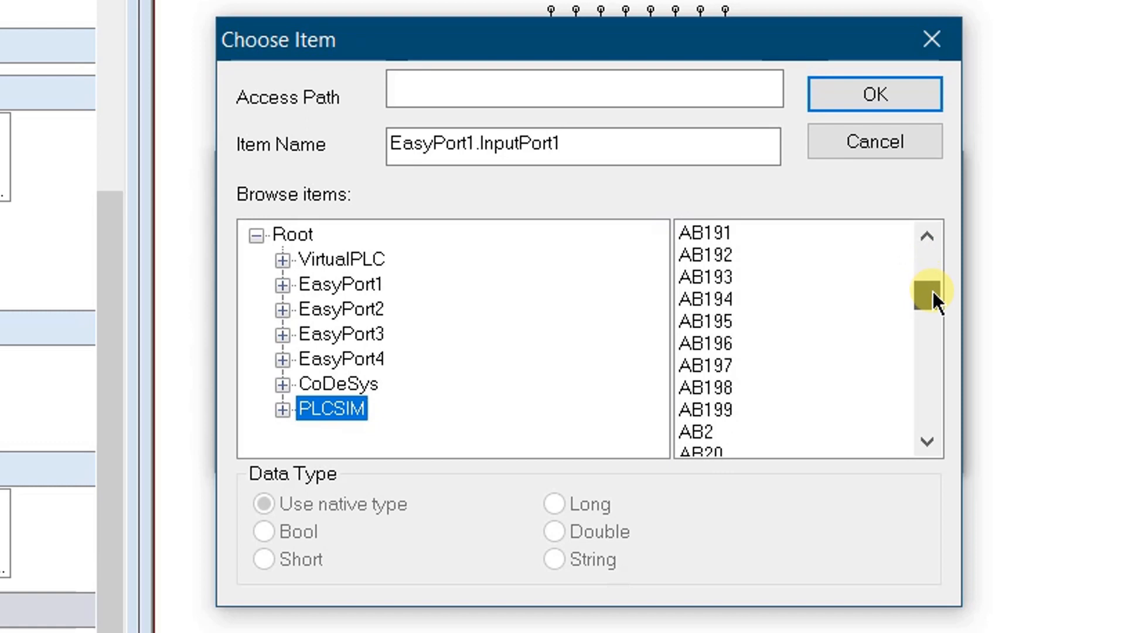
{"action": "left_click", "coordinate": [707, 436]}
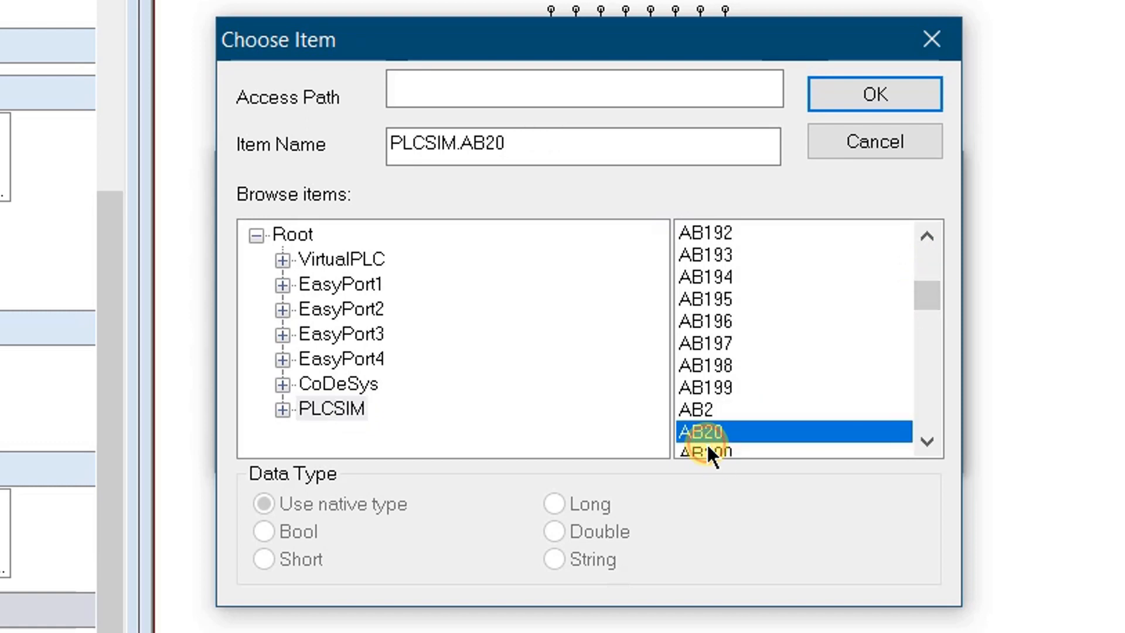
{"action": "mouse_move", "coordinate": [850, 226]}
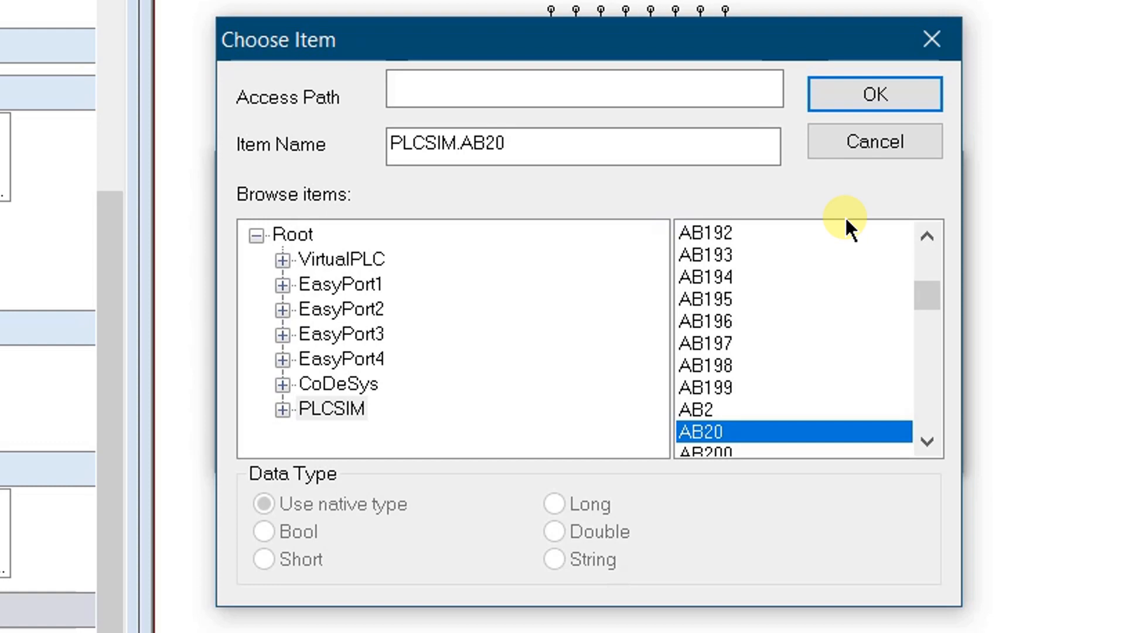
{"action": "left_click", "coordinate": [874, 93]}
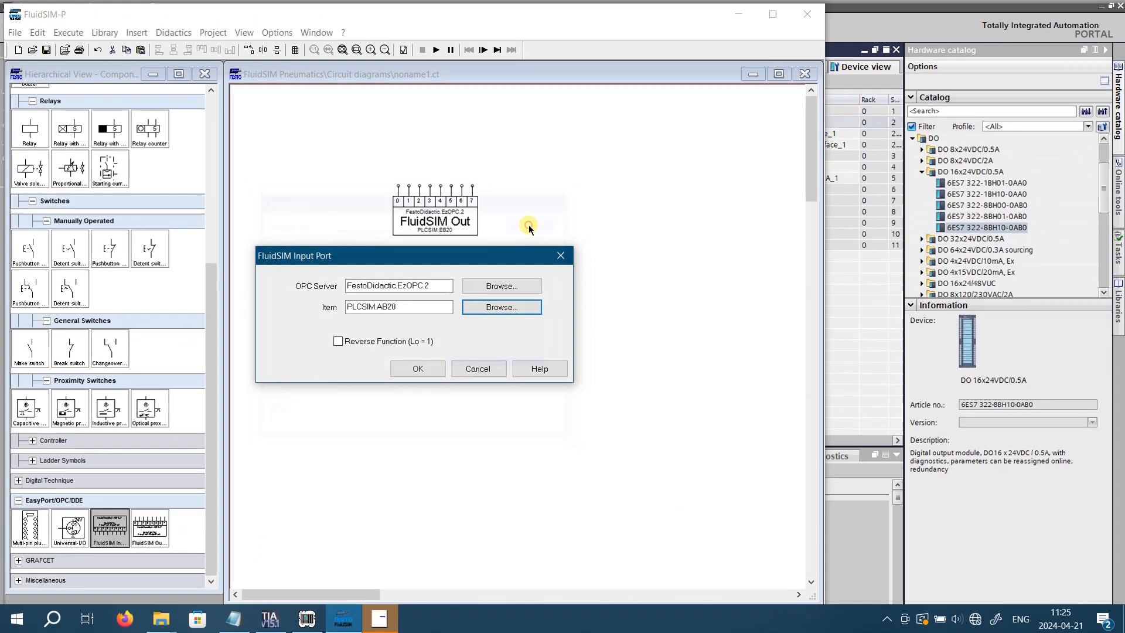
{"action": "mouse_move", "coordinate": [418, 368]}
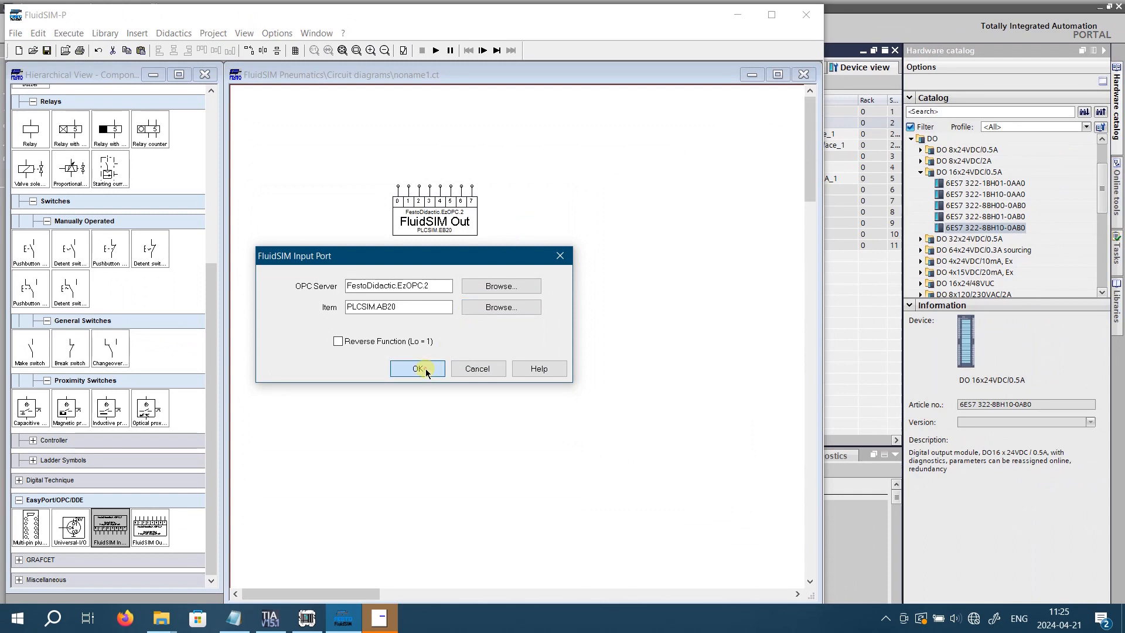
{"action": "left_click", "coordinate": [418, 368]}
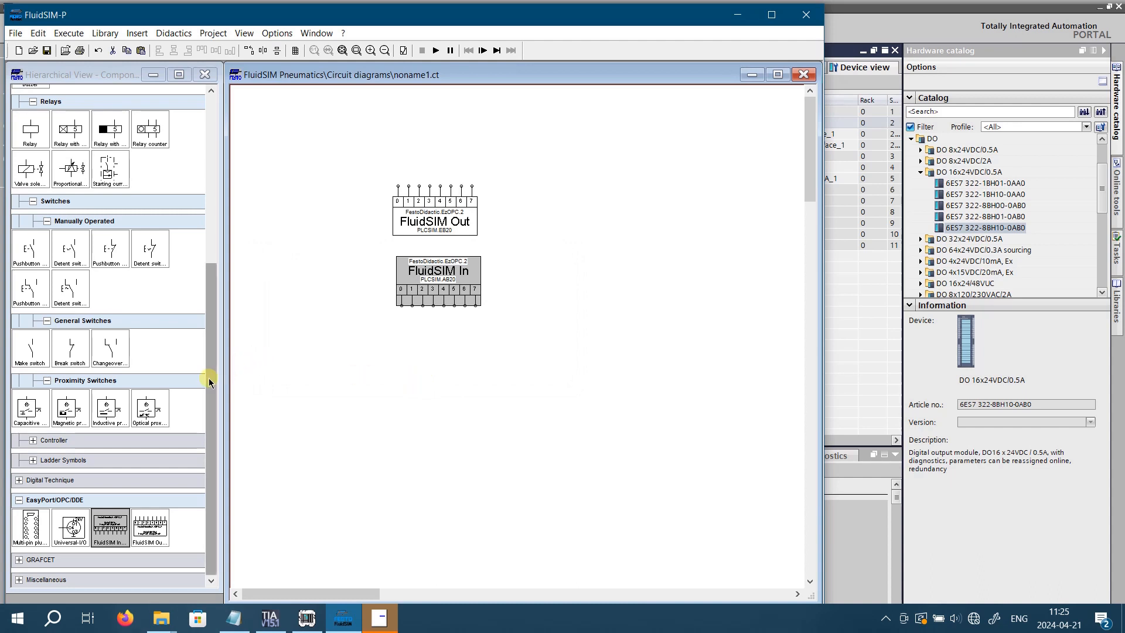
Place a pushbutton from Electrical controls above FluidSIM Out input 0
{"action": "scroll", "scroll_direction": "up", "scroll_amount": 3}
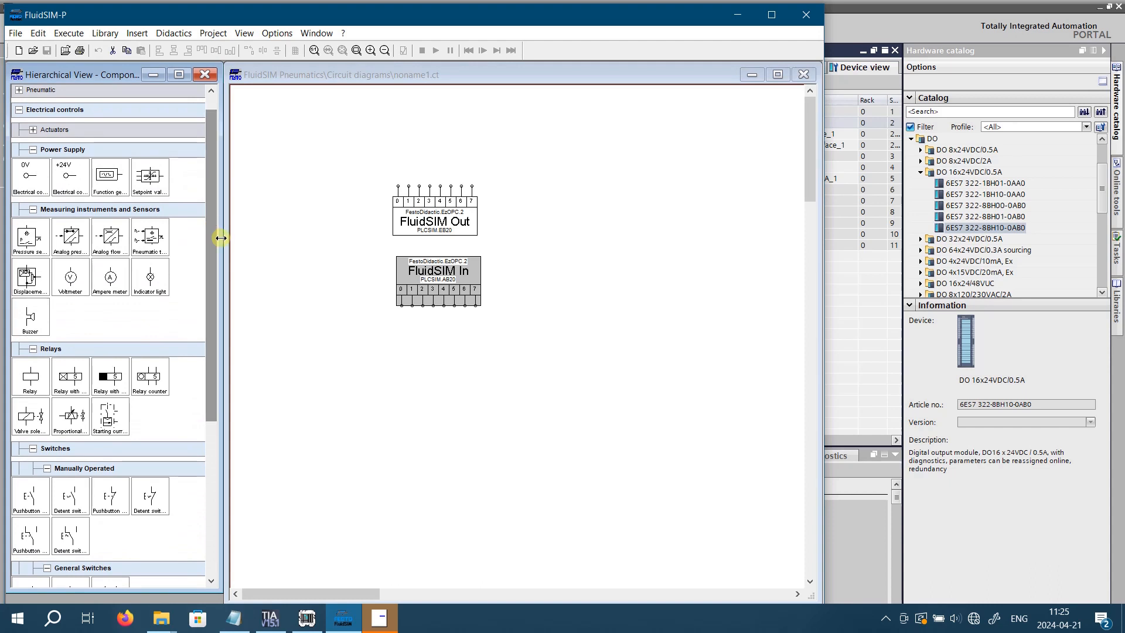
{"action": "left_click_drag", "start_coordinate": [70, 175], "coordinate": [342, 123]}
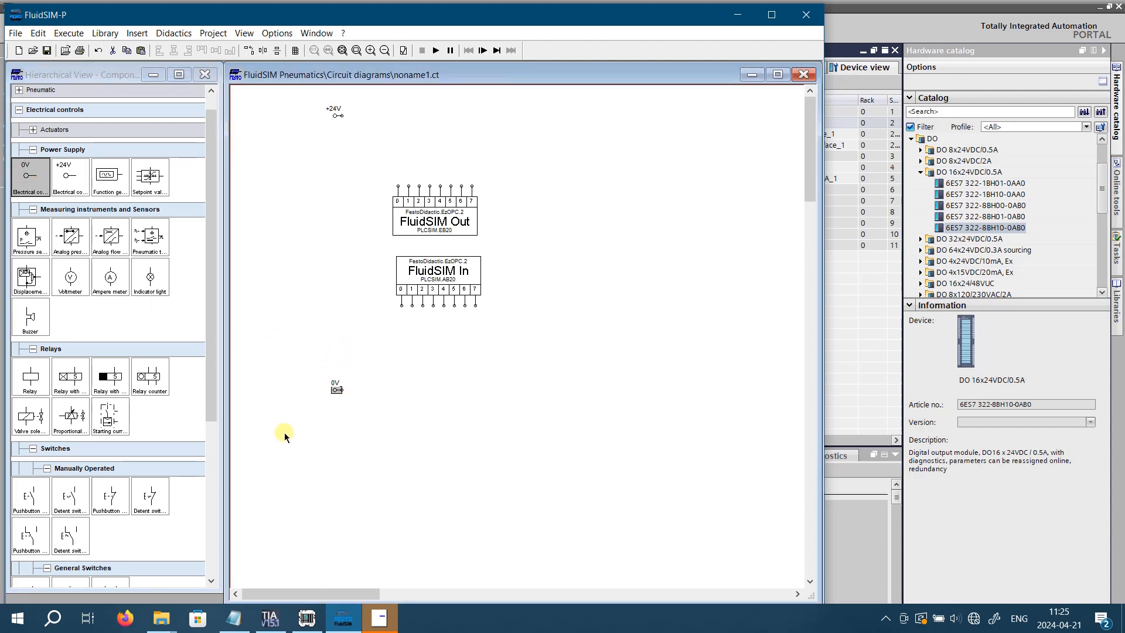
{"action": "mouse_move", "coordinate": [41, 495]}
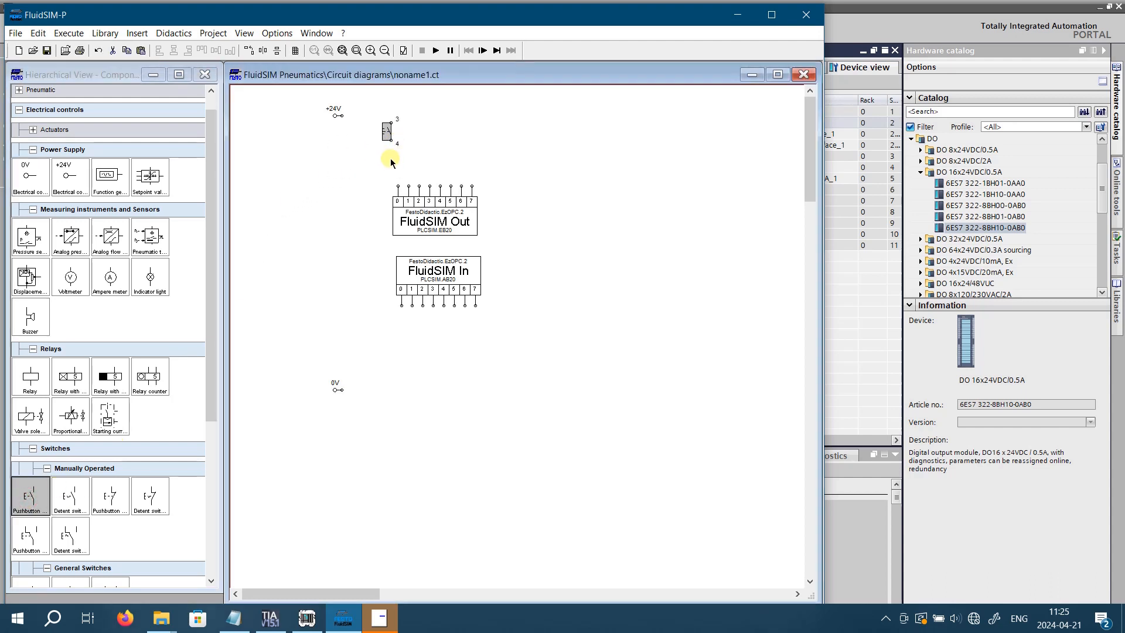
{"action": "left_click_drag", "start_coordinate": [387, 130], "coordinate": [394, 152]}
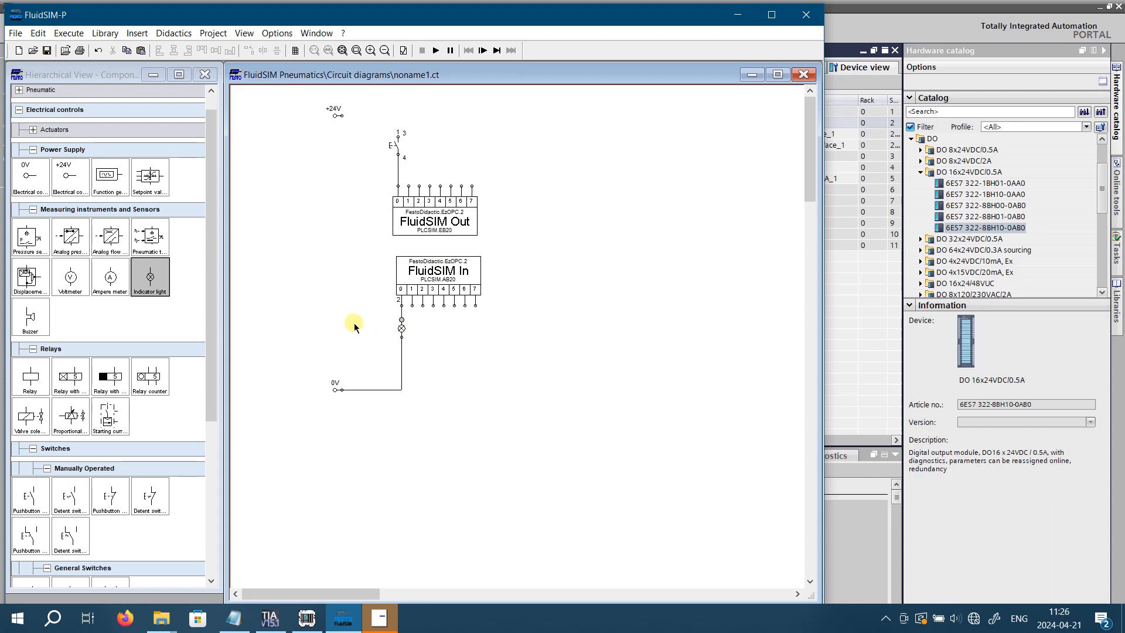
{"action": "mouse_move", "coordinate": [422, 105]}
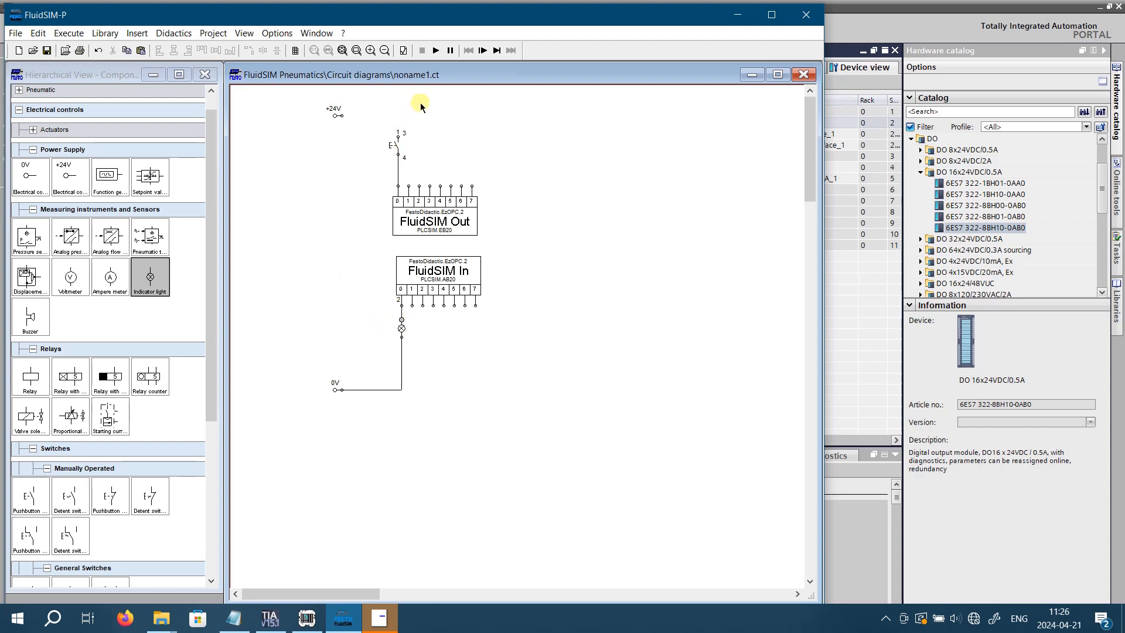
{"action": "mouse_move", "coordinate": [436, 51]}
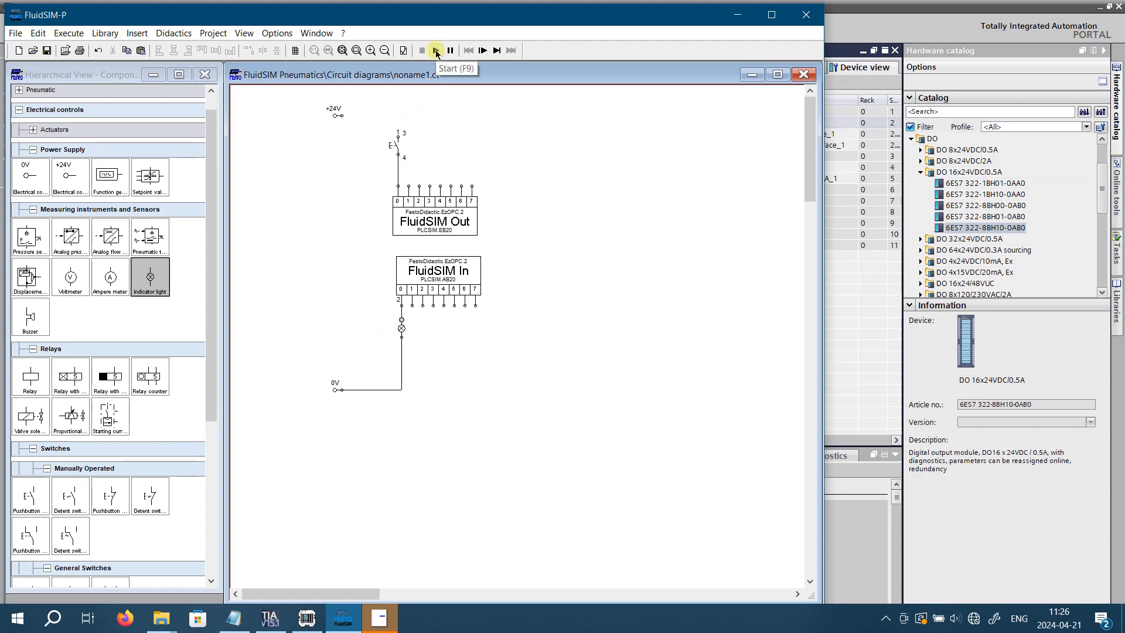
Start the simulation briefly and dismiss the EzOPC overview showing OPC client and S7-PLCSIM connected
{"action": "left_click", "coordinate": [436, 50]}
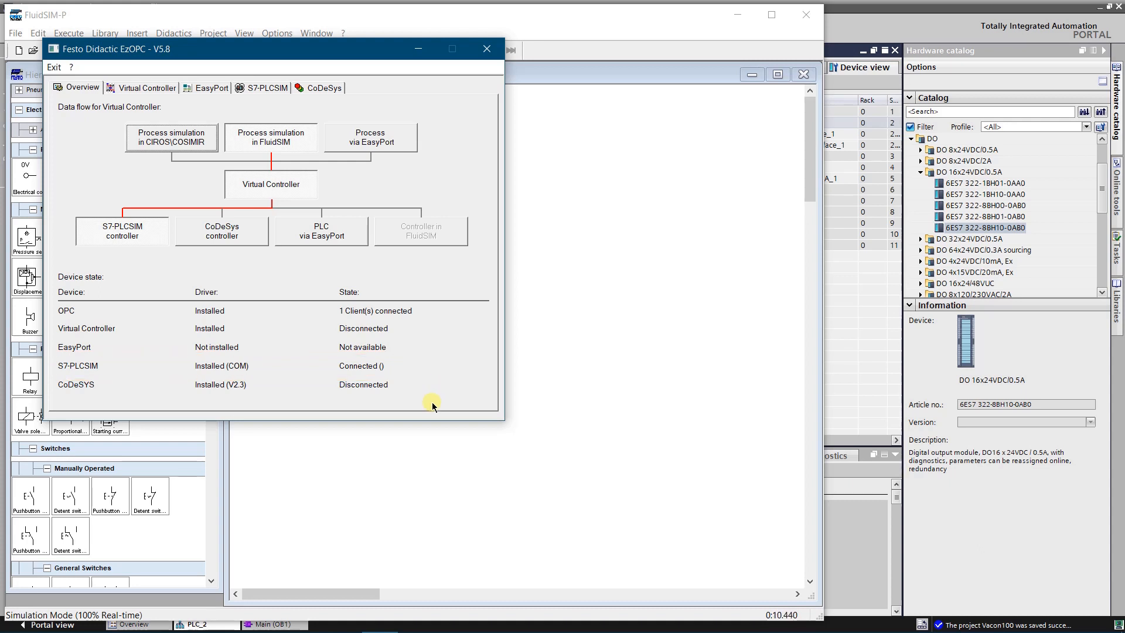
{"action": "left_click", "coordinate": [305, 619]}
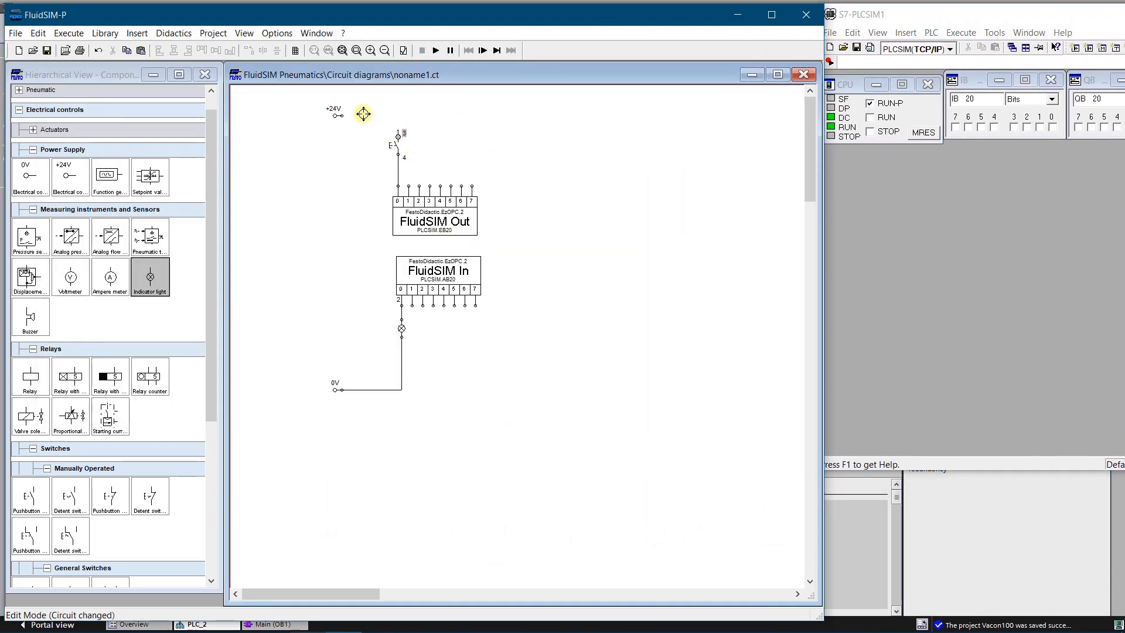
Wire +24V to the pushbutton, run the simulation and bring the QB 20 window forward
{"action": "left_click", "coordinate": [434, 50]}
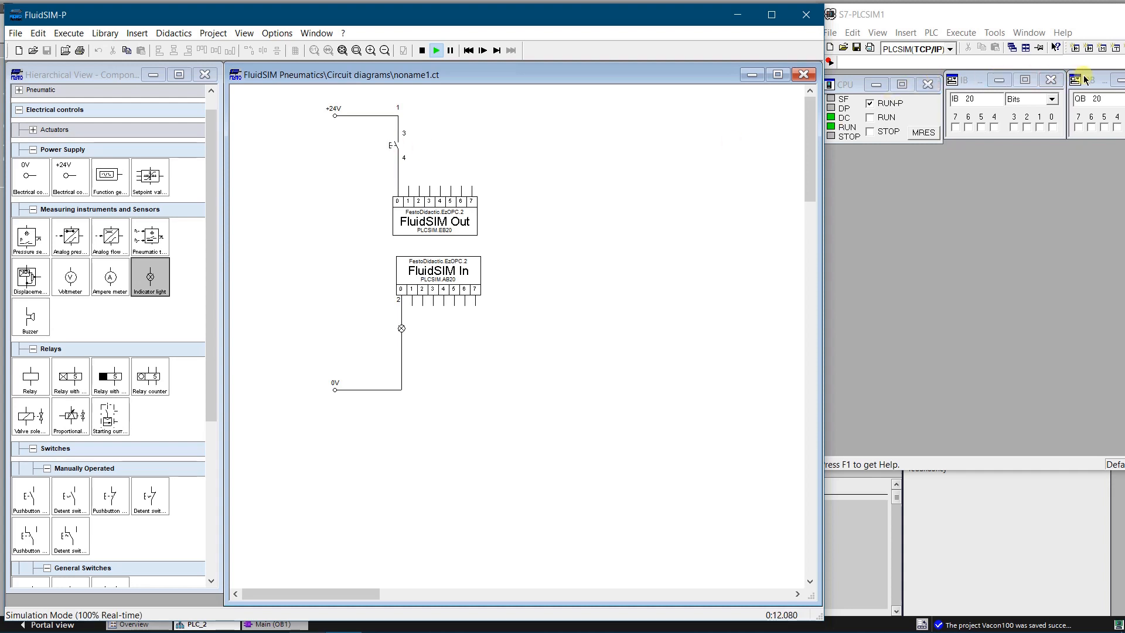
{"action": "left_click", "coordinate": [1083, 80]}
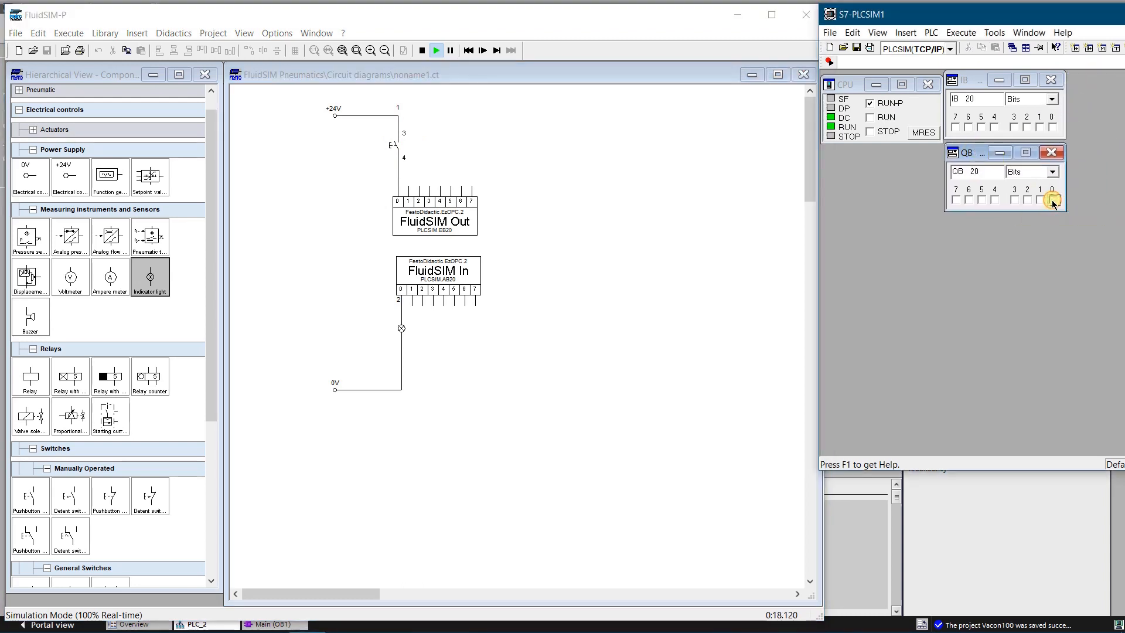
{"action": "left_click", "coordinate": [1052, 201]}
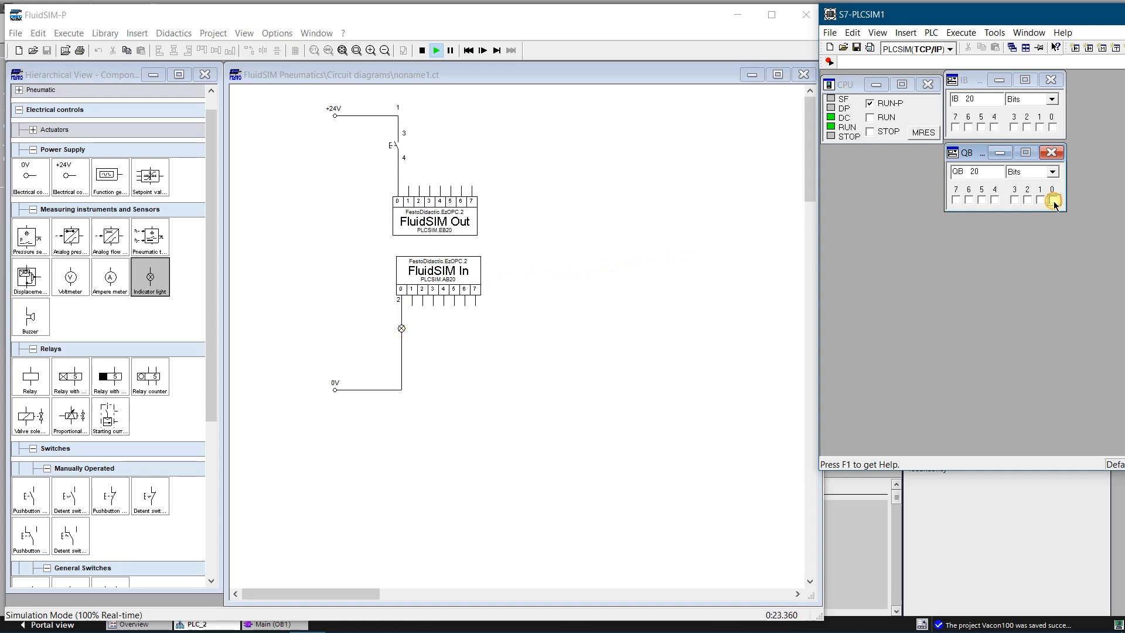
Toggle output bit 20.0 in S7-PLCSIM on, off and on again to light the indicator lamp
{"action": "left_click", "coordinate": [1053, 199]}
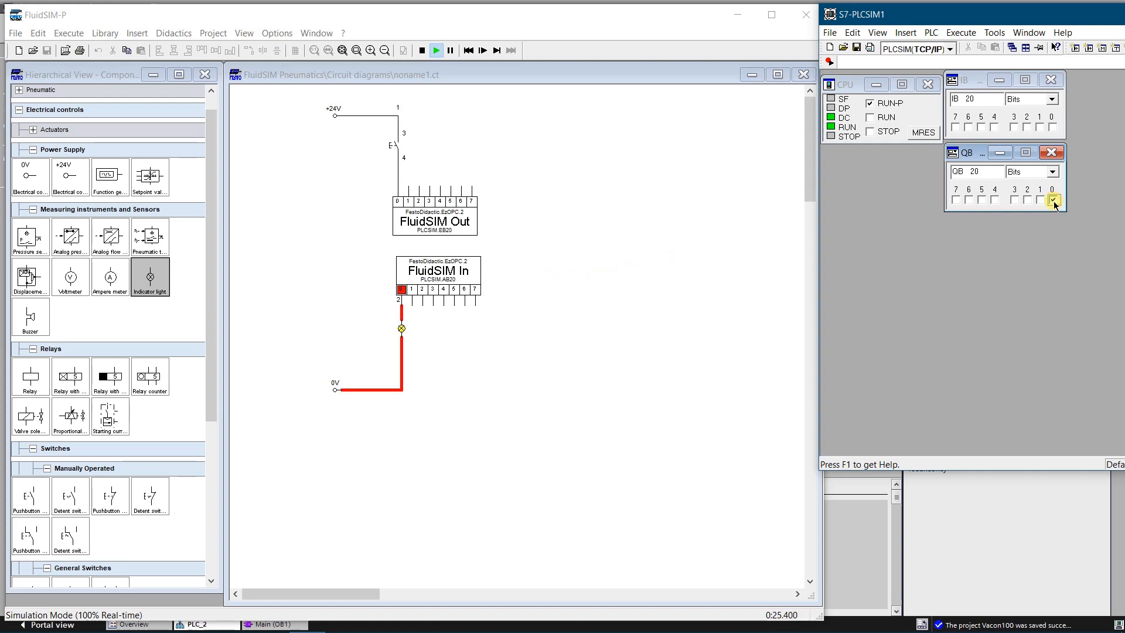
{"action": "left_click", "coordinate": [1054, 200]}
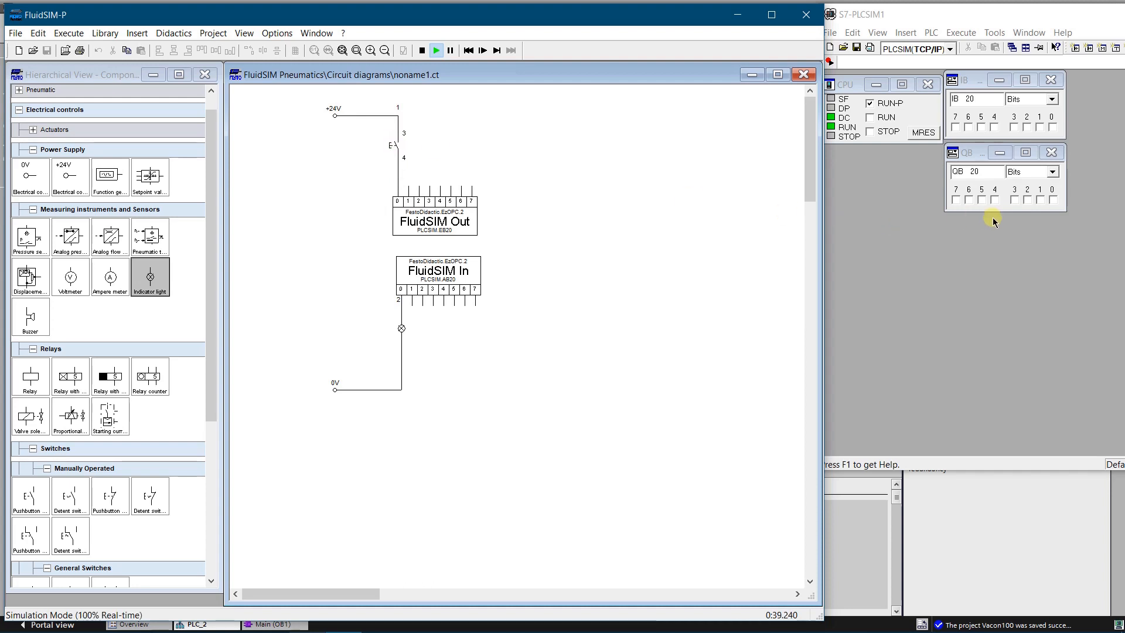
{"action": "left_click", "coordinate": [1056, 198]}
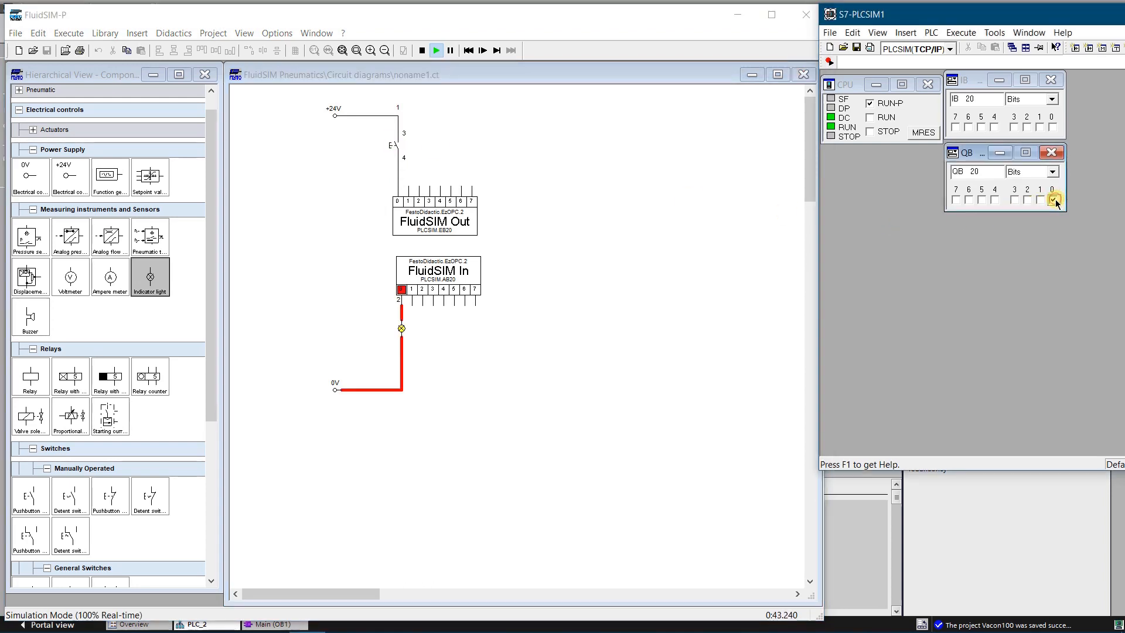
Return to TIA Portal and open PLC_2's Main [OB1] block with its logic networks
{"action": "left_click", "coordinate": [1055, 199]}
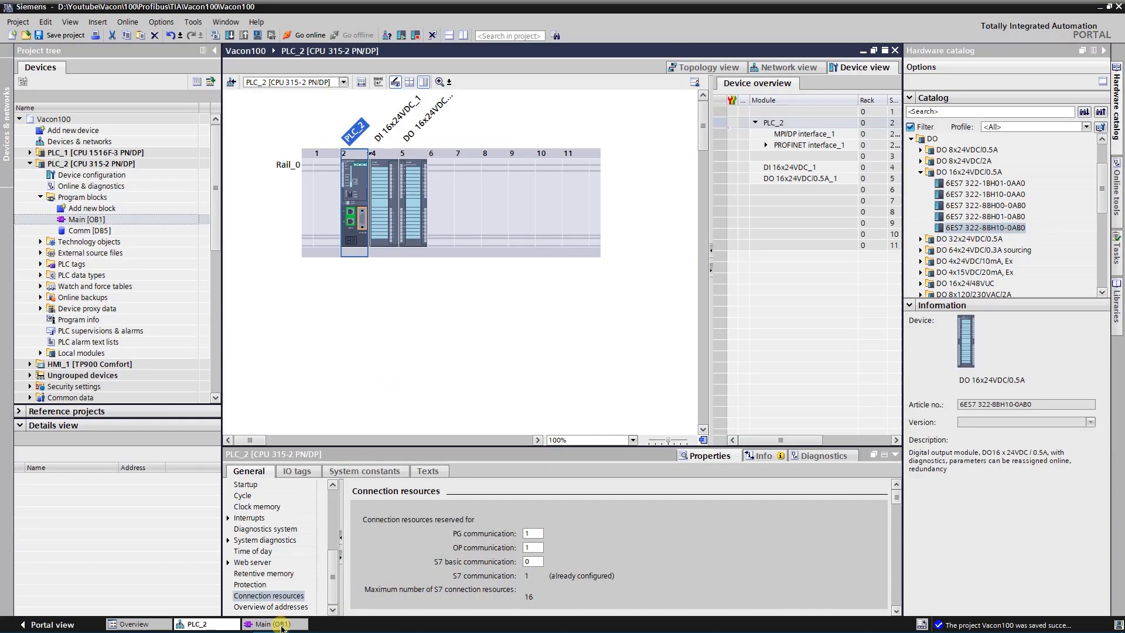
{"action": "double_click", "coordinate": [86, 218]}
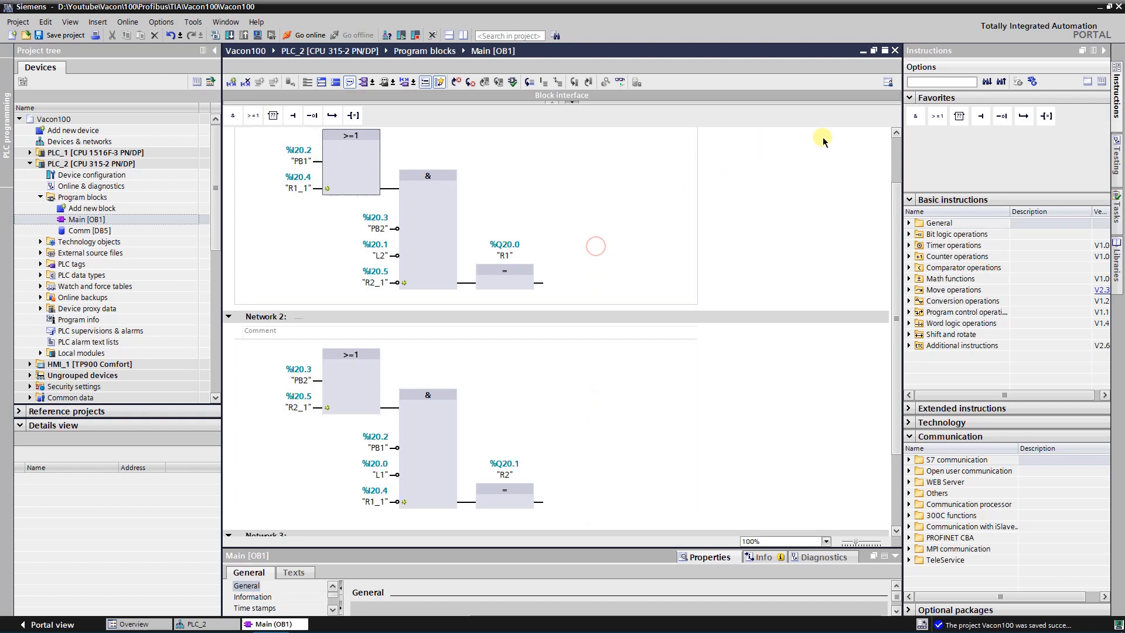
{"action": "scroll", "scroll_direction": "up", "scroll_amount": 3}
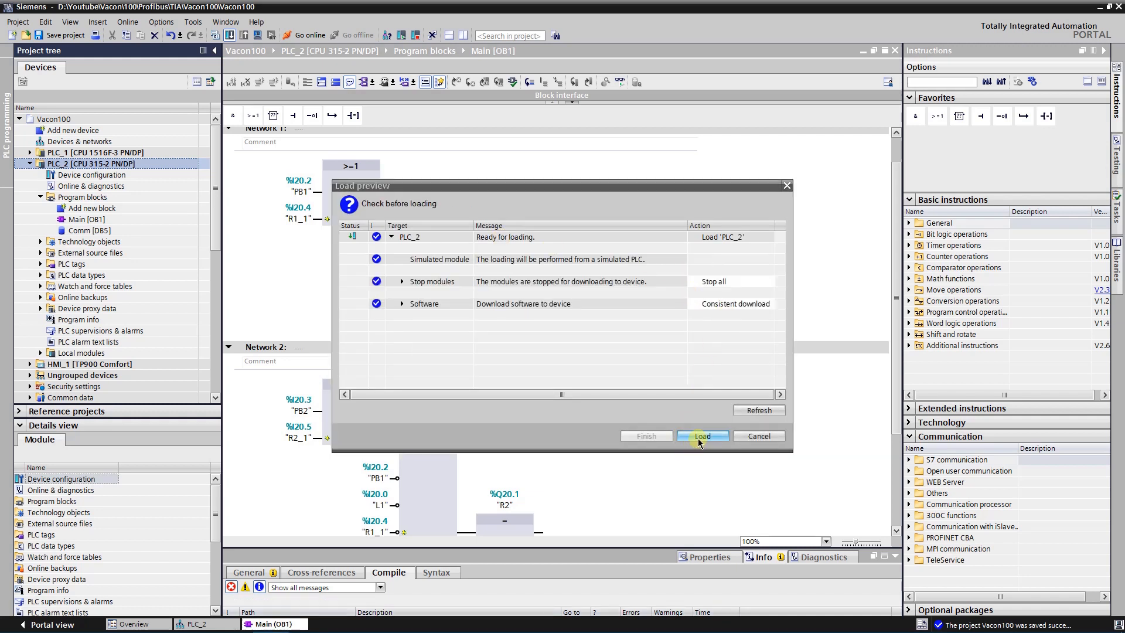
Load PLC_2's program into the simulated PLC, go online and monitor Main [OB1] live
{"action": "left_click", "coordinate": [702, 436]}
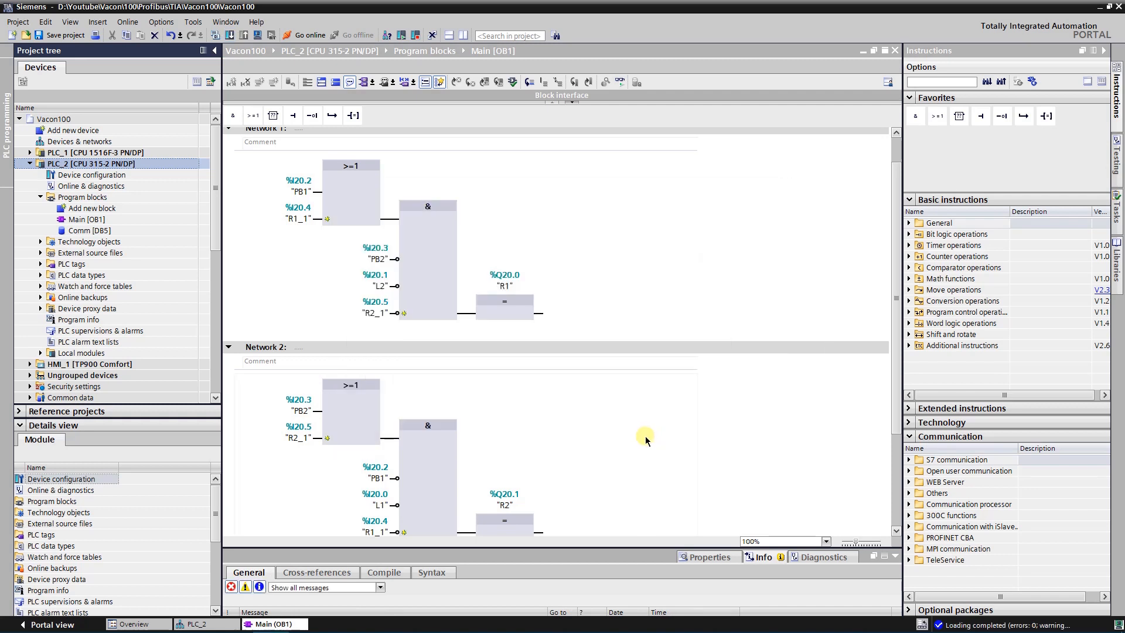
{"action": "mouse_move", "coordinate": [614, 207]}
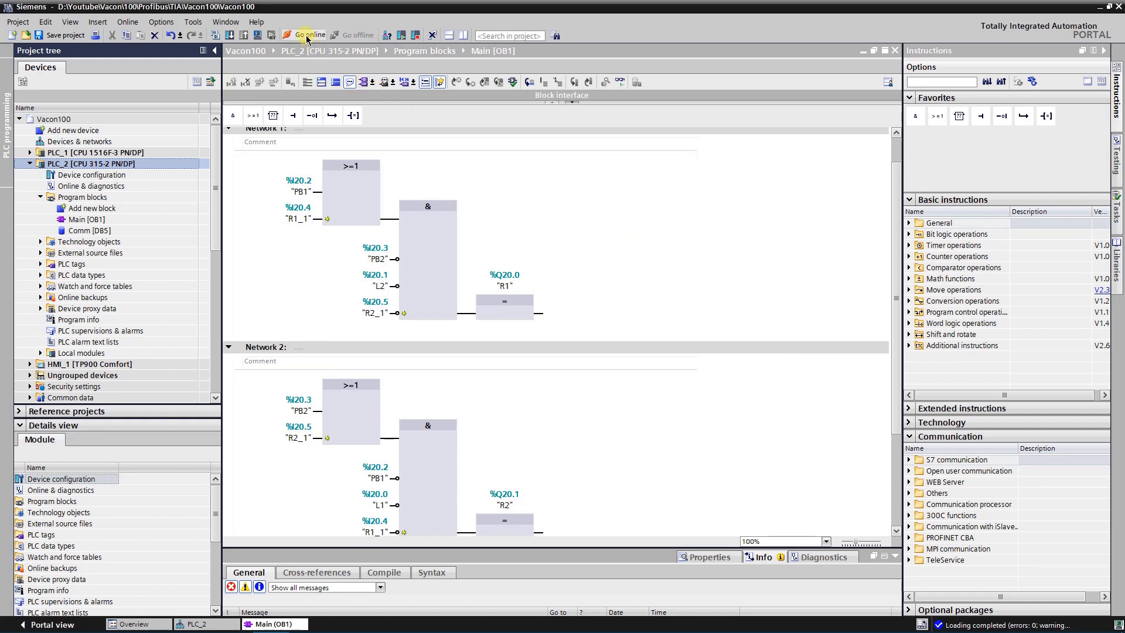
{"action": "left_click", "coordinate": [306, 35]}
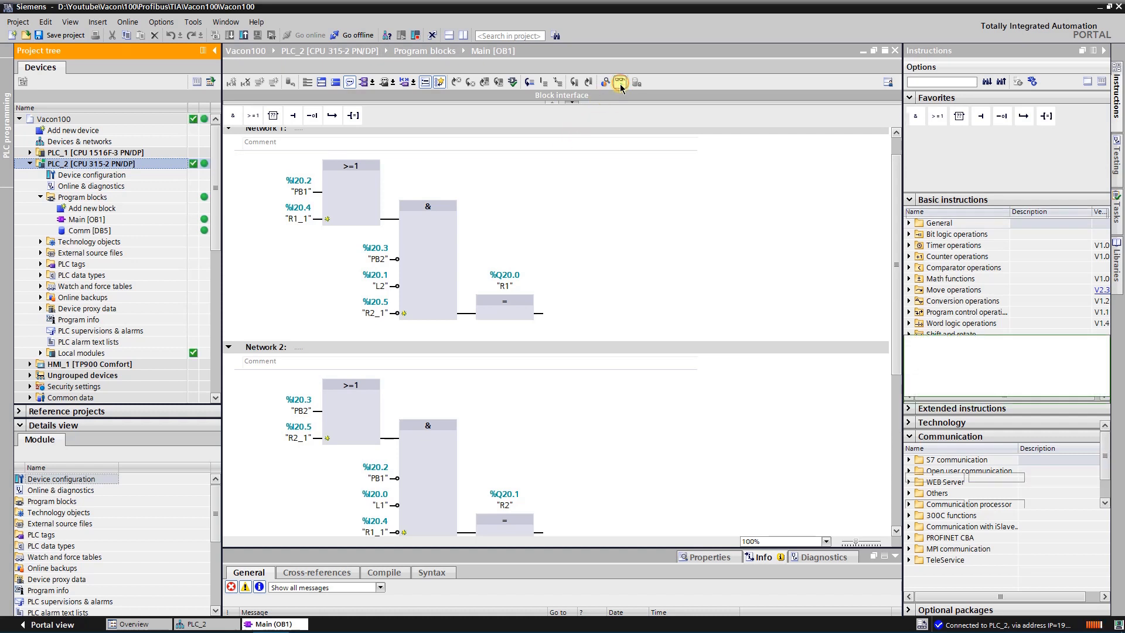
{"action": "left_click", "coordinate": [620, 82]}
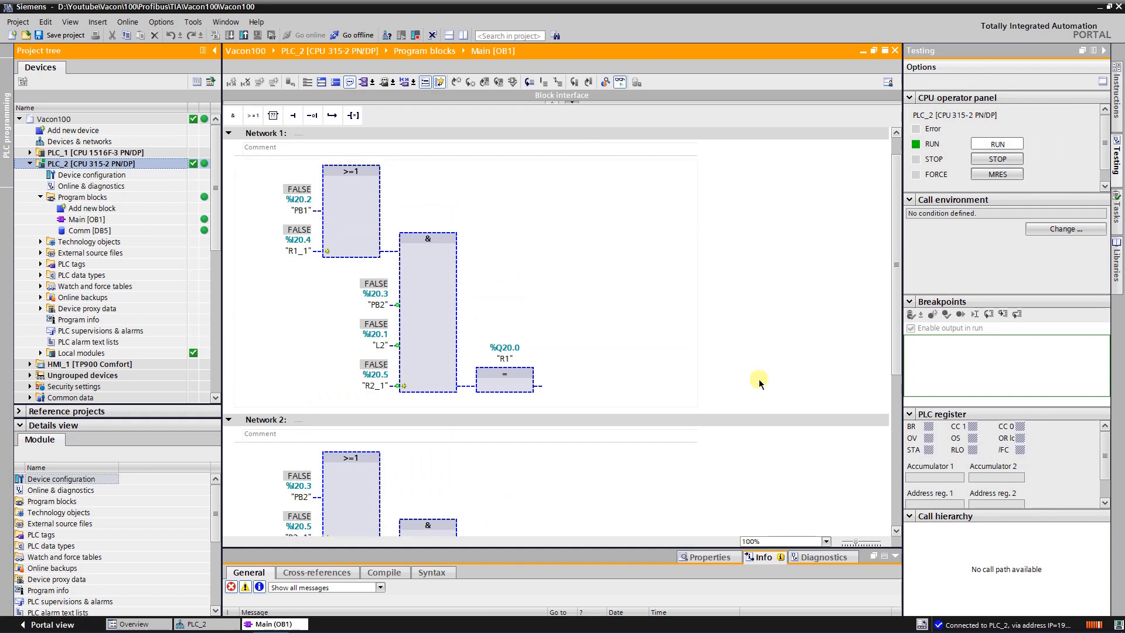
{"action": "mouse_move", "coordinate": [635, 551]}
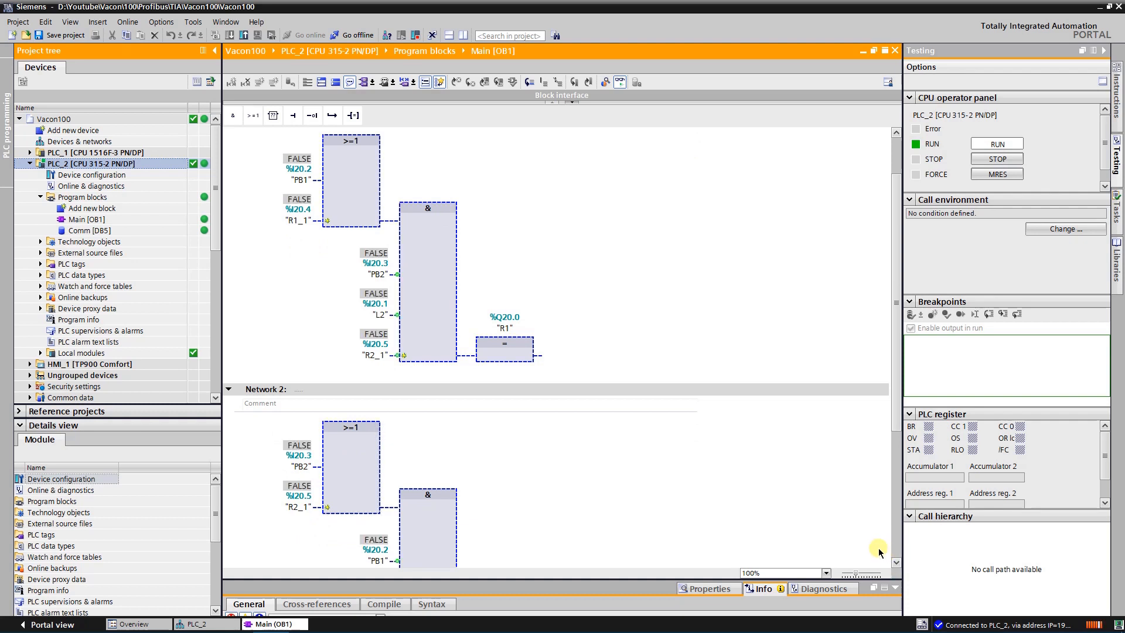
{"action": "mouse_move", "coordinate": [637, 451]}
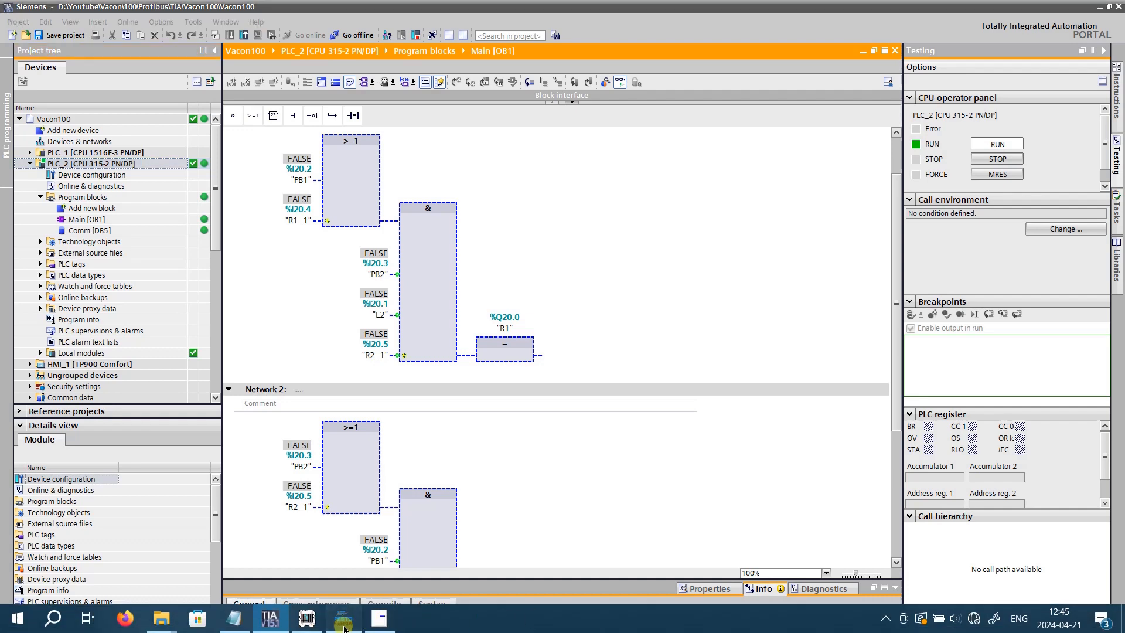
Bring the PLC_SIM circuit forward in FluidSIM and start its simulation
{"action": "left_click", "coordinate": [343, 618]}
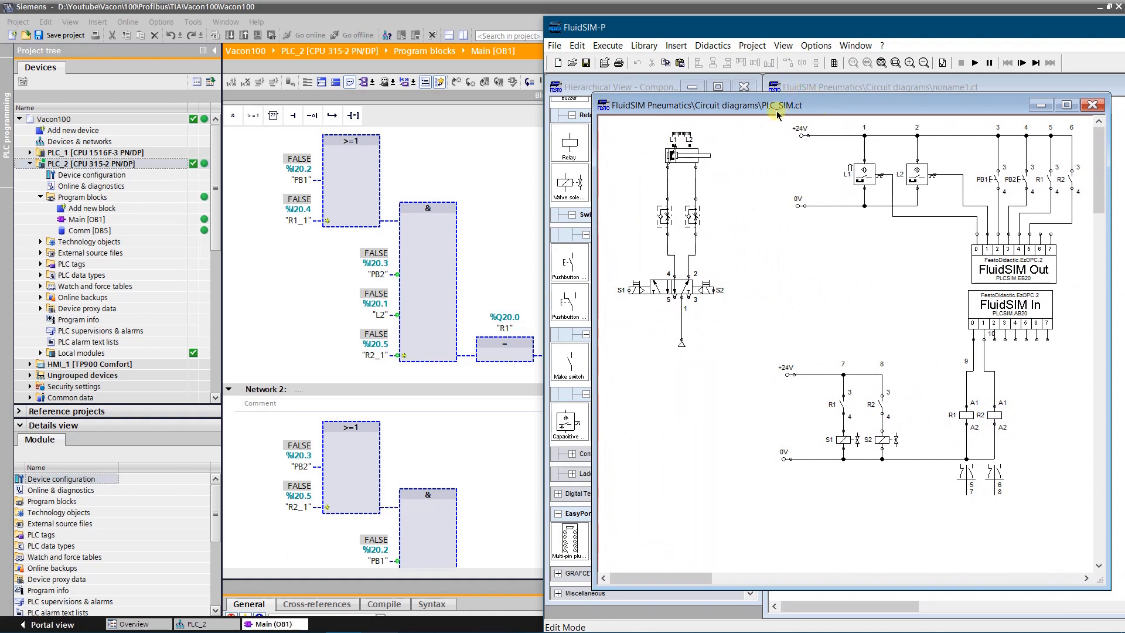
{"action": "left_click", "coordinate": [975, 63]}
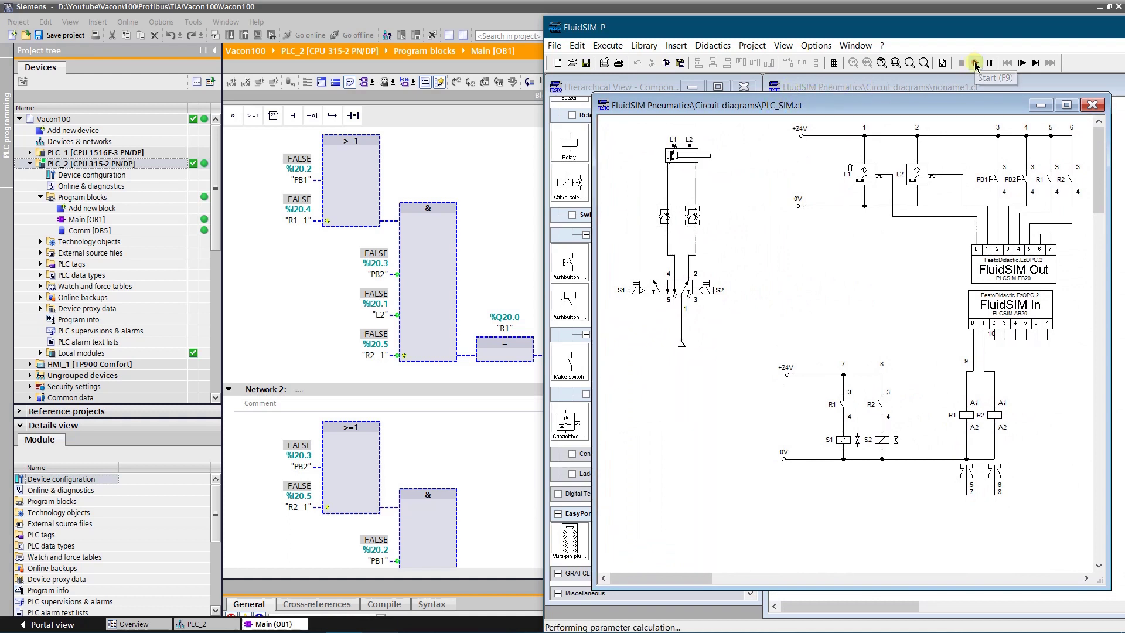
{"action": "left_click", "coordinate": [974, 62]}
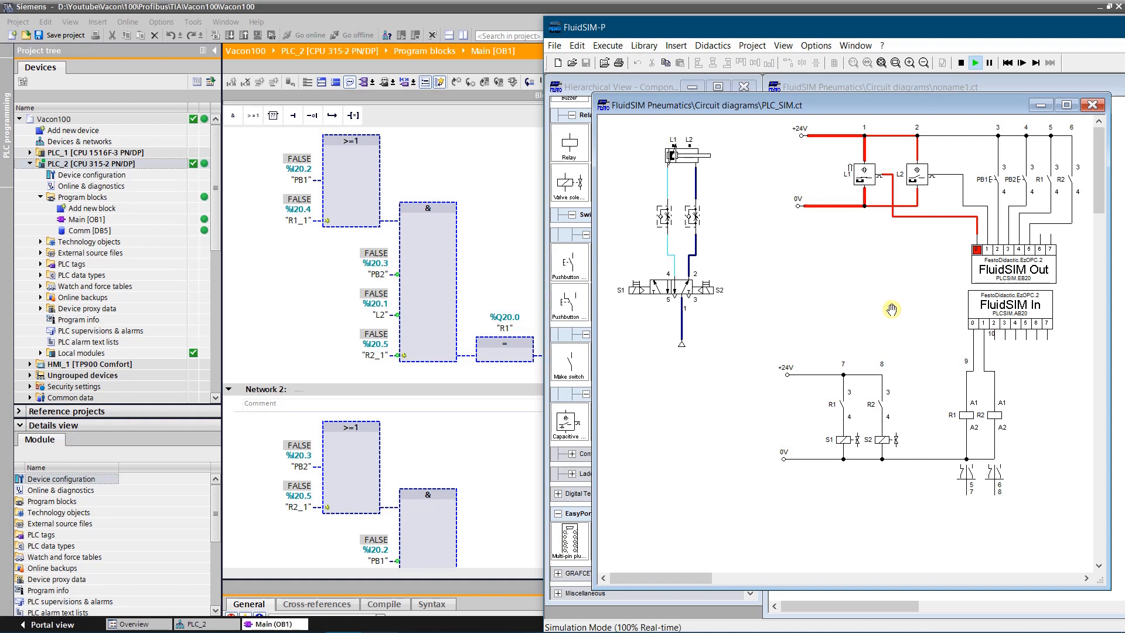
{"action": "mouse_move", "coordinate": [989, 182]}
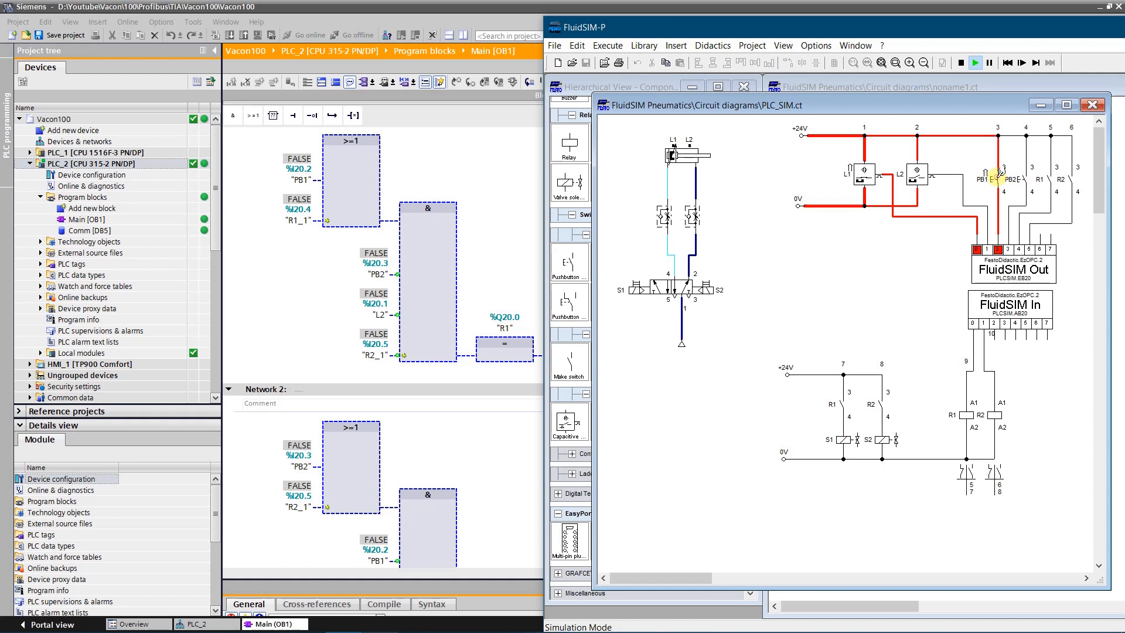
Operate push button PB2 twice so the cylinder retracts to sensor L1
{"action": "left_click", "coordinate": [1021, 175]}
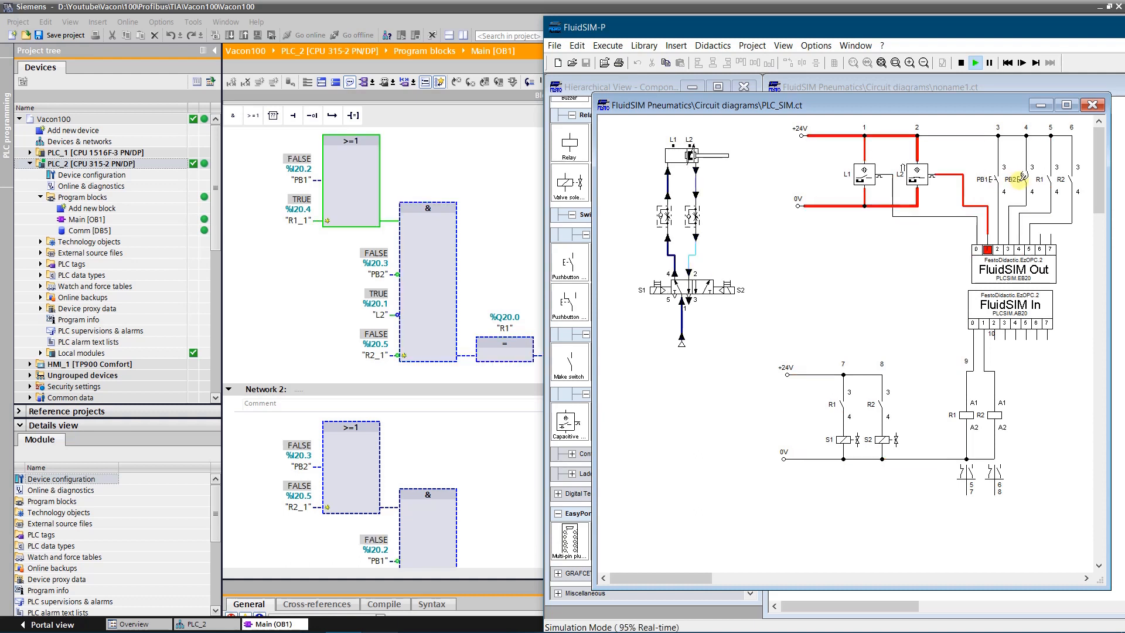
{"action": "left_click", "coordinate": [1019, 188]}
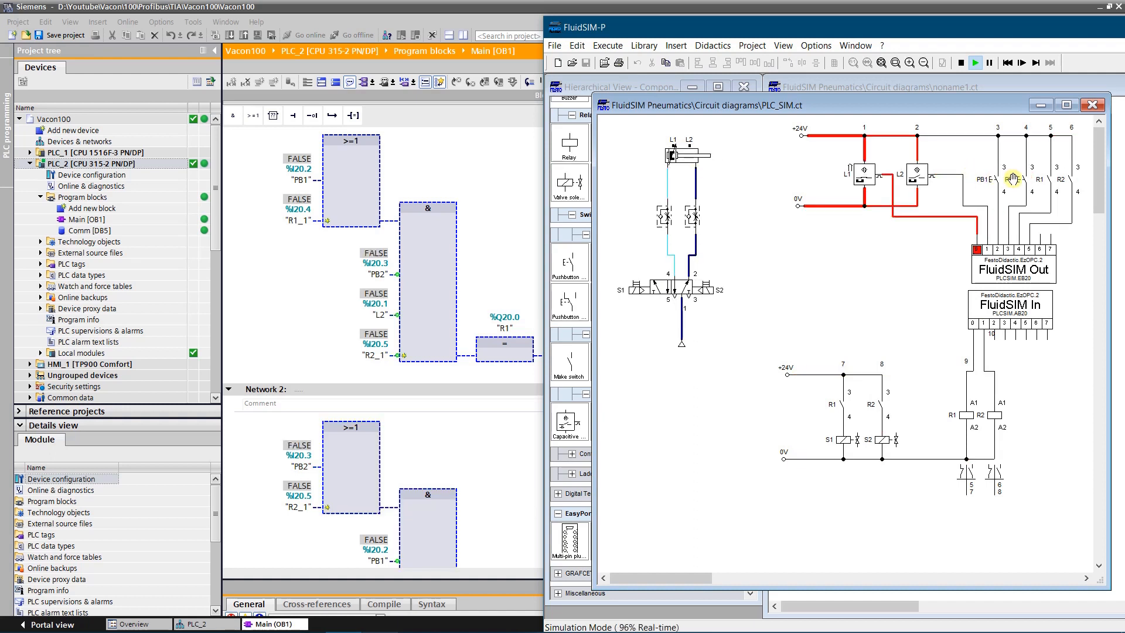
Switch to TIA Portal's Devices & networks view with PLC_1, PLC_2, HMI_1 and the Vacon slave
{"action": "left_click", "coordinate": [1015, 178]}
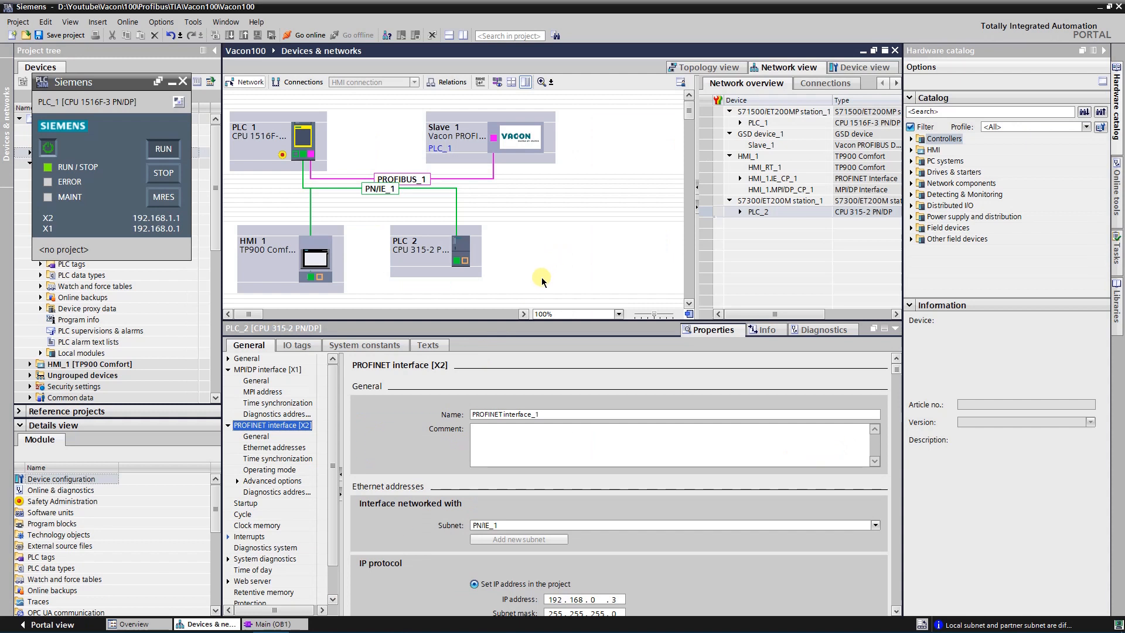
{"action": "mouse_move", "coordinate": [365, 131]}
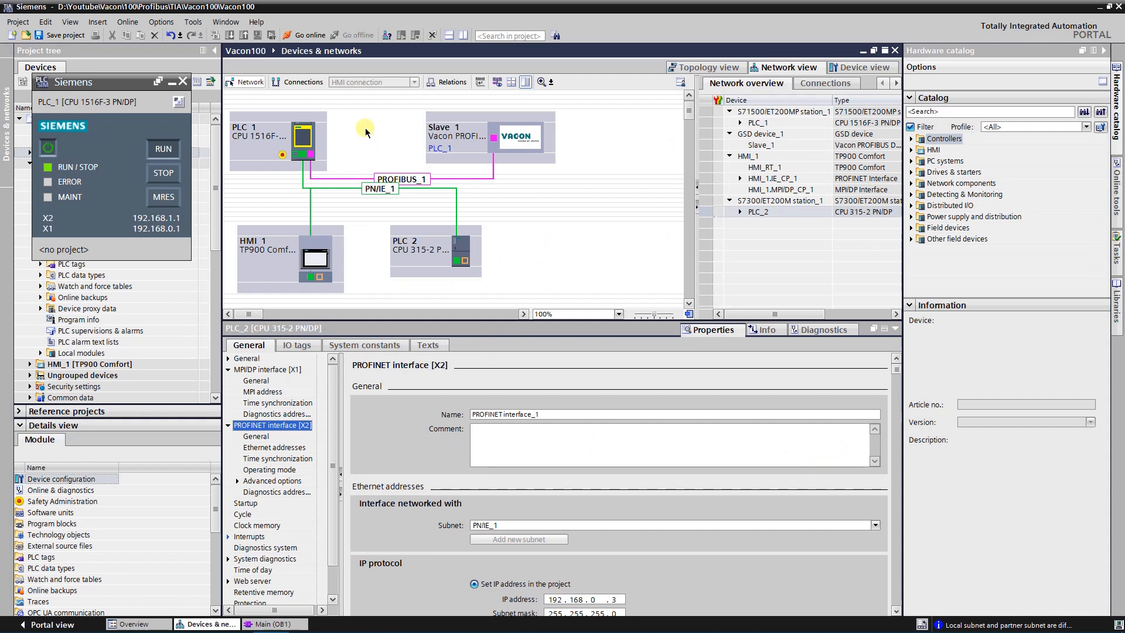
Show the Connections view and inspect S7_Connection_1 between PLC_1 and PLC_2
{"action": "left_click", "coordinate": [297, 82]}
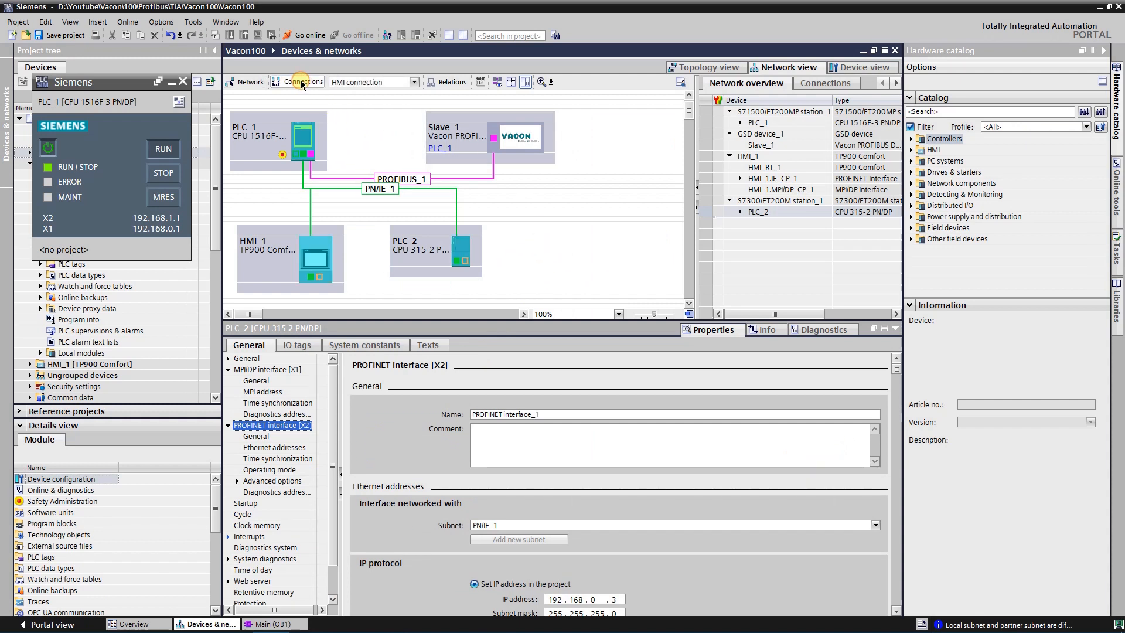
{"action": "left_click", "coordinate": [826, 83]}
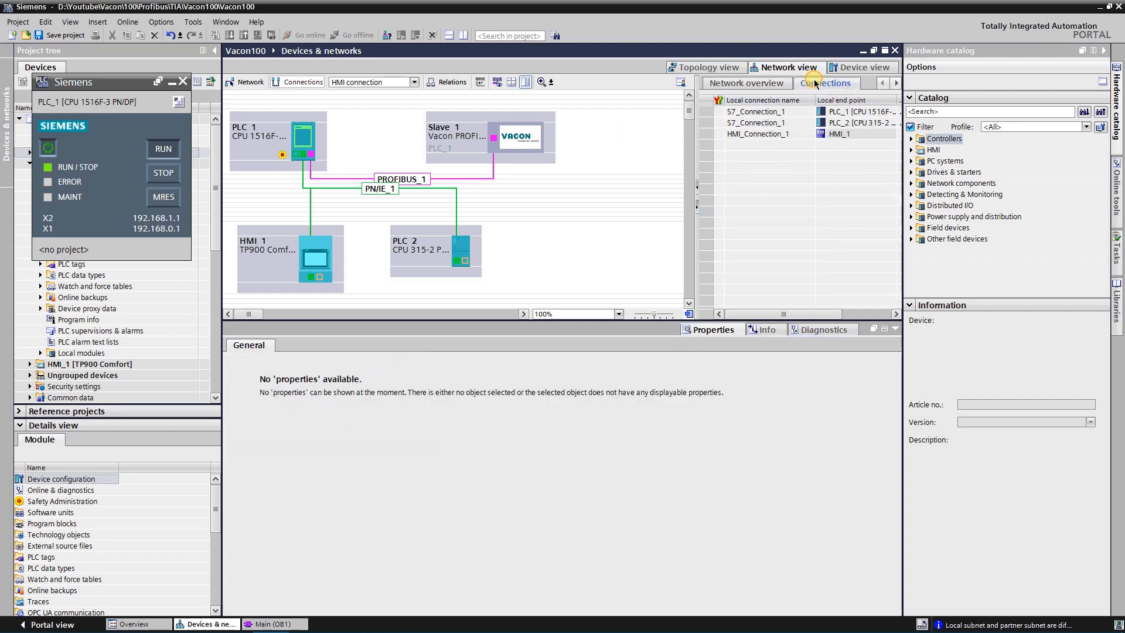
{"action": "left_click", "coordinate": [756, 111]}
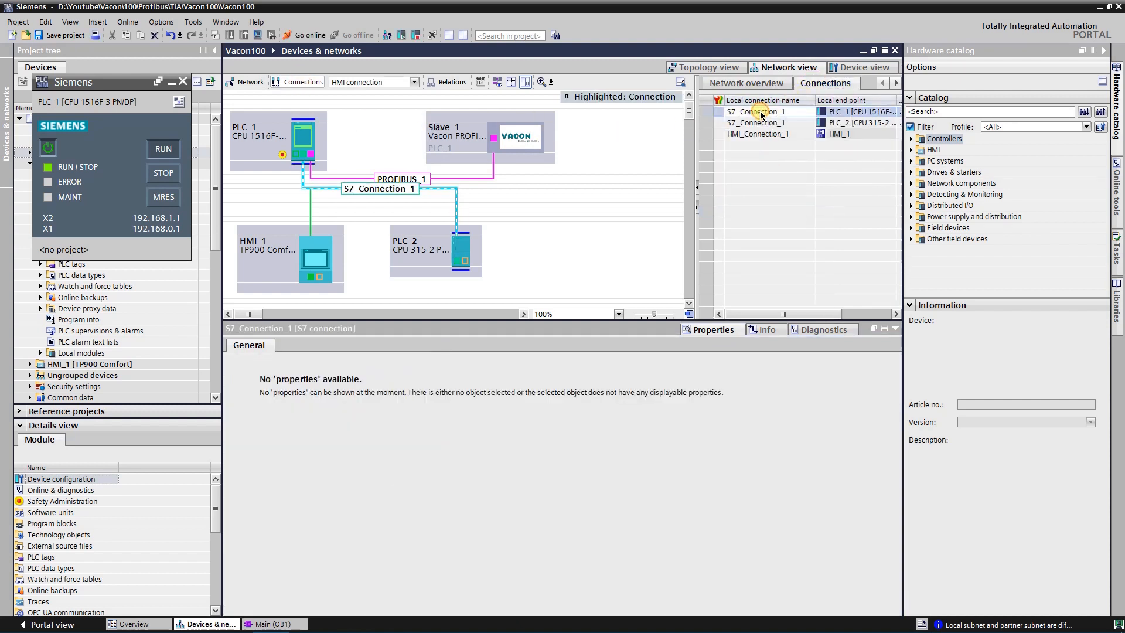
{"action": "left_click", "coordinate": [754, 111]}
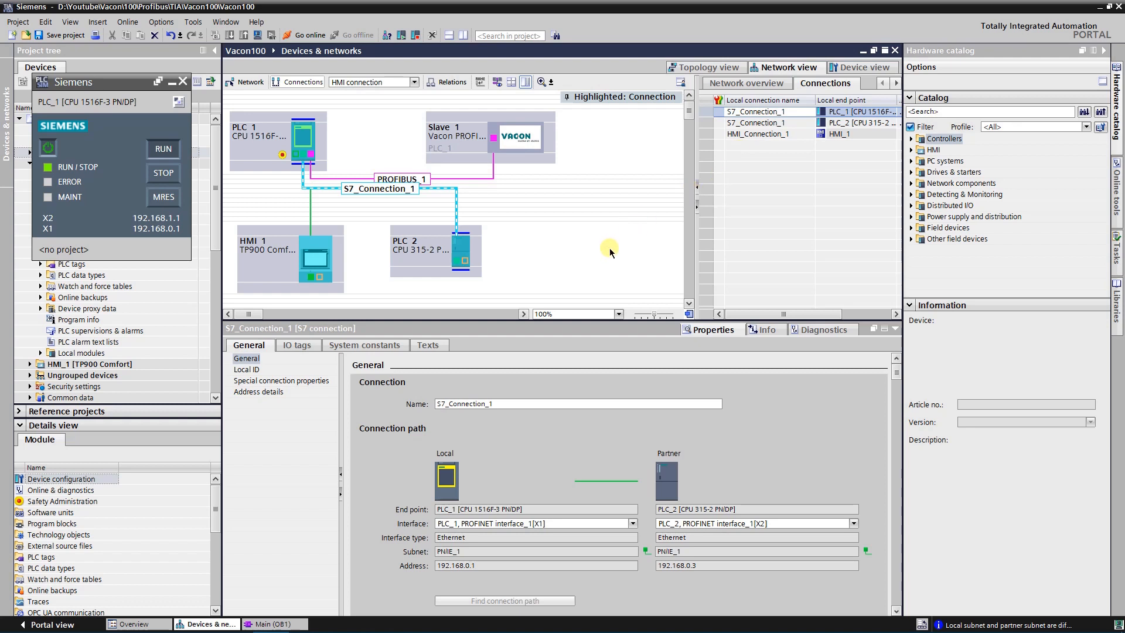
{"action": "mouse_move", "coordinate": [606, 260]}
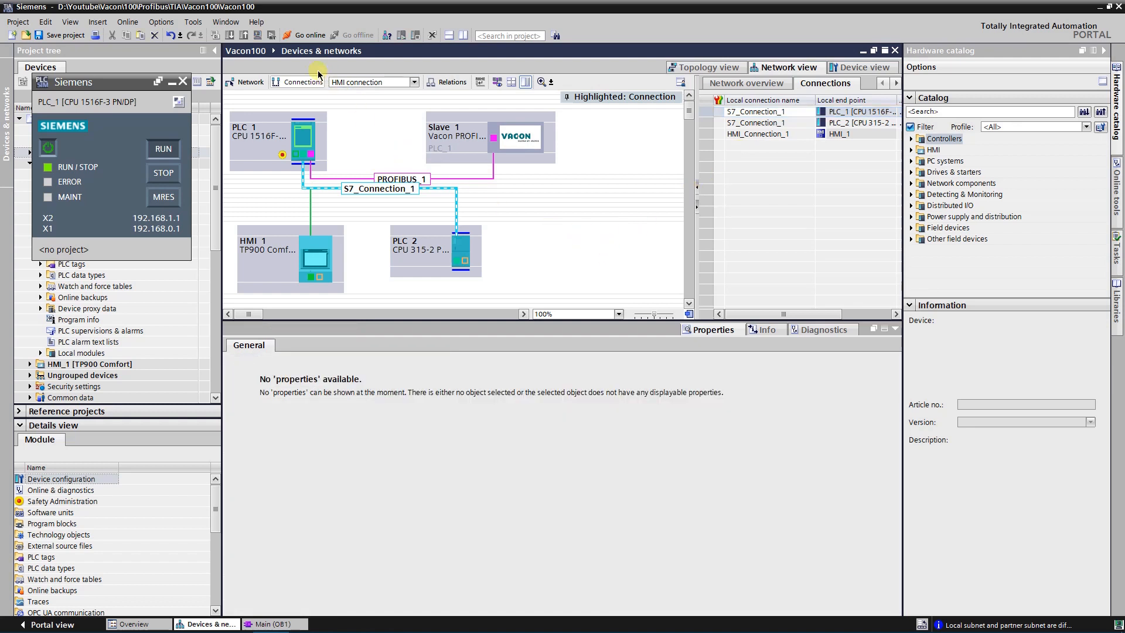
Go online with both PLC_1 and PLC_2 selected
{"action": "left_click", "coordinate": [308, 35]}
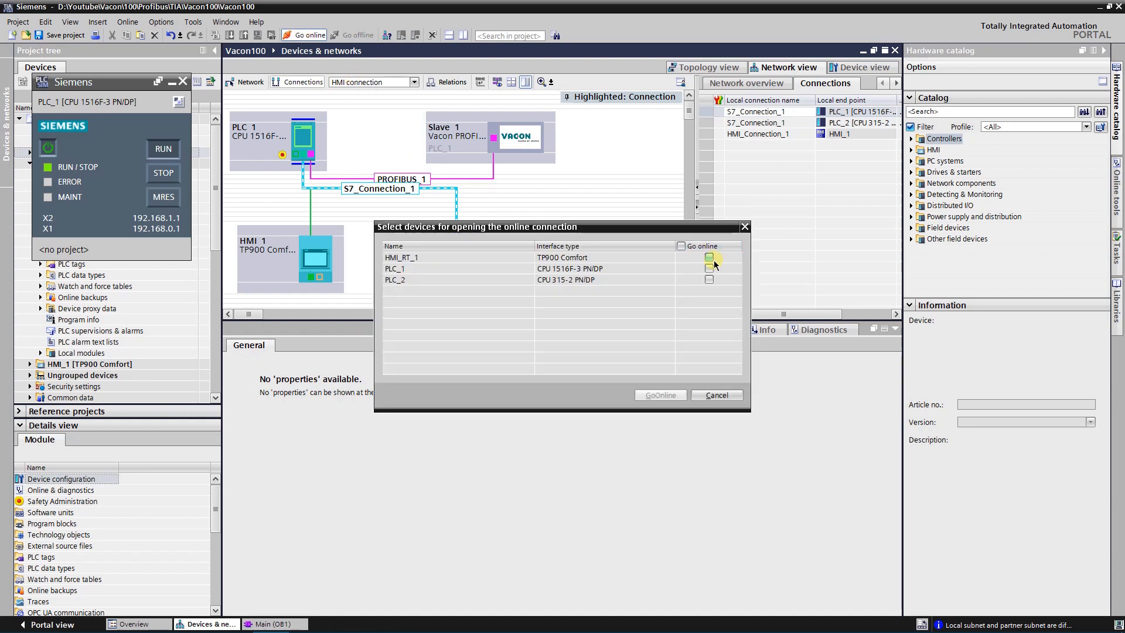
{"action": "left_click", "coordinate": [709, 269]}
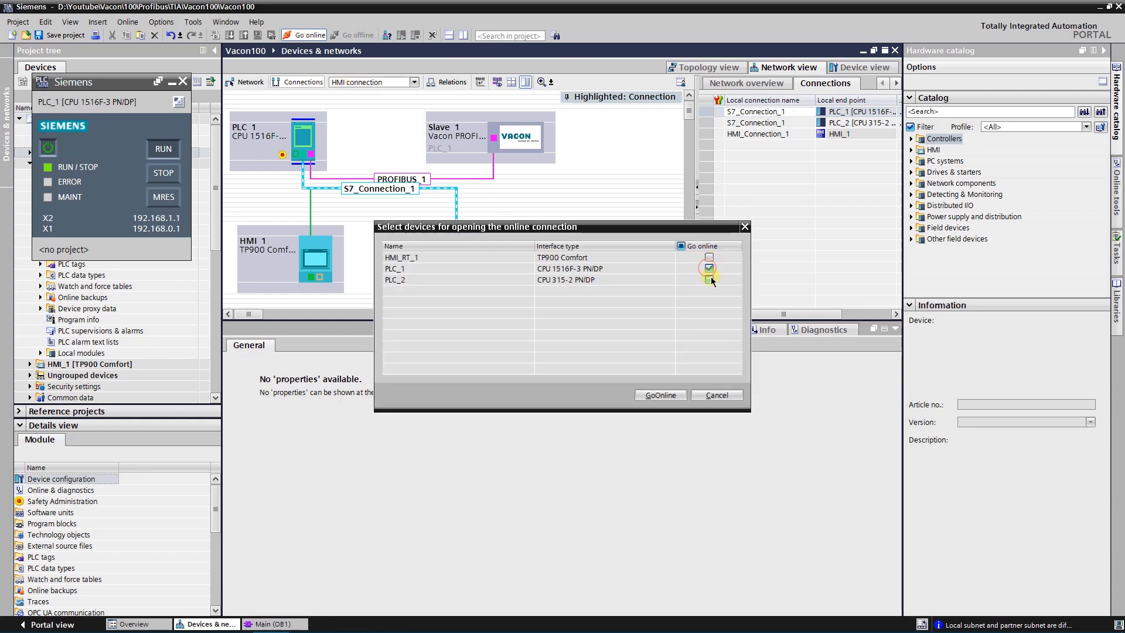
{"action": "left_click", "coordinate": [709, 279]}
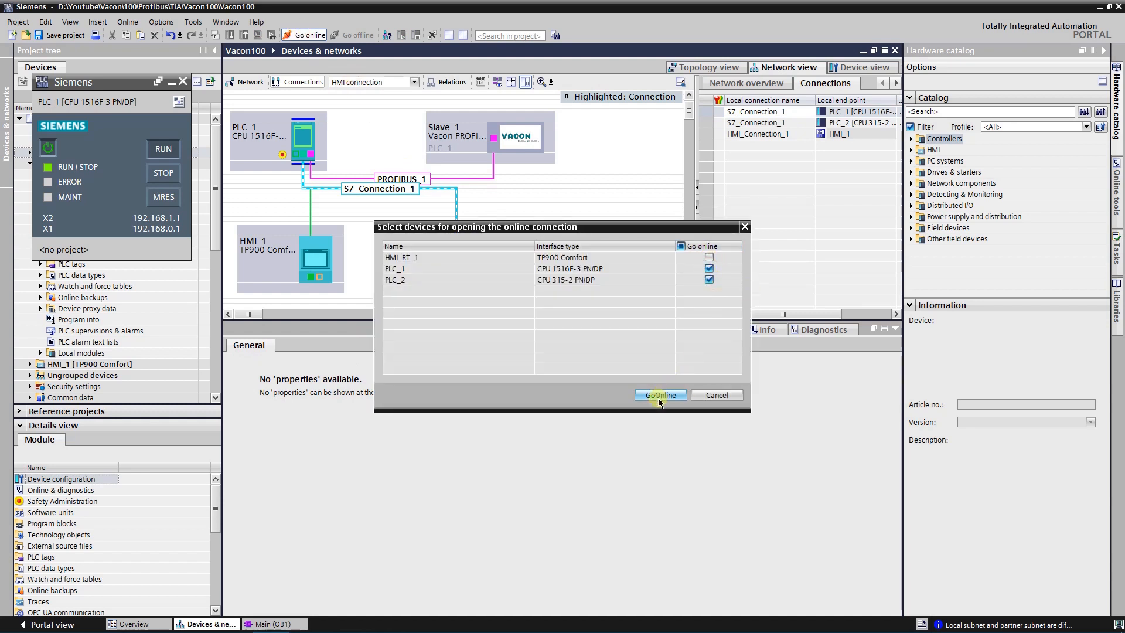
{"action": "left_click", "coordinate": [659, 395]}
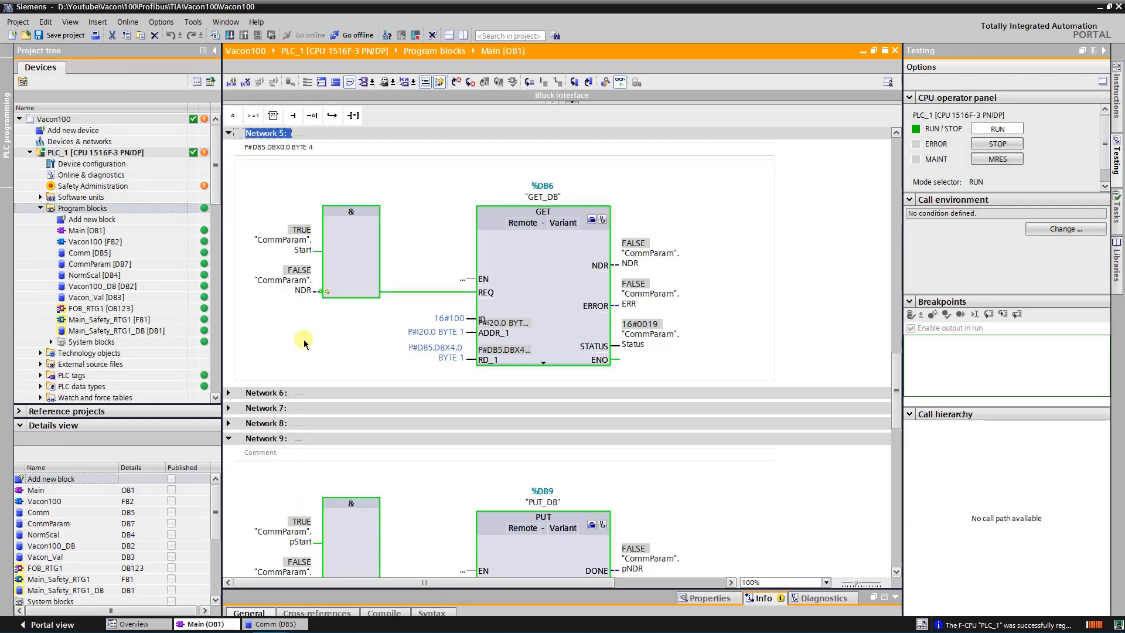
{"action": "mouse_move", "coordinate": [673, 290]}
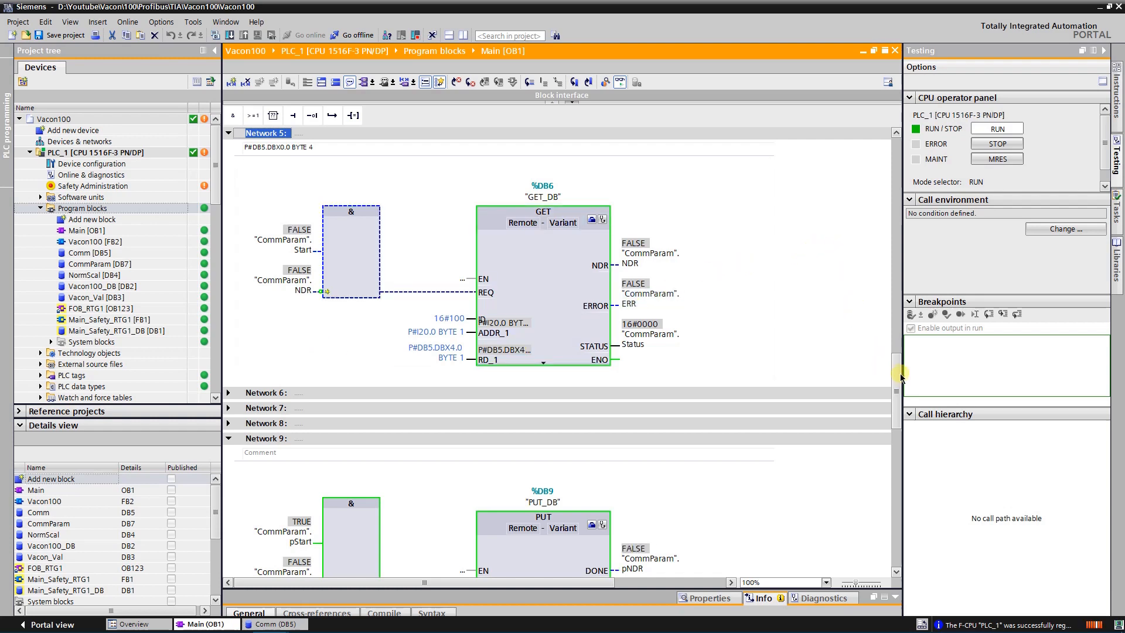
Scroll PLC_1's monitored Main [OB1] through the GET/PUT networks down to networks 11 and 12
{"action": "scroll", "scroll_direction": "down", "scroll_amount": 3}
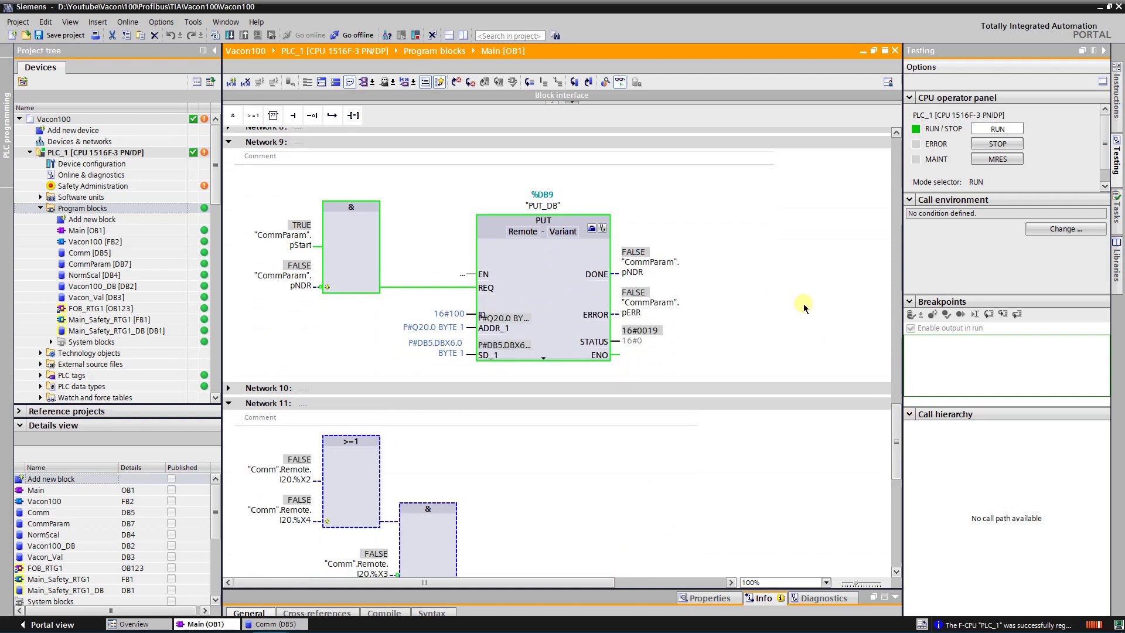
{"action": "mouse_move", "coordinate": [879, 324]}
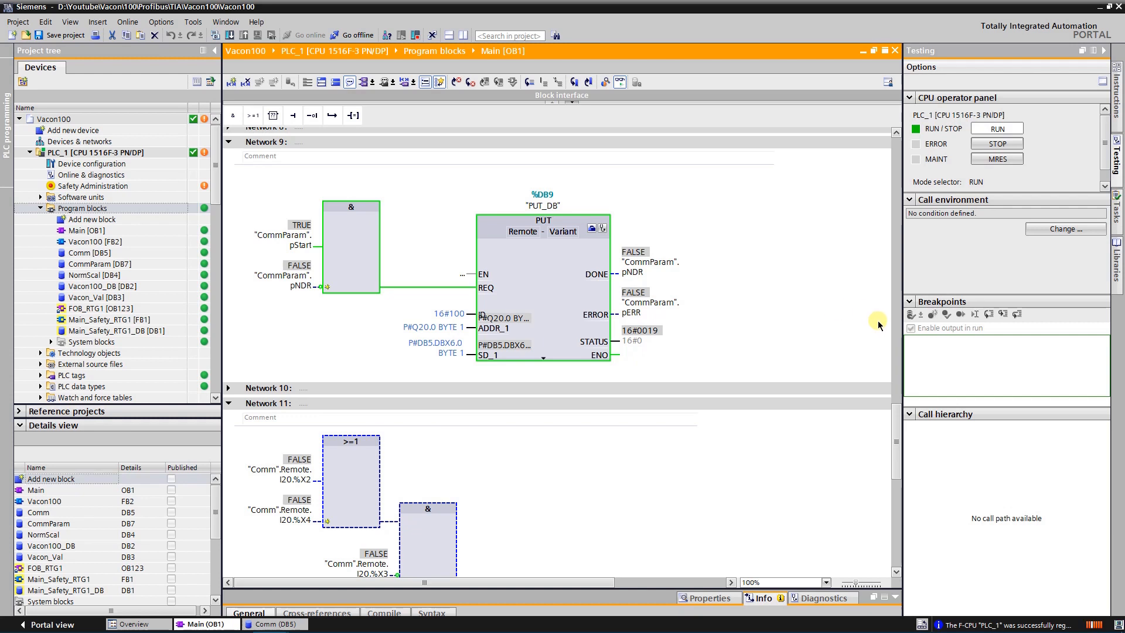
{"action": "scroll", "scroll_direction": "down", "scroll_amount": 3}
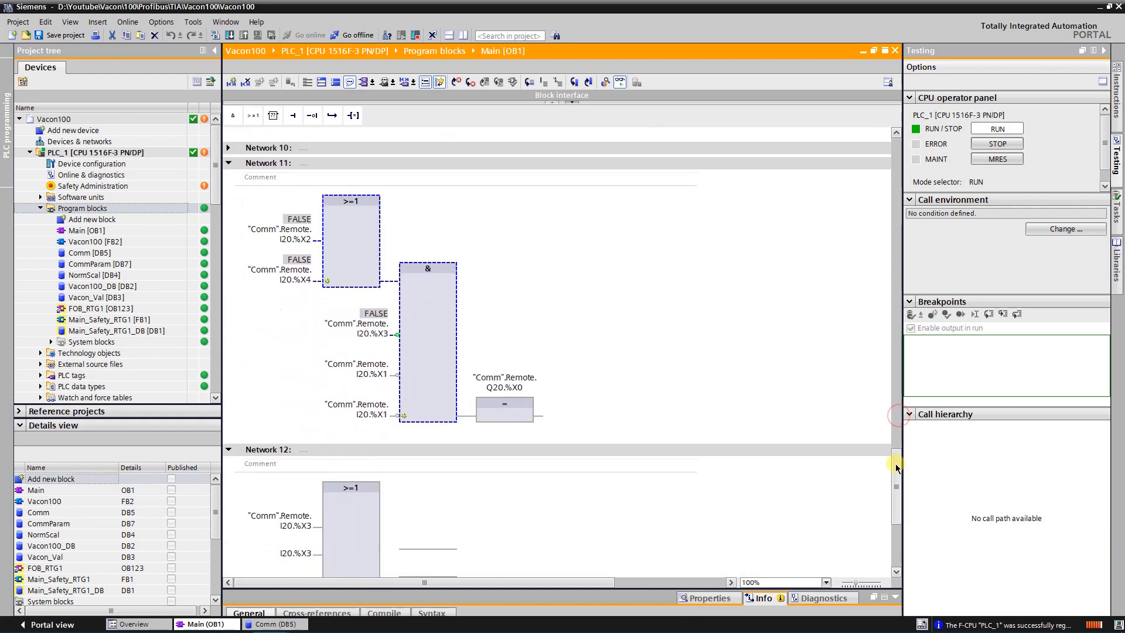
{"action": "scroll", "scroll_direction": "down", "scroll_amount": 3}
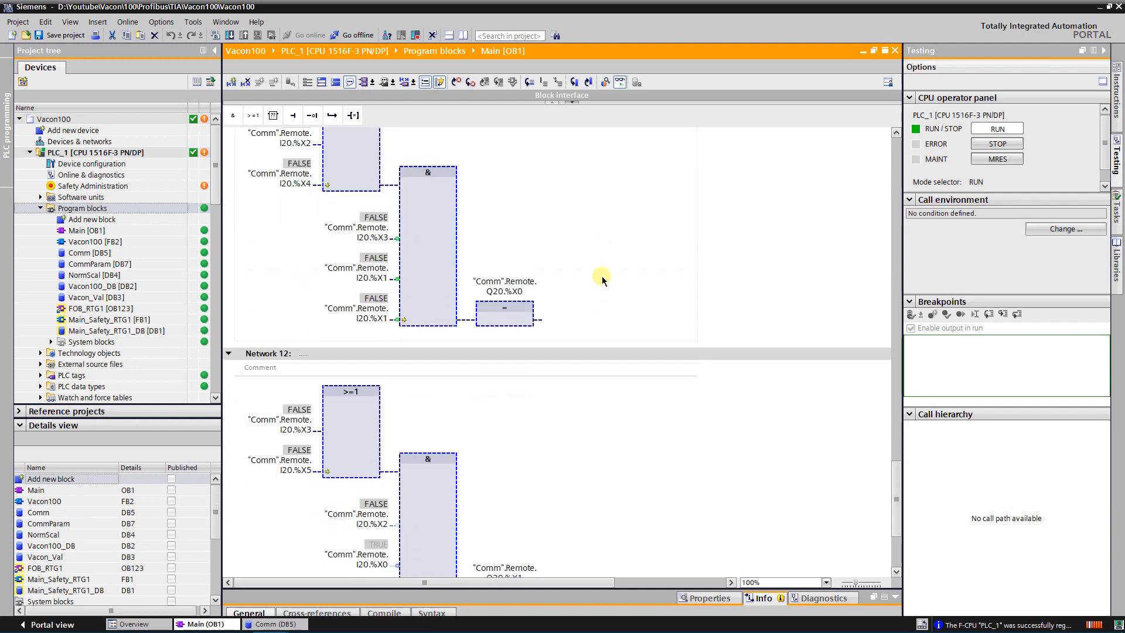
{"action": "scroll", "scroll_direction": "down", "scroll_amount": 3}
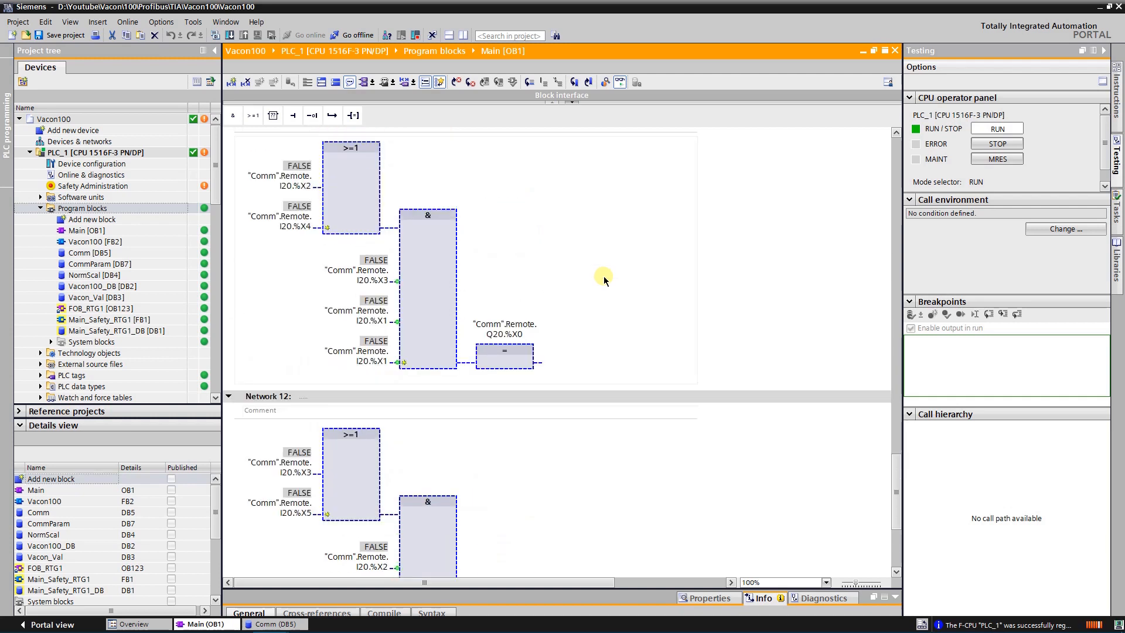
{"action": "mouse_move", "coordinate": [372, 624]}
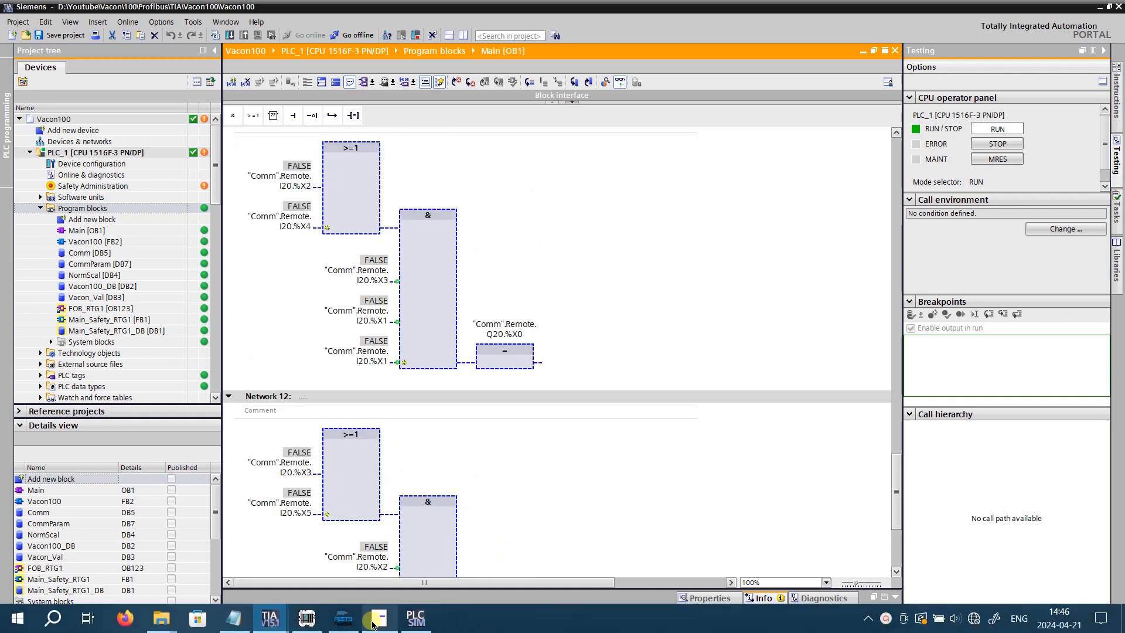
Switch to FluidSIM and operate the push buttons in the running circuit
{"action": "left_click", "coordinate": [342, 618]}
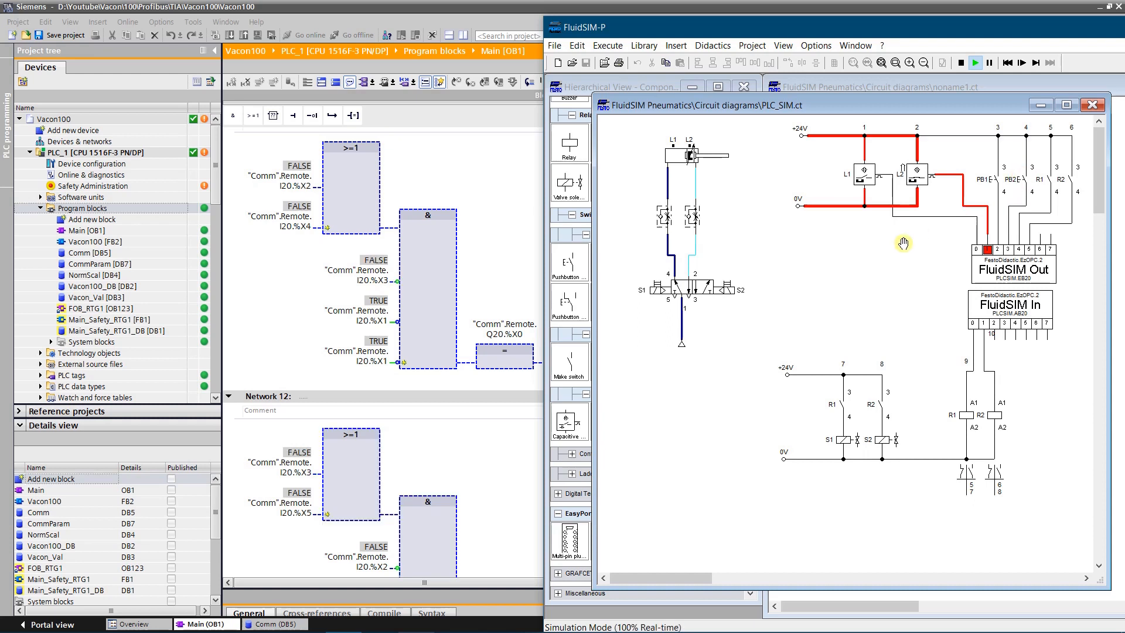
{"action": "mouse_move", "coordinate": [1023, 177]}
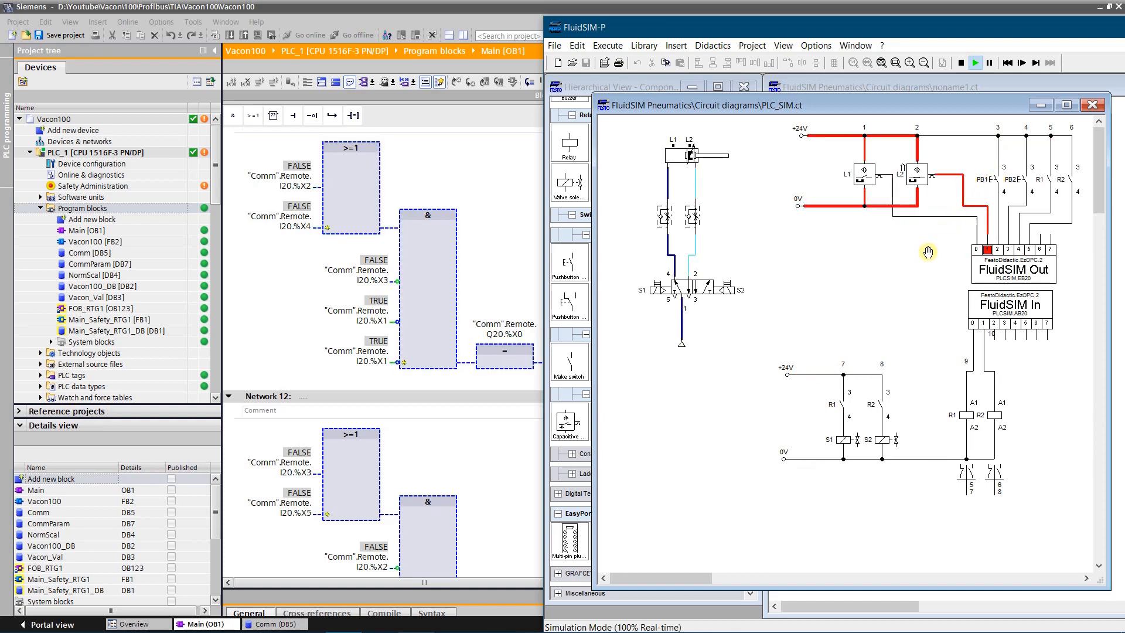
{"action": "left_click", "coordinate": [1022, 182]}
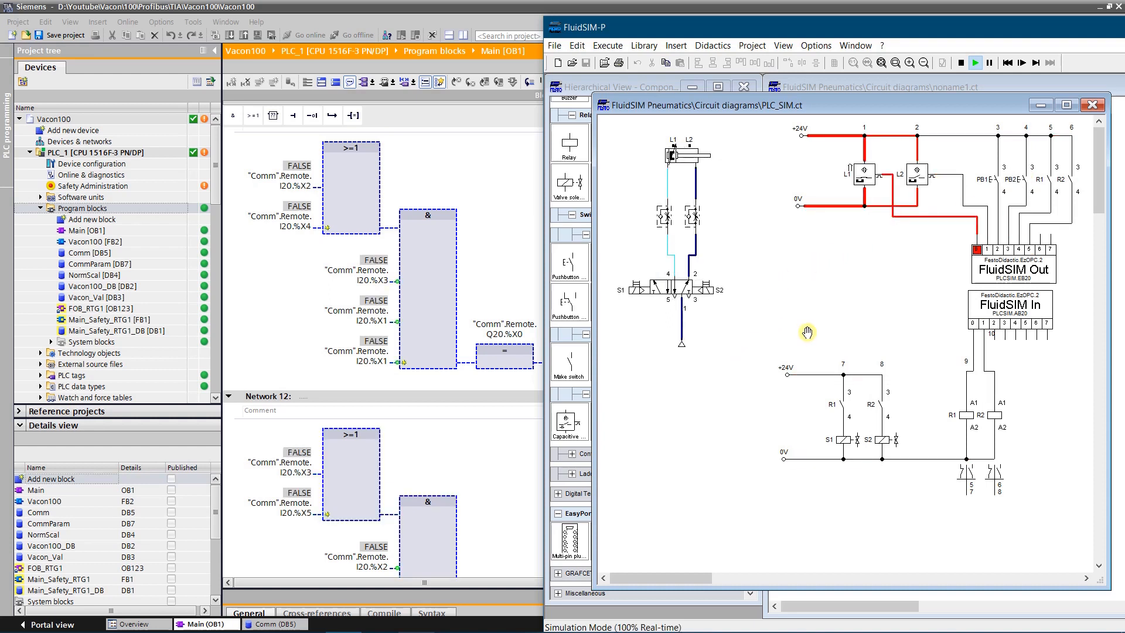
{"action": "left_click", "coordinate": [990, 178]}
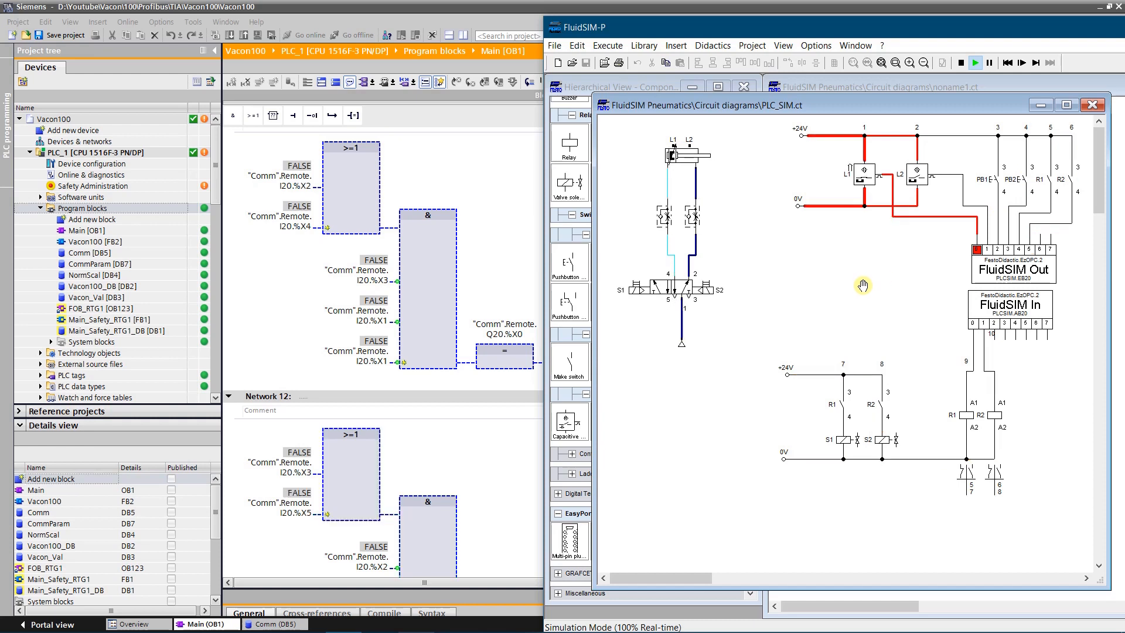
{"action": "mouse_move", "coordinate": [996, 177]}
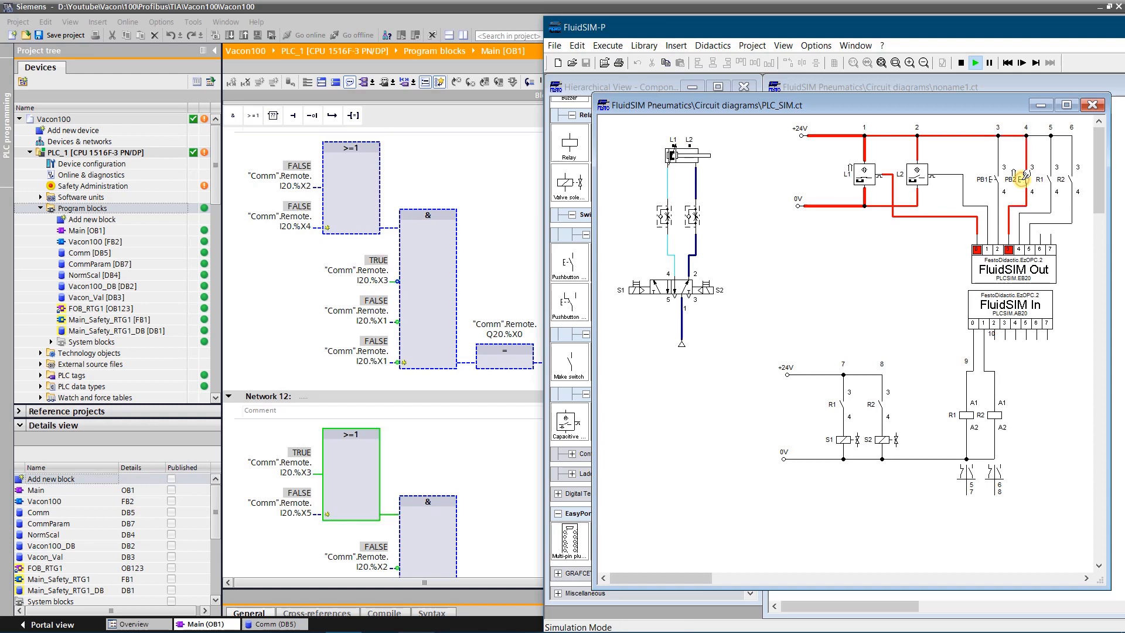
Press PB2 then PB1 so Remote Q20.0 energizes relay R1 and the cylinder extends
{"action": "left_click", "coordinate": [1013, 181]}
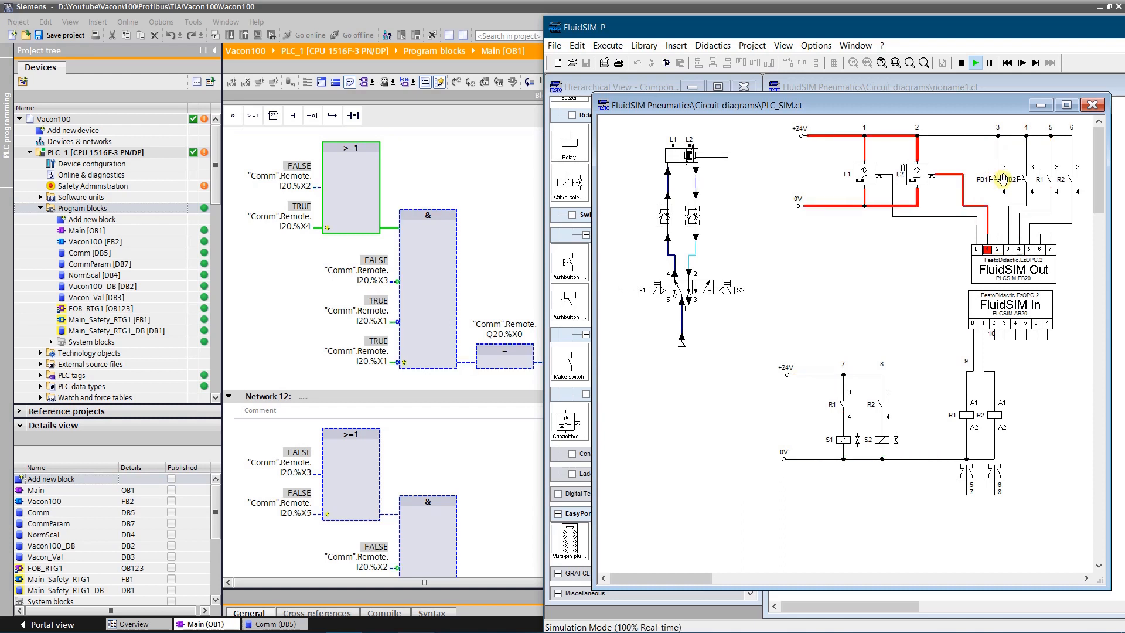
{"action": "left_click", "coordinate": [1016, 180]}
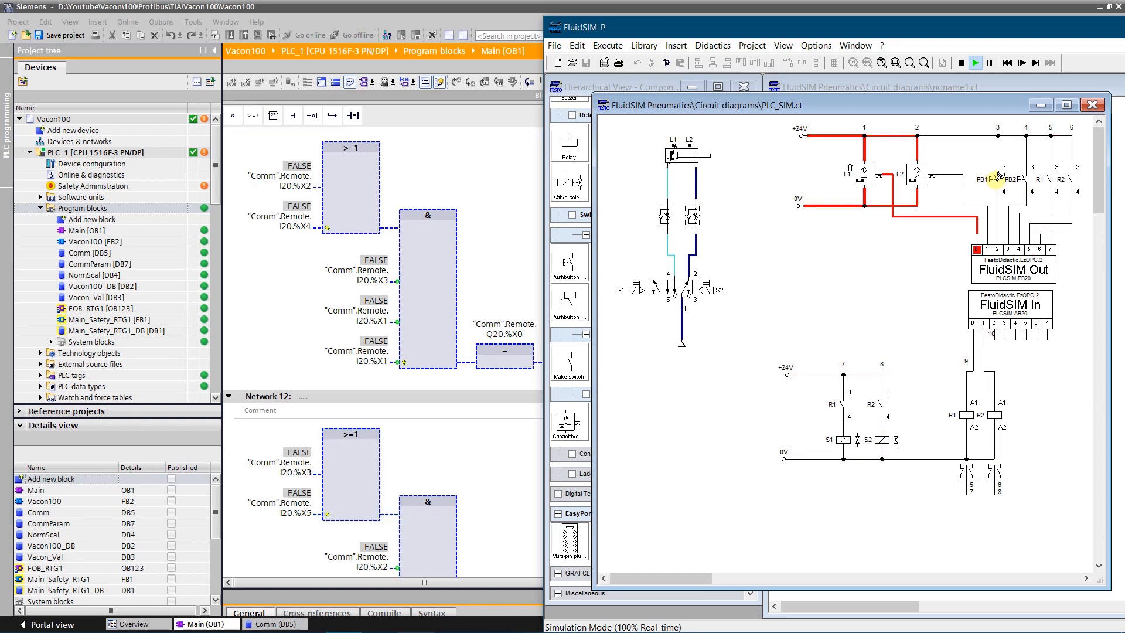
{"action": "left_click", "coordinate": [979, 180]}
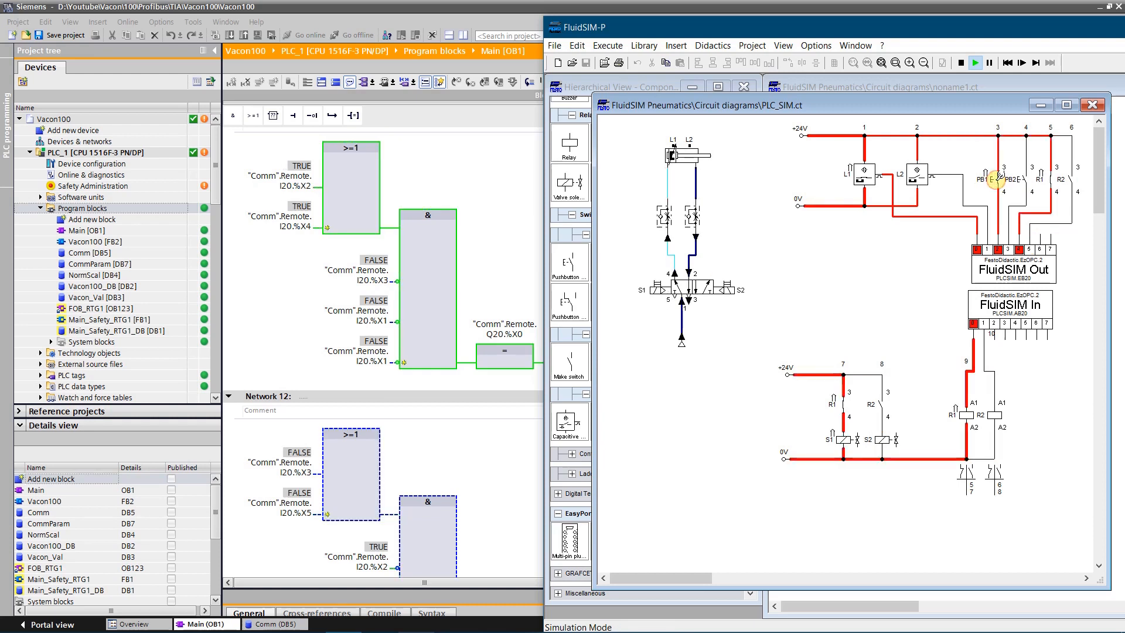